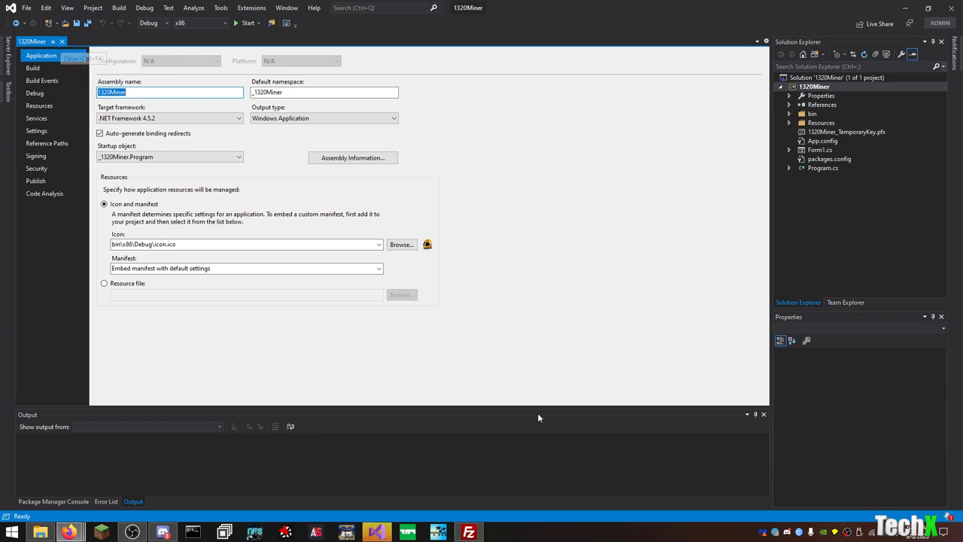
{"action": "mouse_move", "coordinate": [129, 331]}
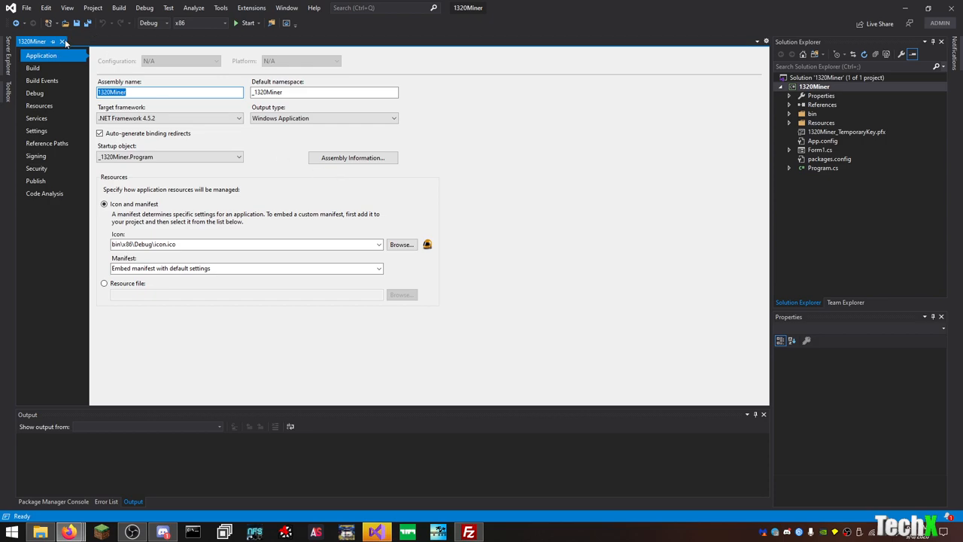
{"action": "mouse_move", "coordinate": [65, 43]}
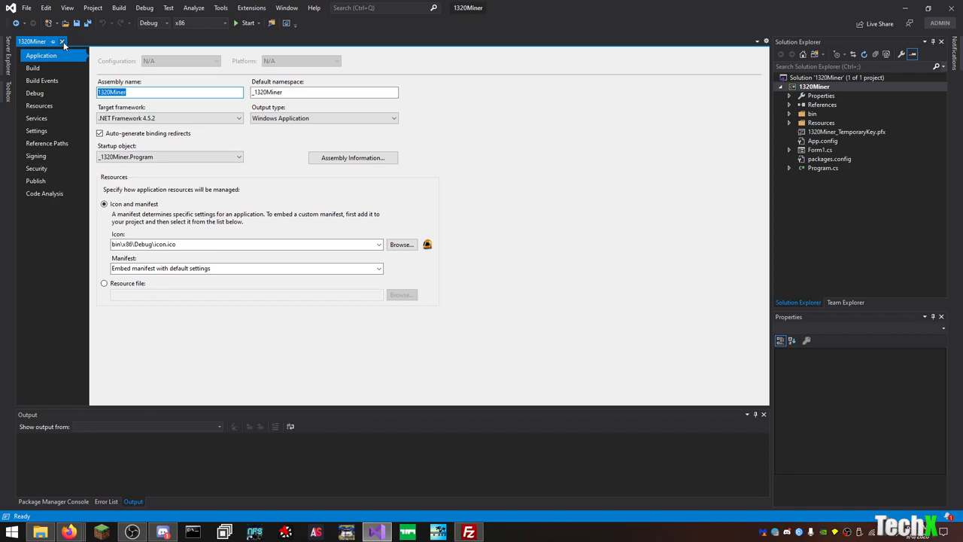
- Close the 1320Miner project properties tab, leaving just the solution's file tree
{"action": "left_click", "coordinate": [64, 42]}
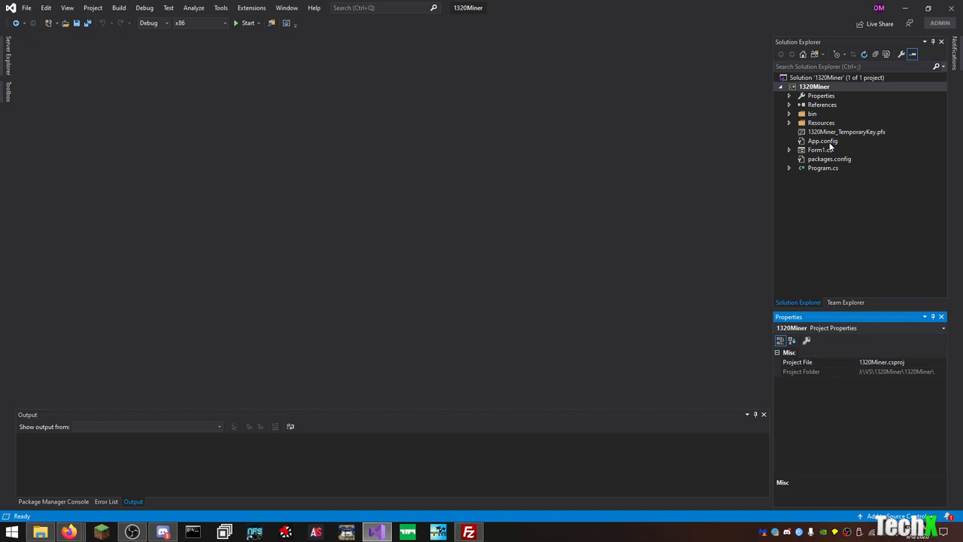
- Open Form1.cs to show the '1320 Monero Miner' designer alongside its C# code
{"action": "left_click", "coordinate": [819, 149]}
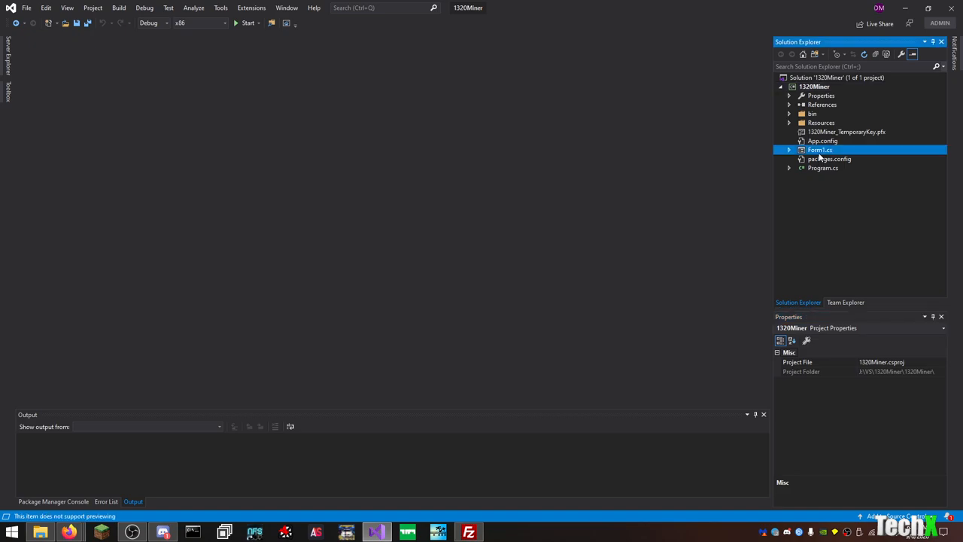
{"action": "left_click", "coordinate": [819, 150]}
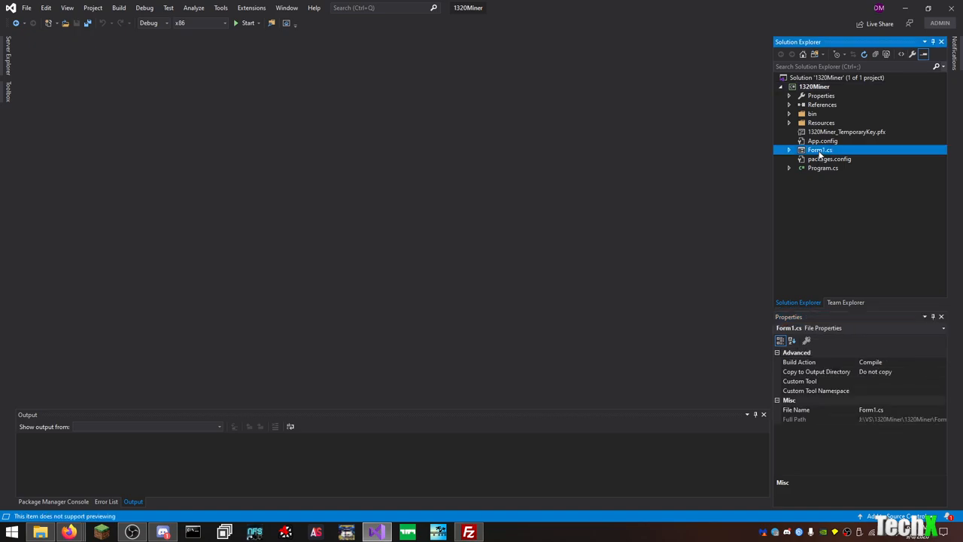
{"action": "double_click", "coordinate": [820, 150]}
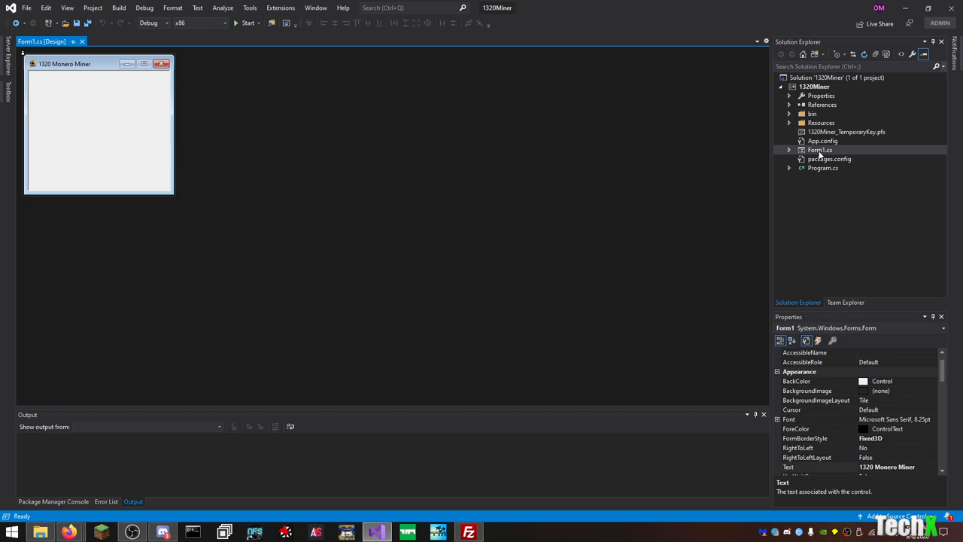
{"action": "right_click", "coordinate": [820, 149]}
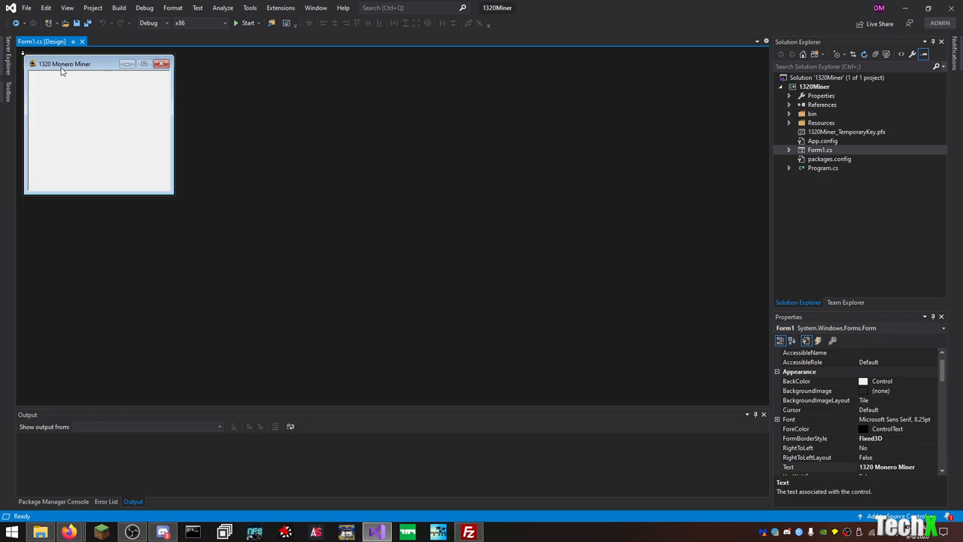
{"action": "mouse_move", "coordinate": [348, 94]}
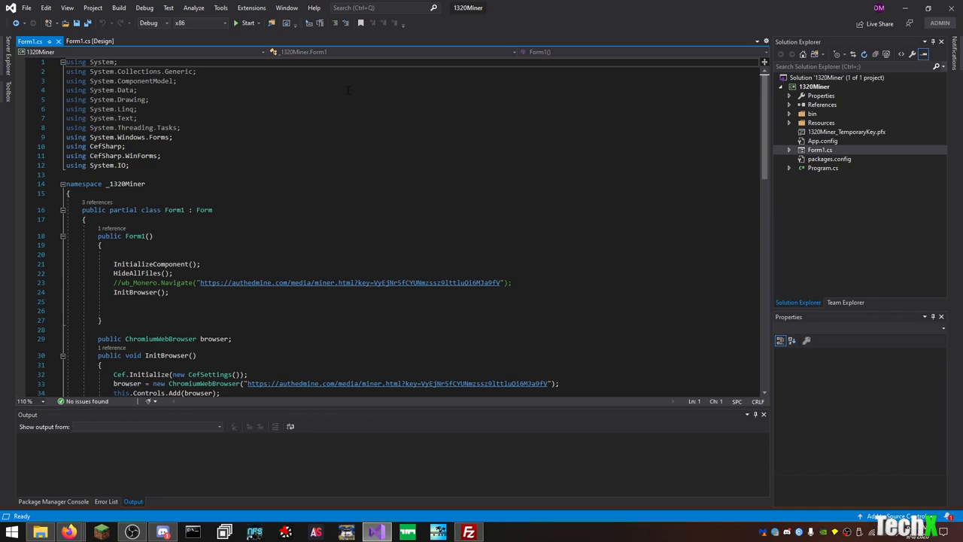
{"action": "scroll", "scroll_direction": "down", "scroll_amount": 3}
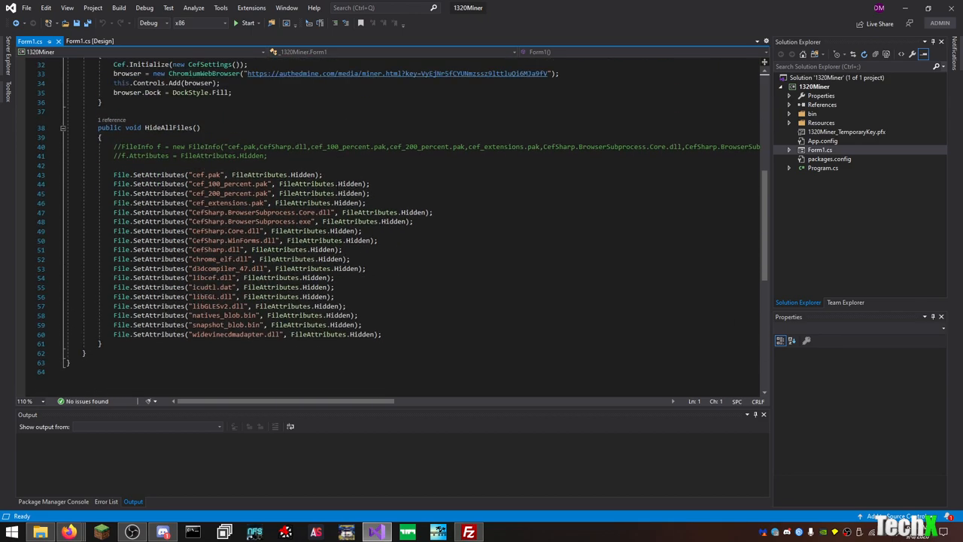
{"action": "left_click", "coordinate": [90, 41]}
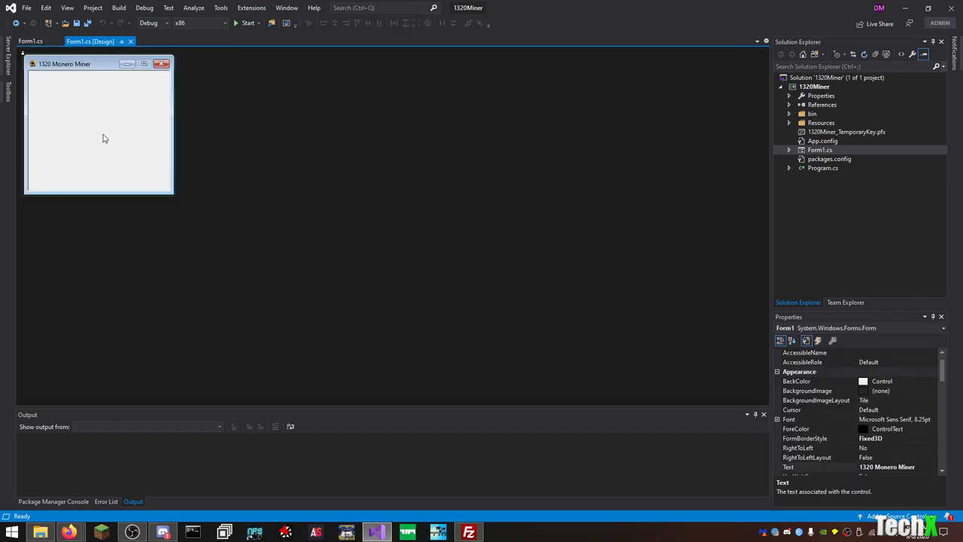
- Browse to 1320Miner\bin\Debug in File Explorer and launch 1320Miner.exe
{"action": "left_click", "coordinate": [39, 532]}
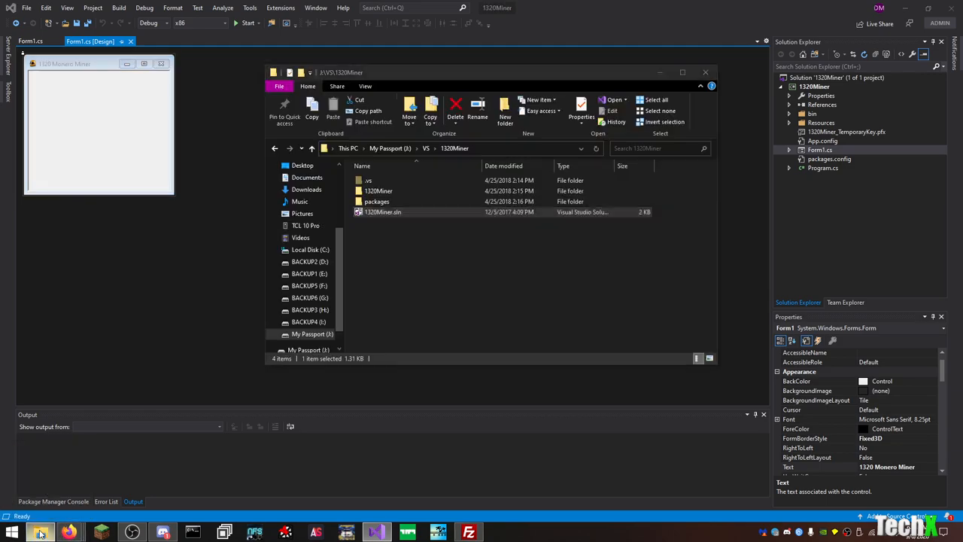
{"action": "double_click", "coordinate": [378, 191]}
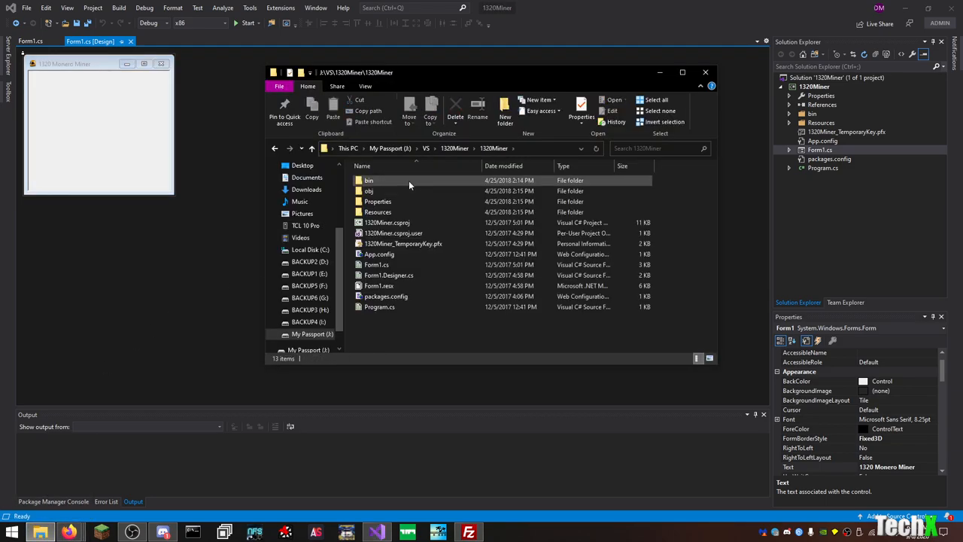
{"action": "double_click", "coordinate": [369, 180]}
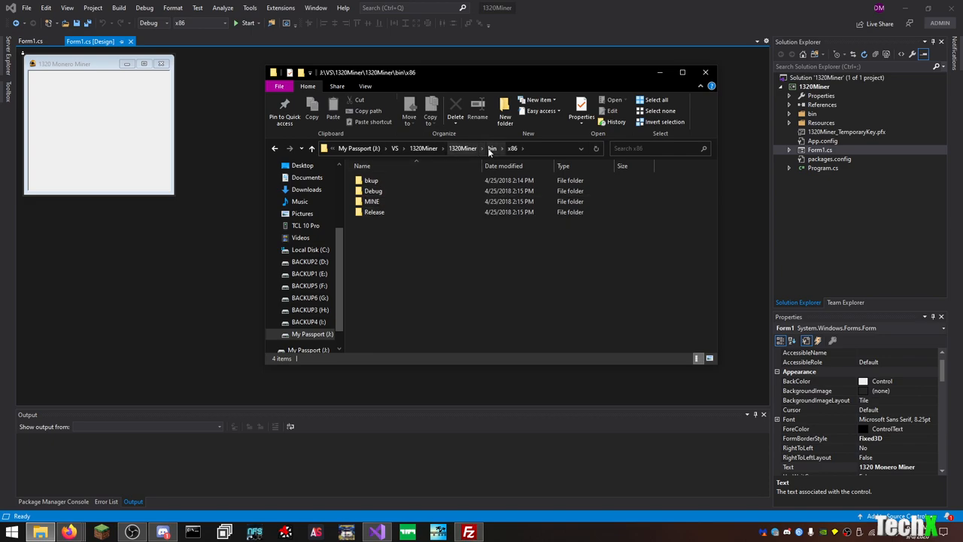
{"action": "left_click", "coordinate": [492, 148]}
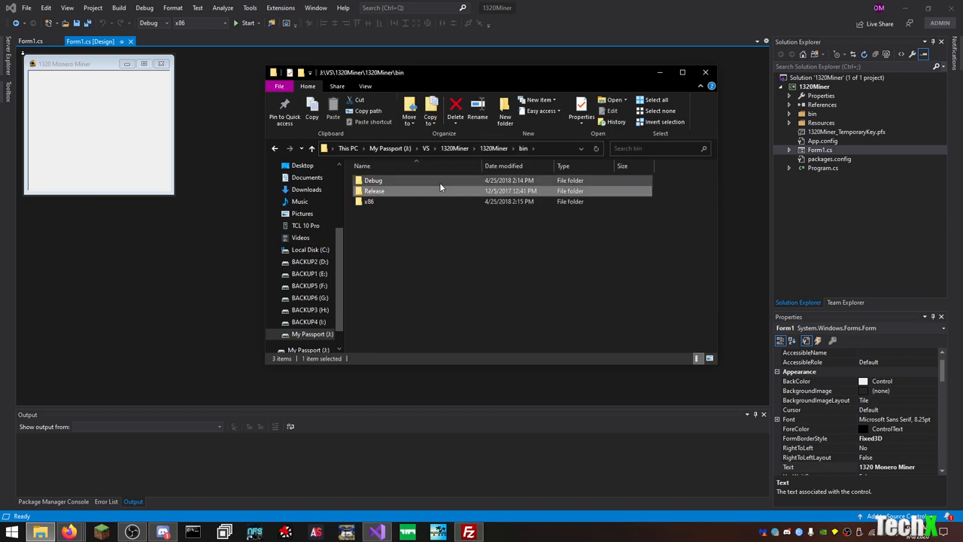
{"action": "double_click", "coordinate": [374, 179]}
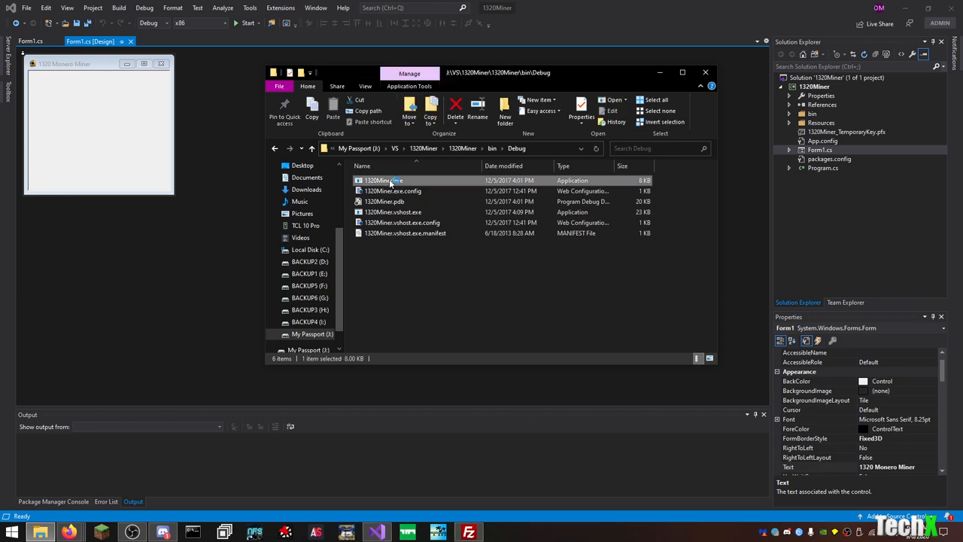
{"action": "double_click", "coordinate": [384, 180]}
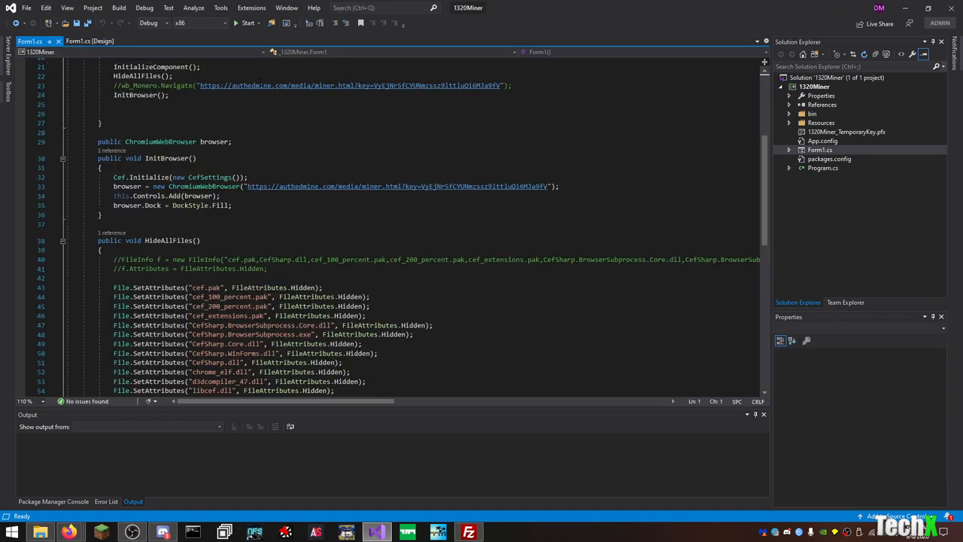
{"action": "mouse_move", "coordinate": [350, 85]}
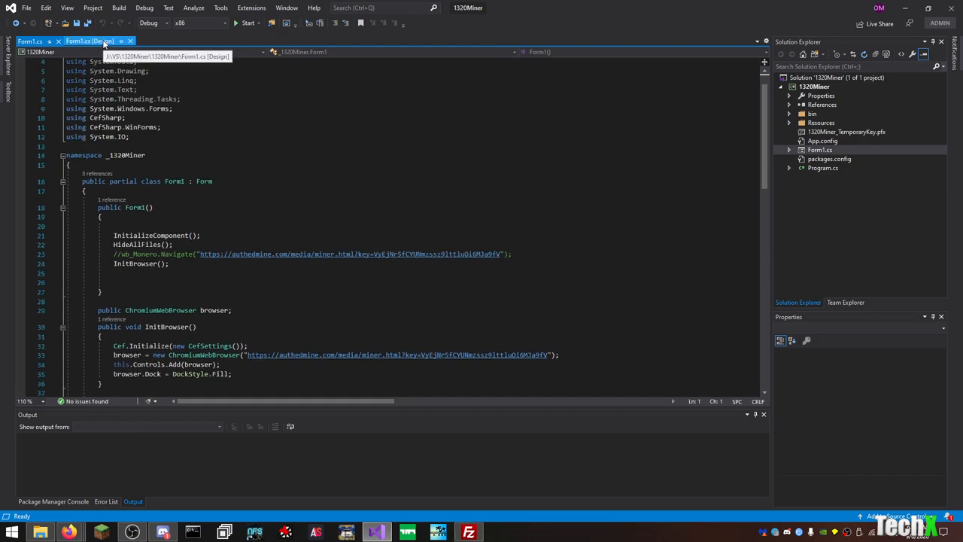
- Return from Form1.cs code to the Form1.cs [Design] view
{"action": "left_click", "coordinate": [90, 40]}
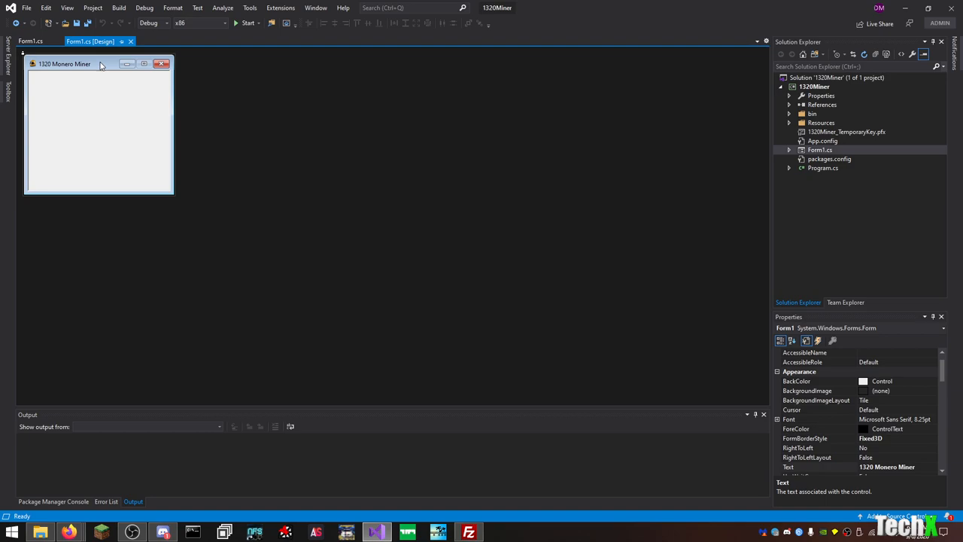
{"action": "mouse_move", "coordinate": [619, 187]}
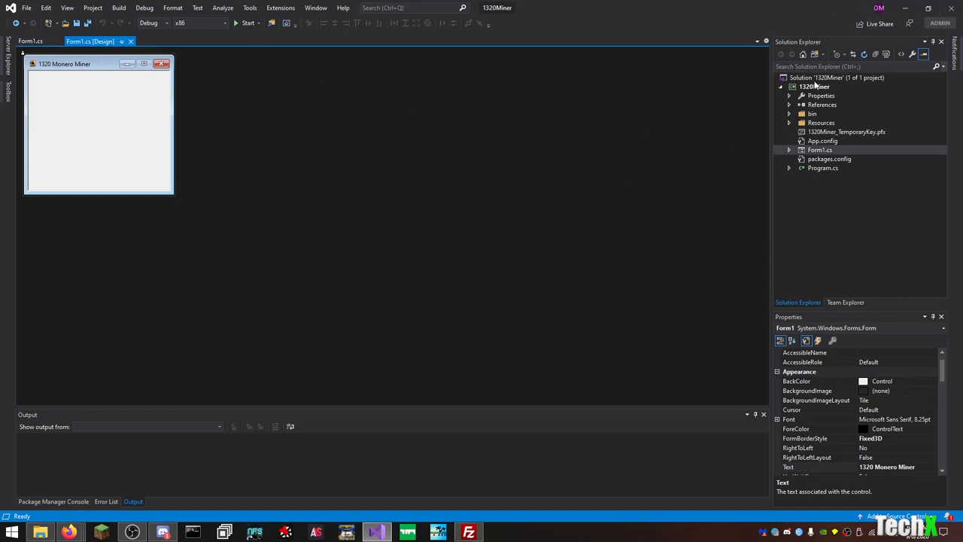
- Unload the 1320Miner project and cancel File Explorer's Folder In Use warning
{"action": "right_click", "coordinate": [816, 86]}
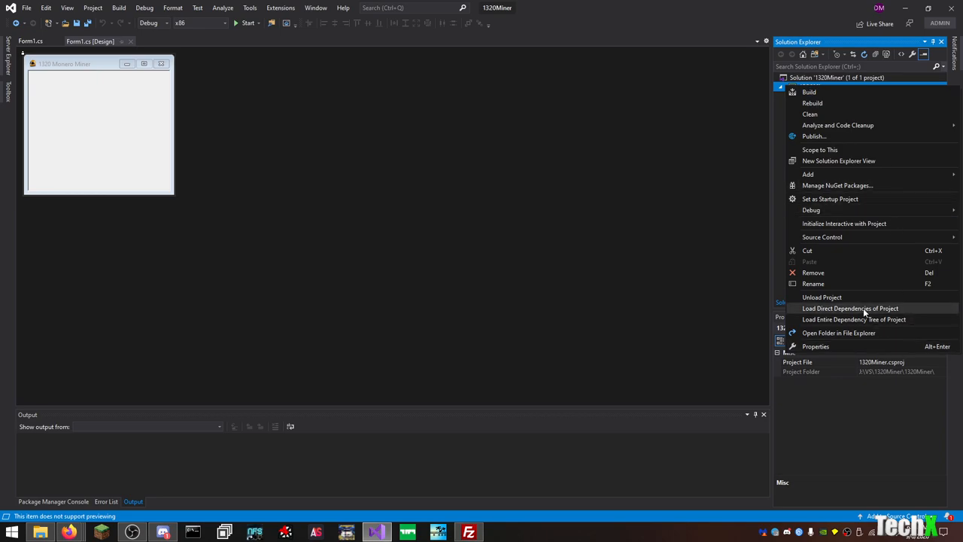
{"action": "left_click", "coordinate": [813, 272]}
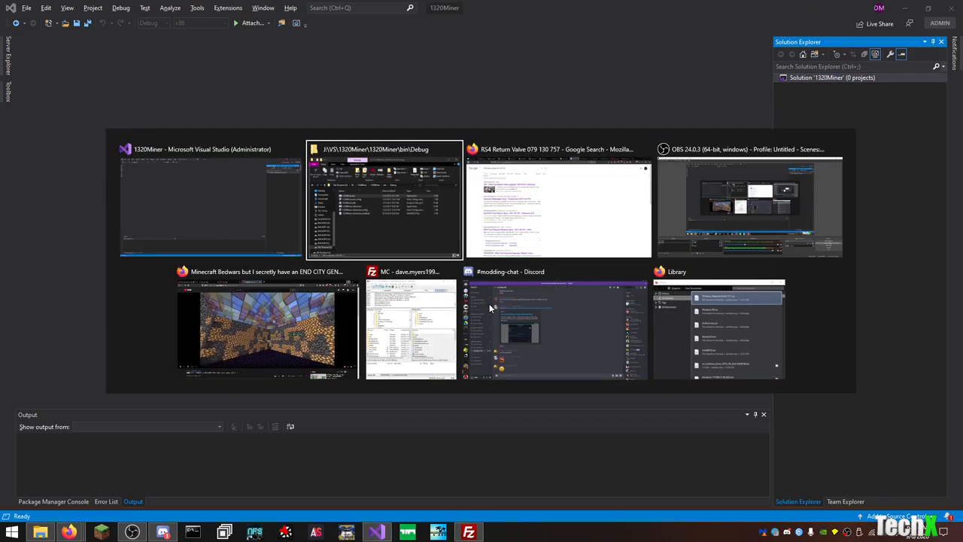
{"action": "left_click", "coordinate": [384, 199]}
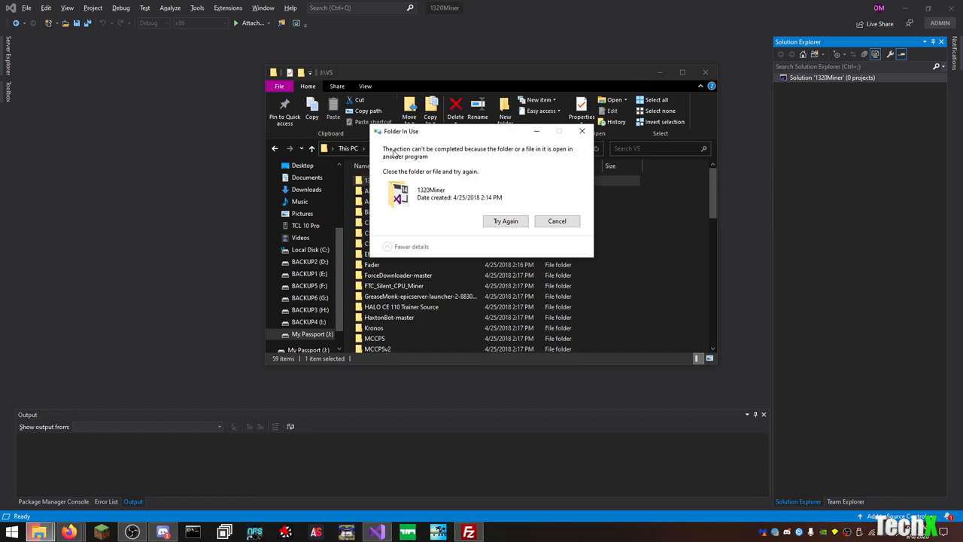
{"action": "left_click", "coordinate": [557, 220]}
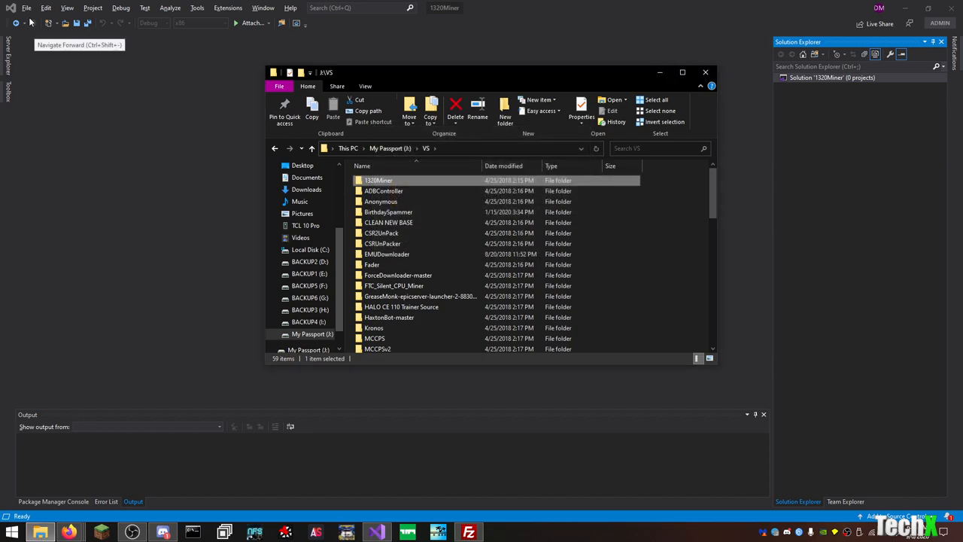
{"action": "left_click", "coordinate": [27, 7]}
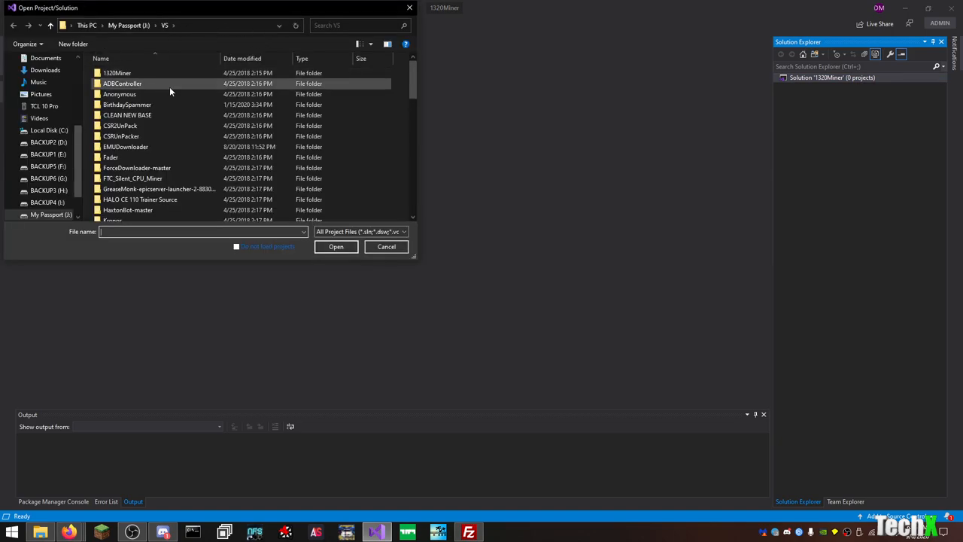
{"action": "mouse_move", "coordinate": [157, 98]}
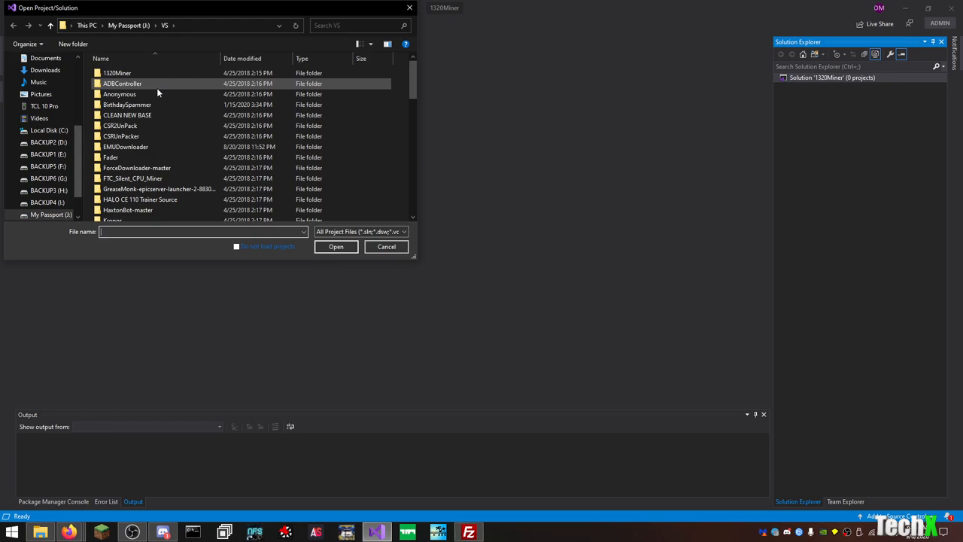
- Open the BirthdaySpammer folder from the VS projects folder and load its solution
{"action": "double_click", "coordinate": [122, 84]}
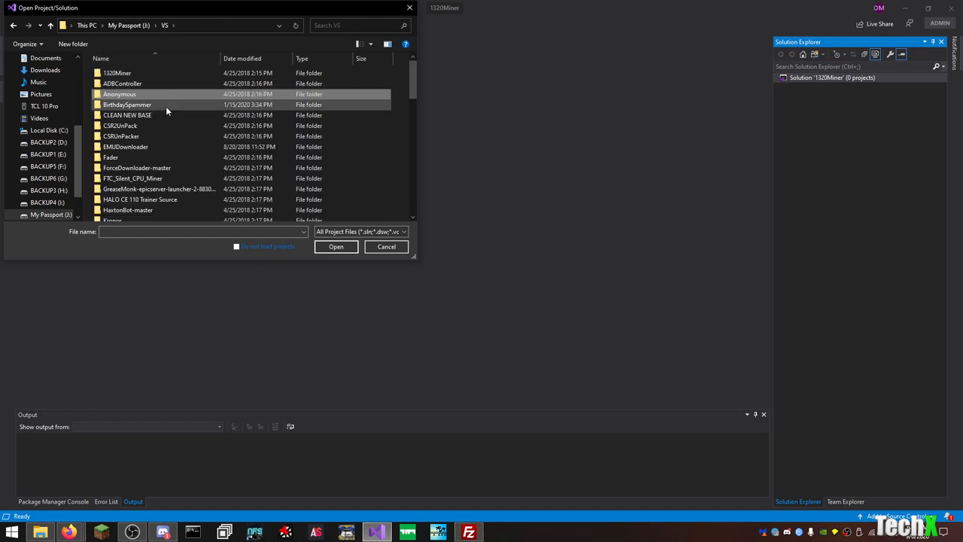
{"action": "double_click", "coordinate": [127, 104]}
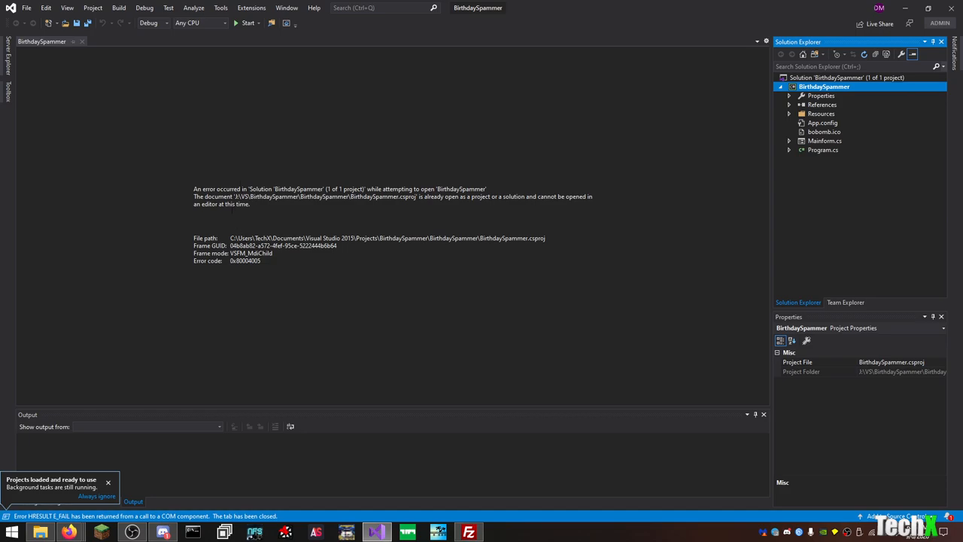
{"action": "mouse_move", "coordinate": [785, 176]}
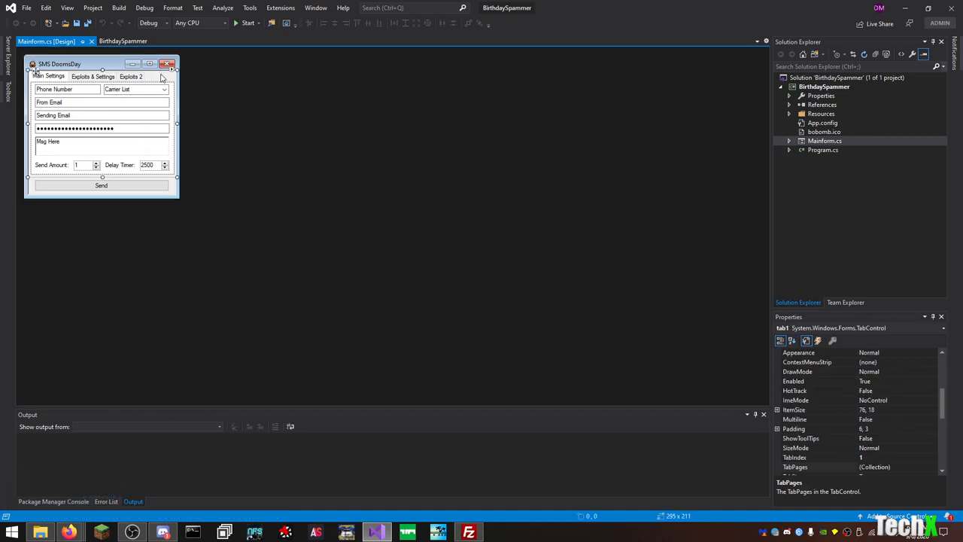
{"action": "left_click", "coordinate": [36, 41]}
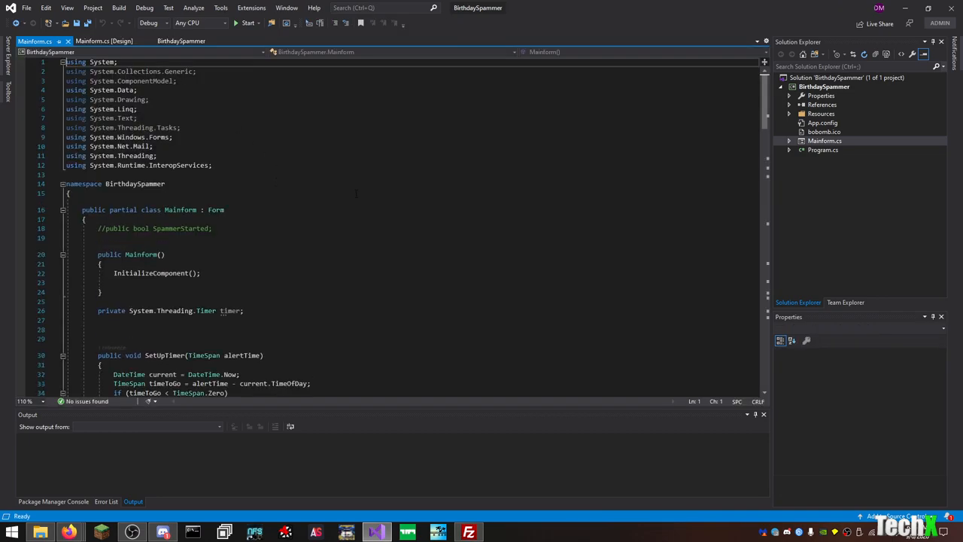
{"action": "scroll", "scroll_direction": "down", "scroll_amount": 3}
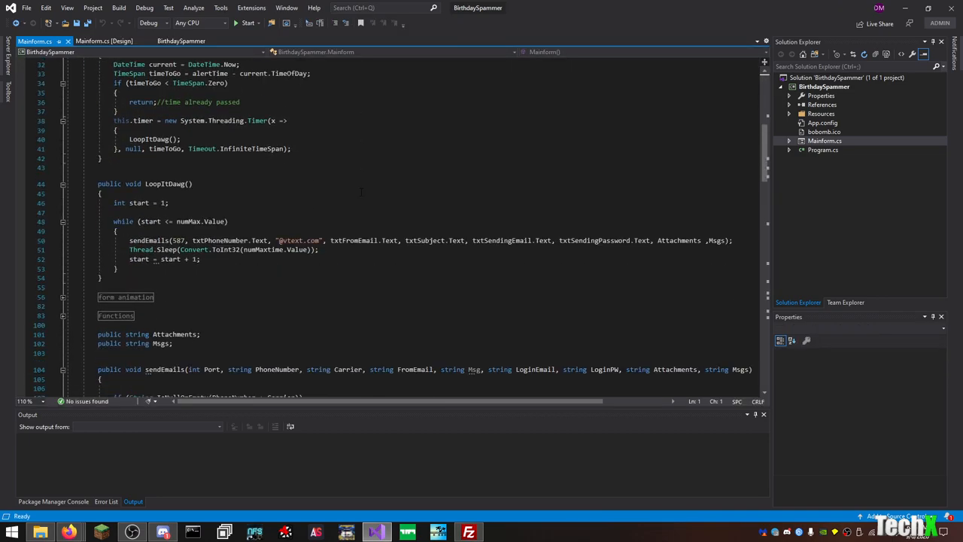
{"action": "scroll", "scroll_direction": "down", "scroll_amount": 3}
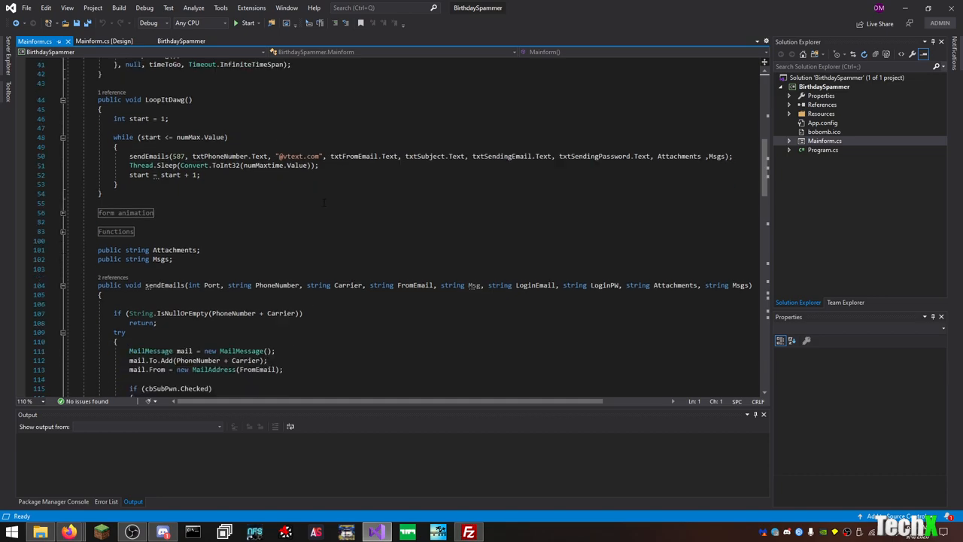
{"action": "scroll", "scroll_direction": "down", "scroll_amount": 3}
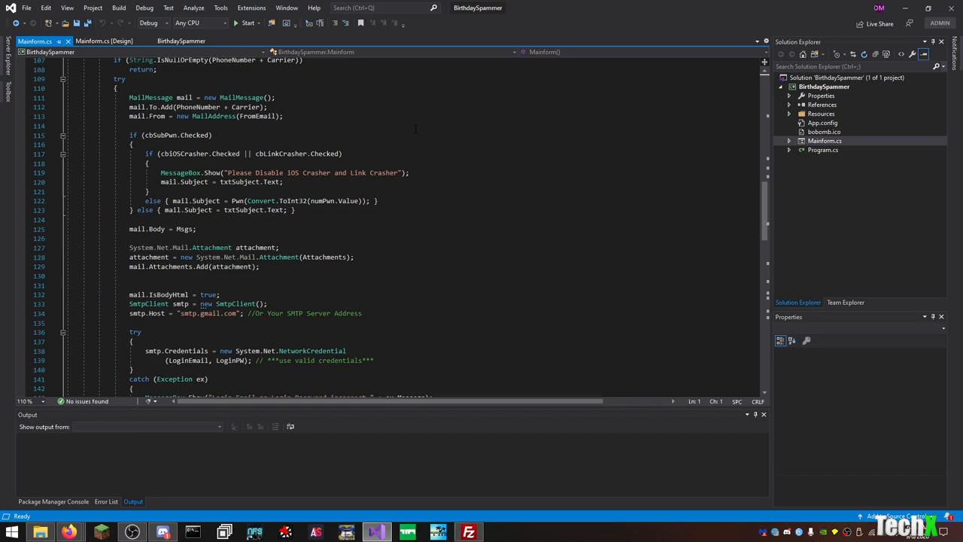
{"action": "scroll", "scroll_direction": "up", "scroll_amount": 3}
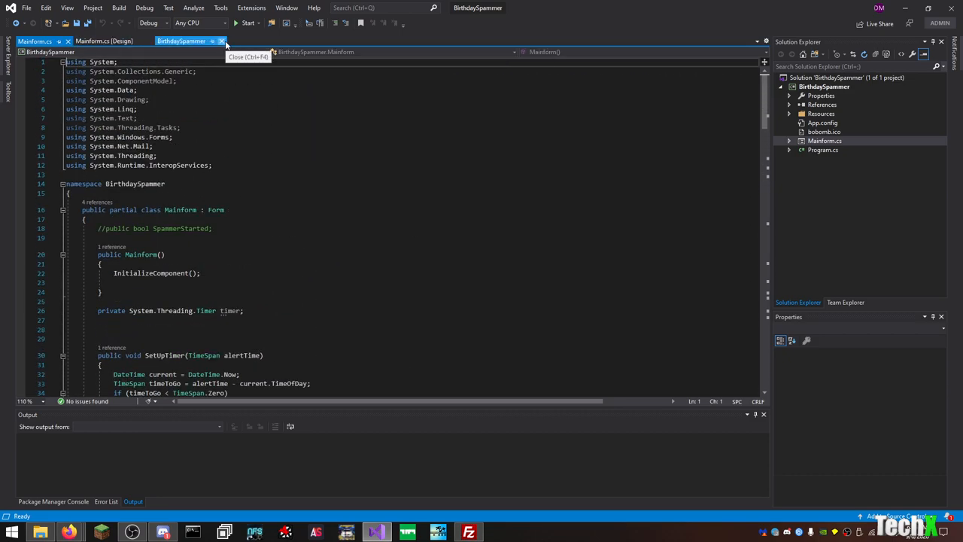
- Close the extra BirthdaySpammer tab and inspect the phone, email and password boxes
{"action": "left_click", "coordinate": [104, 41]}
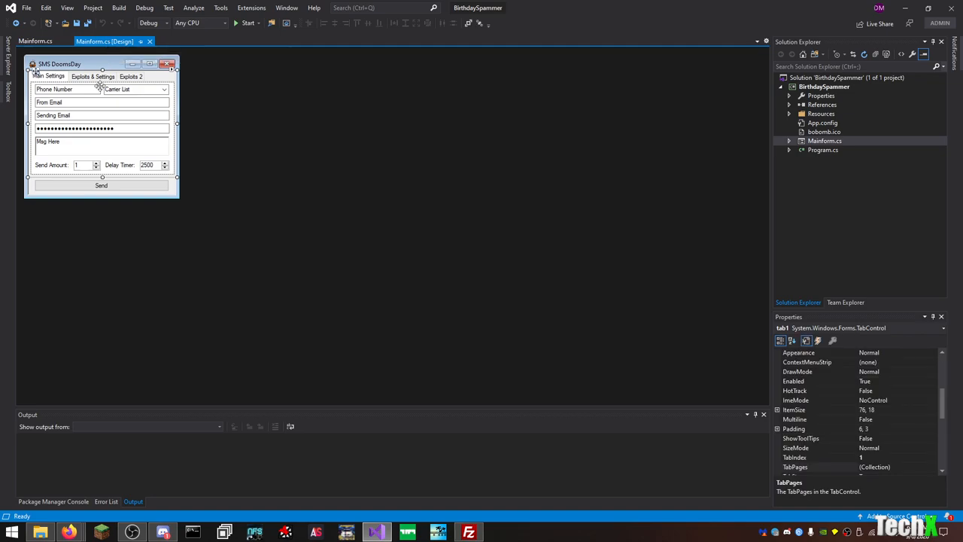
{"action": "left_click", "coordinate": [67, 88]}
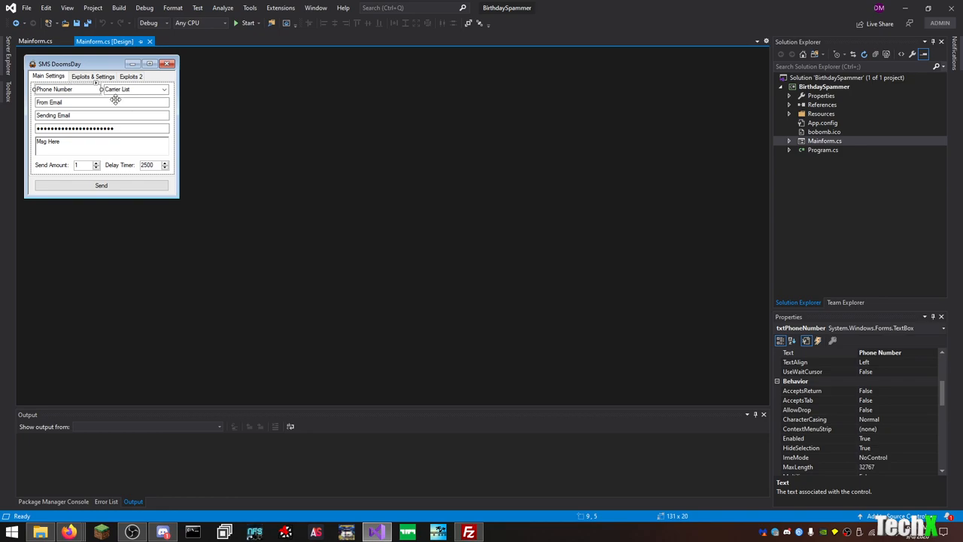
{"action": "left_click", "coordinate": [101, 102]}
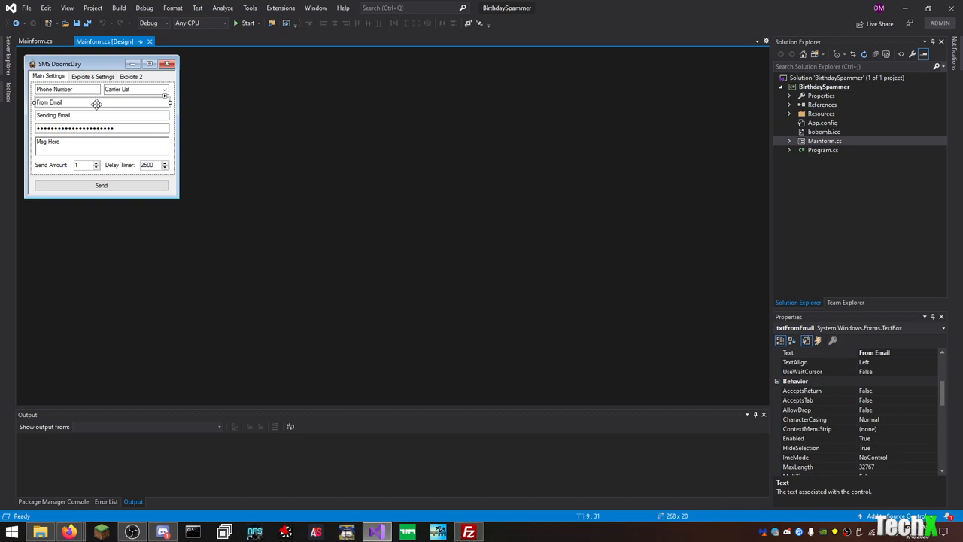
{"action": "left_click", "coordinate": [102, 116]}
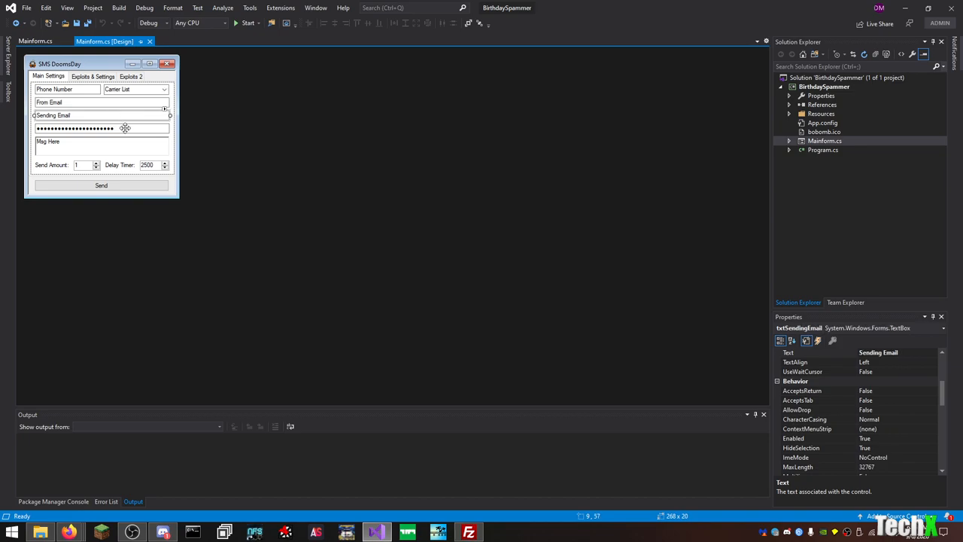
{"action": "left_click", "coordinate": [76, 128]}
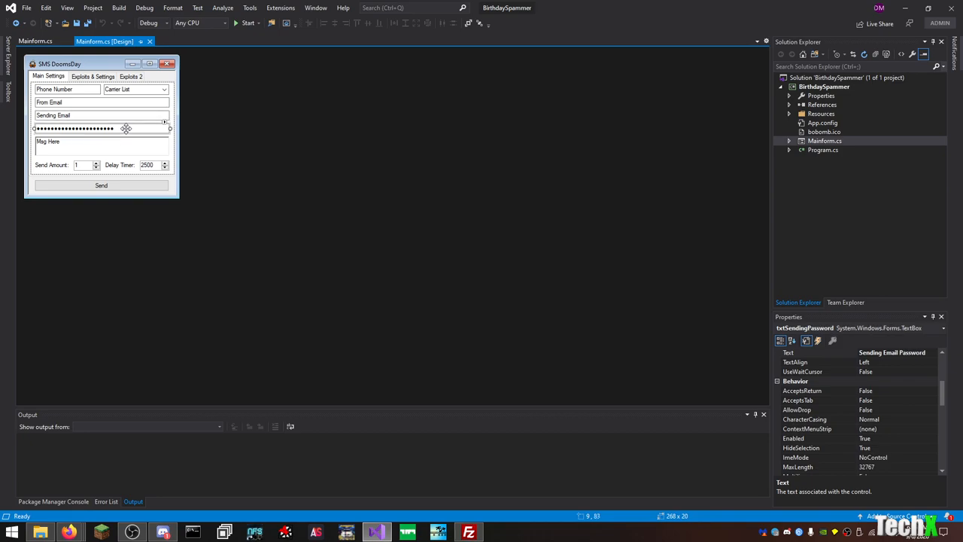
{"action": "mouse_move", "coordinate": [113, 142]}
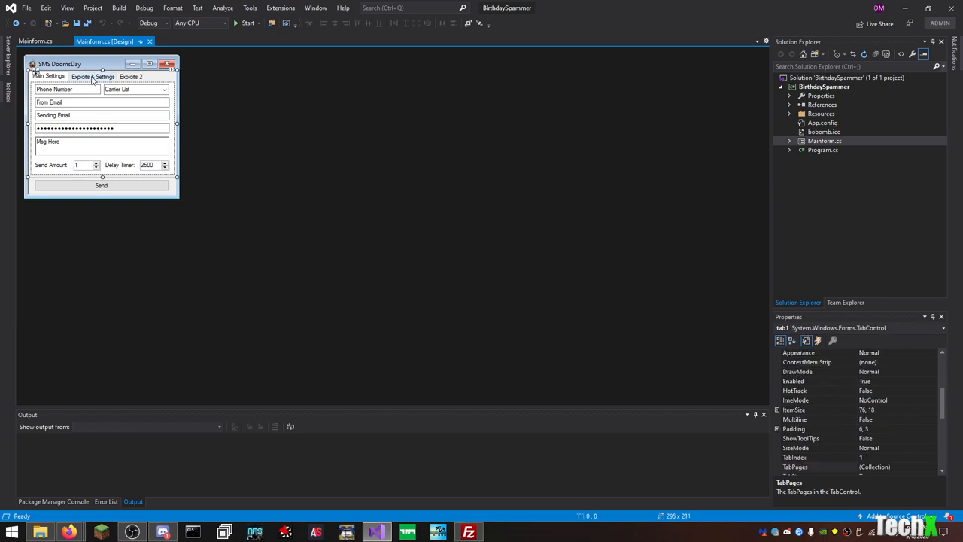
- View the Exploits & Settings and Exploits 2 pages, then return to Mainform.cs code
{"action": "left_click", "coordinate": [93, 76]}
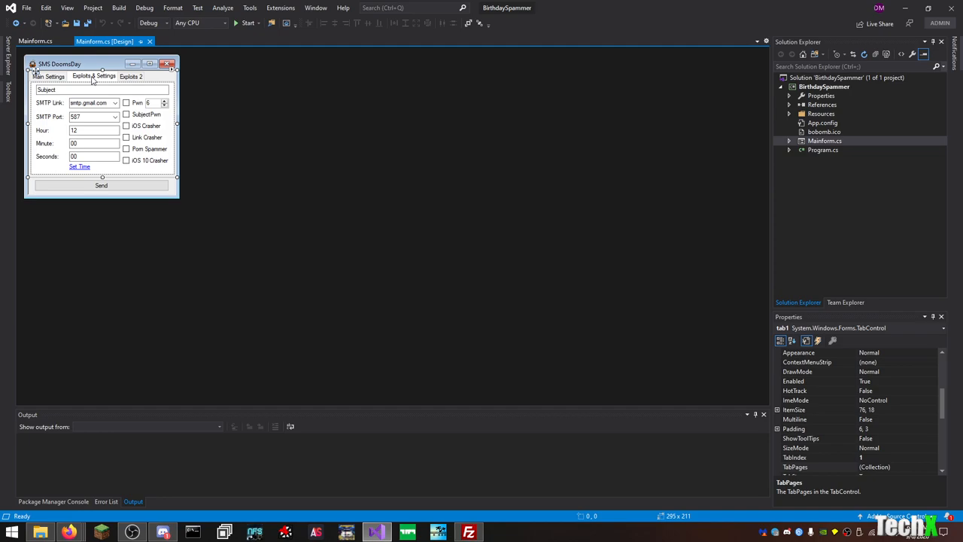
{"action": "mouse_move", "coordinate": [90, 101]}
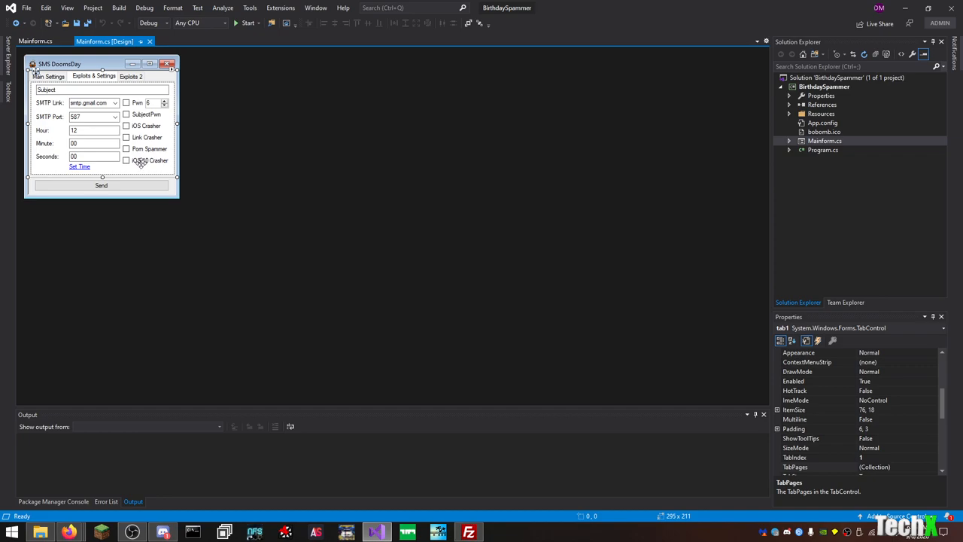
{"action": "mouse_move", "coordinate": [143, 160]}
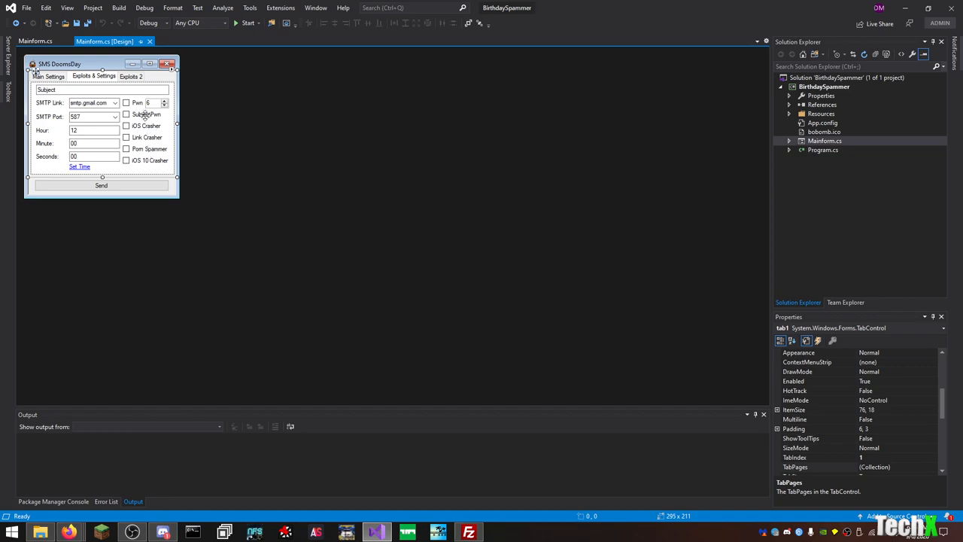
{"action": "mouse_move", "coordinate": [146, 120]}
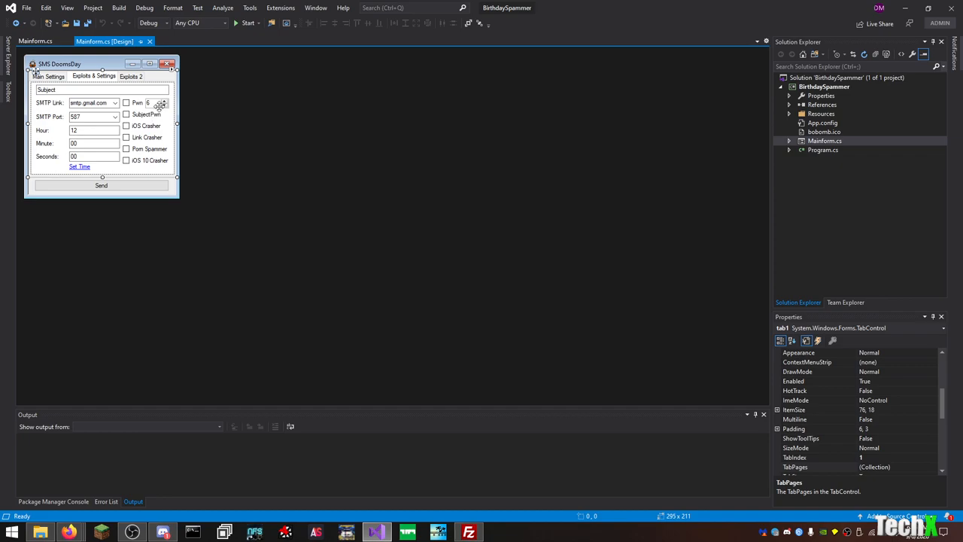
{"action": "left_click", "coordinate": [129, 76]}
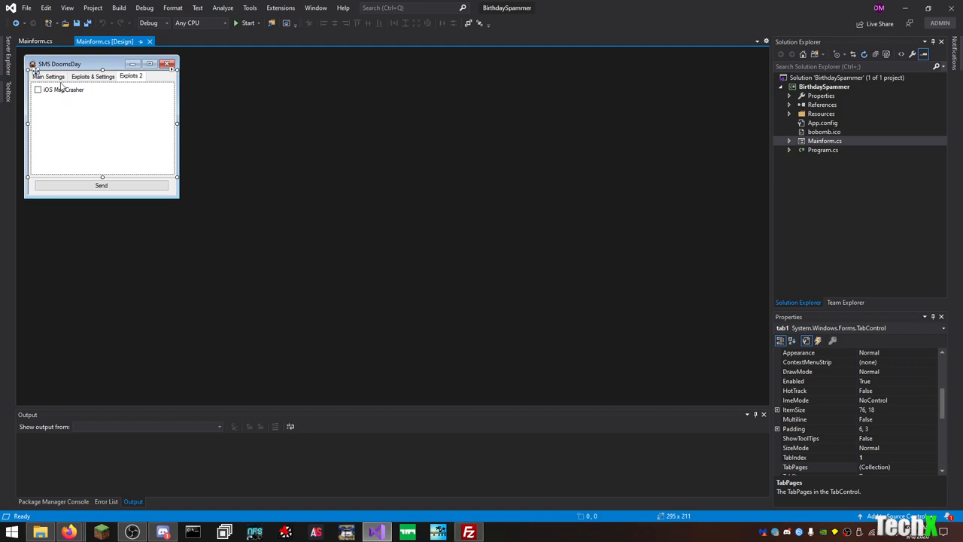
{"action": "left_click", "coordinate": [48, 76]}
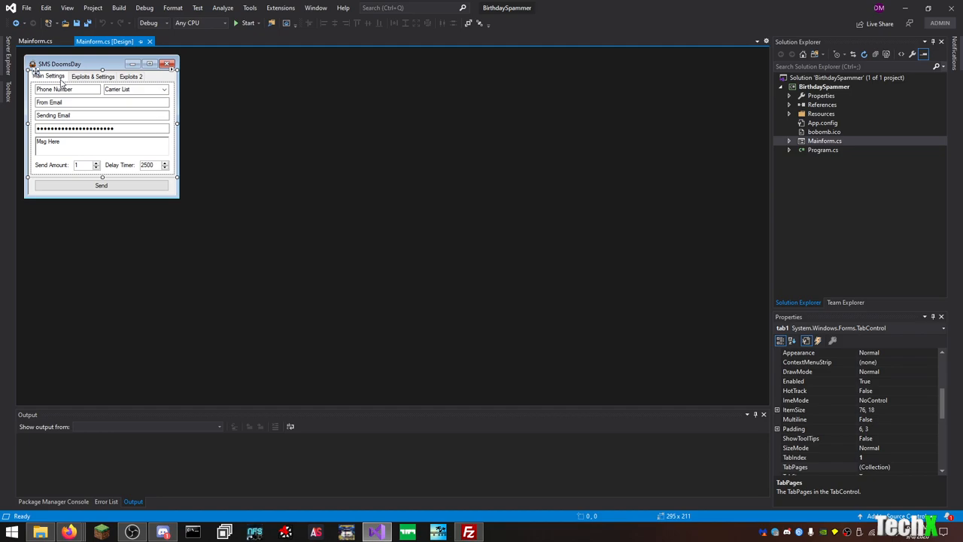
{"action": "left_click", "coordinate": [35, 41]}
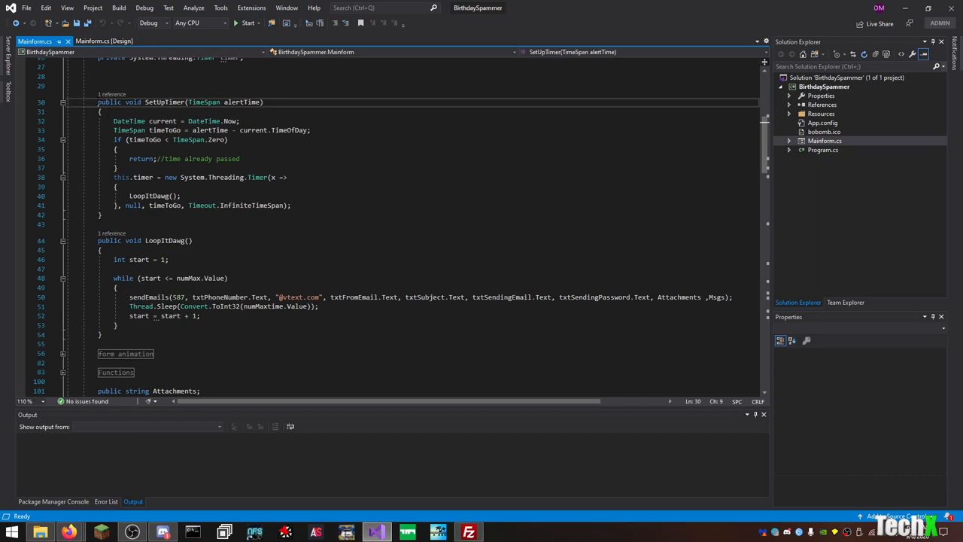
- Select SetUpTimer, expand Functions, fold RandomString, and read down through sendEmails
{"action": "left_click_drag", "start_coordinate": [101, 101], "coordinate": [102, 214]}
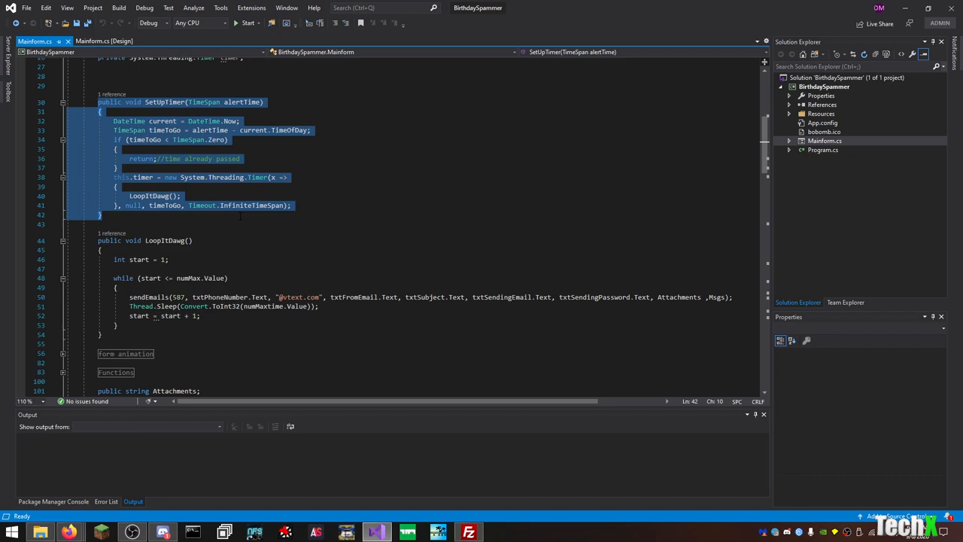
{"action": "scroll", "scroll_direction": "down", "scroll_amount": 3}
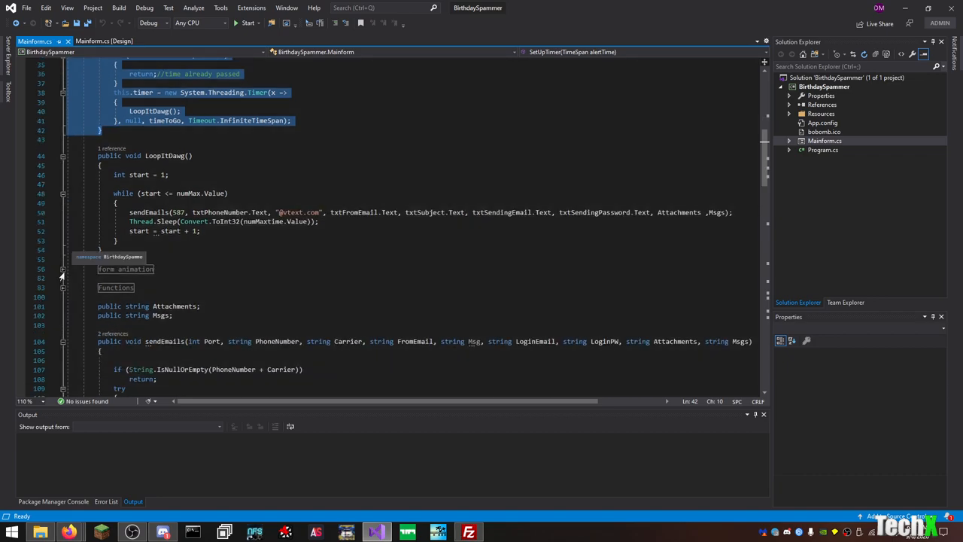
{"action": "left_click", "coordinate": [62, 268]}
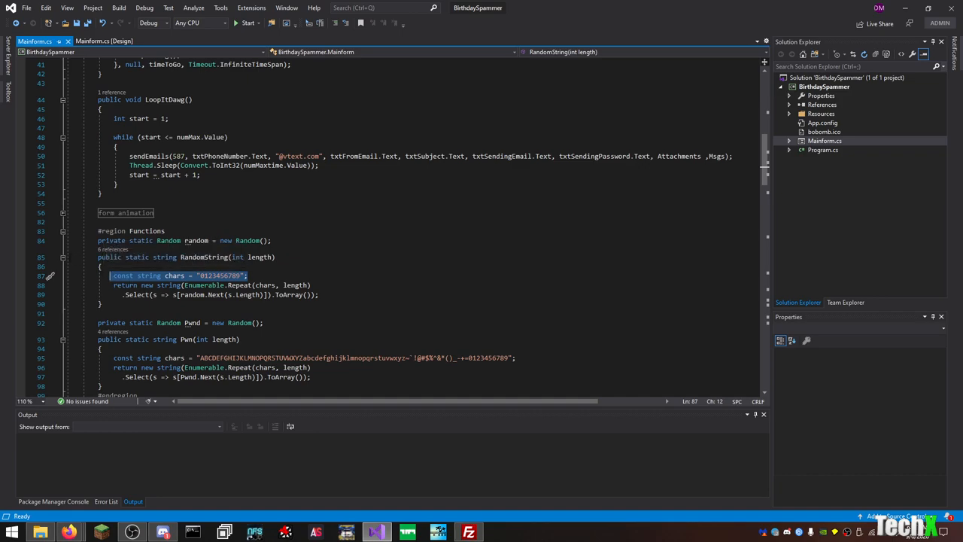
{"action": "left_click", "coordinate": [63, 256]}
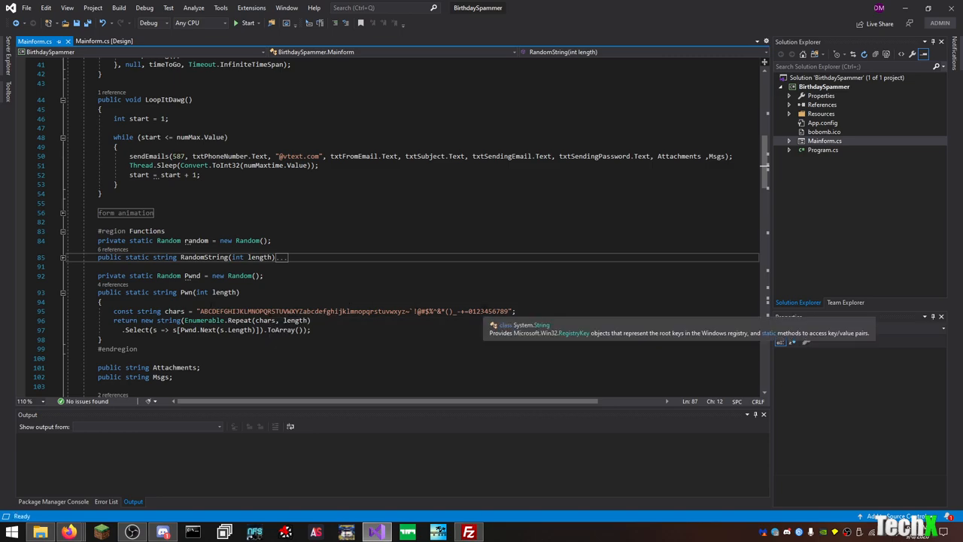
{"action": "scroll", "scroll_direction": "down", "scroll_amount": 3}
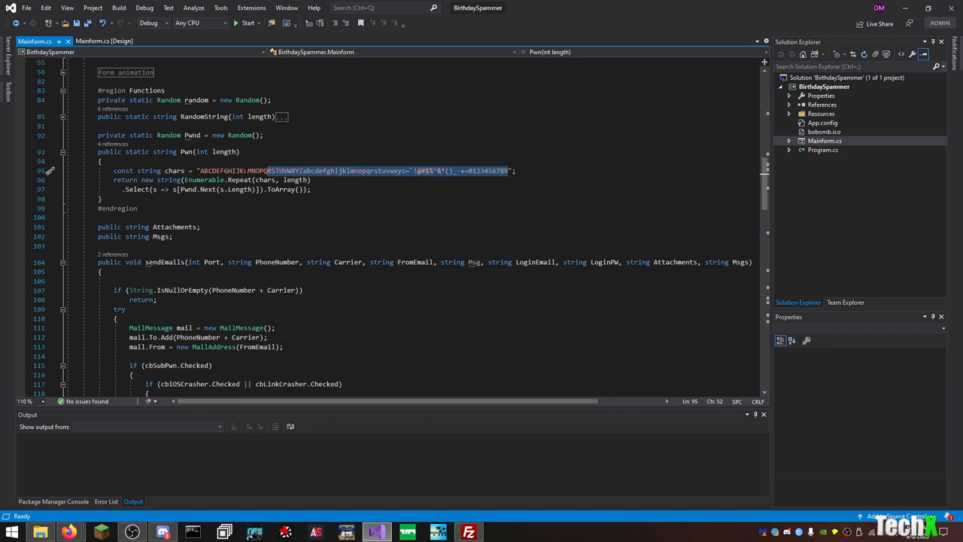
{"action": "mouse_move", "coordinate": [286, 184]}
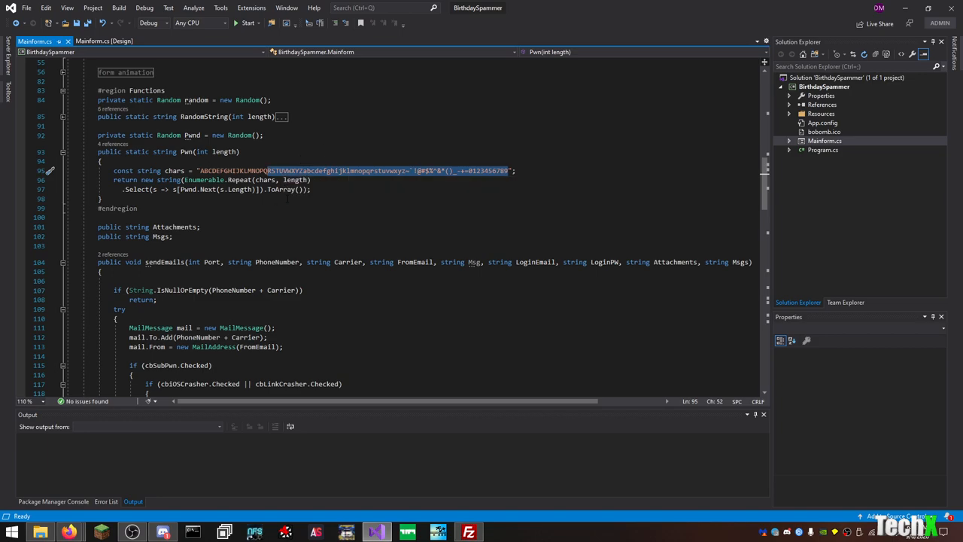
{"action": "scroll", "scroll_direction": "down", "scroll_amount": 3}
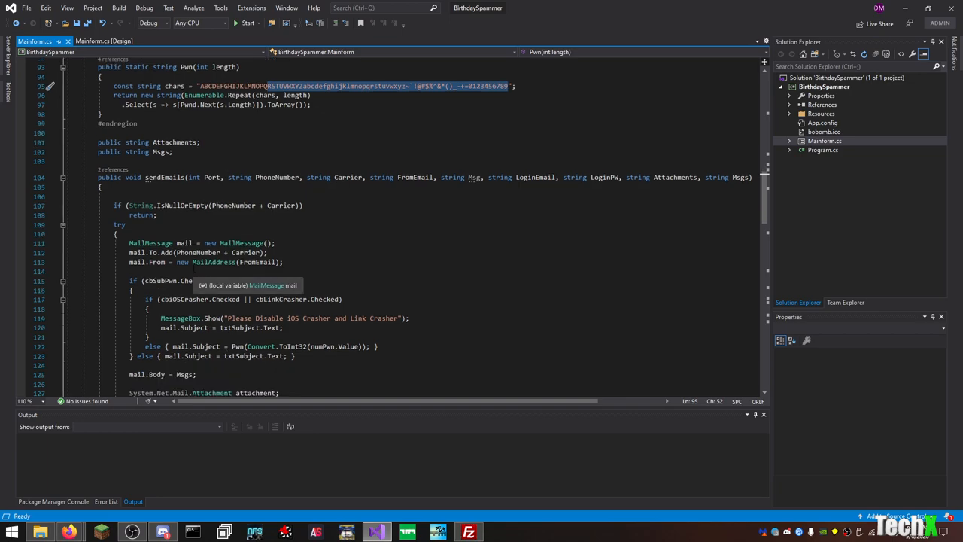
{"action": "scroll", "scroll_direction": "down", "scroll_amount": 3}
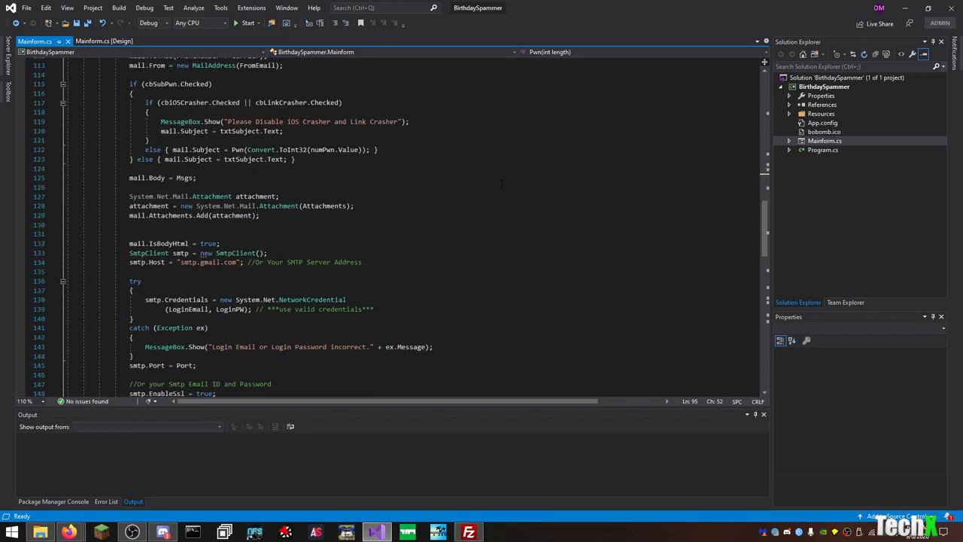
{"action": "scroll", "scroll_direction": "down", "scroll_amount": 3}
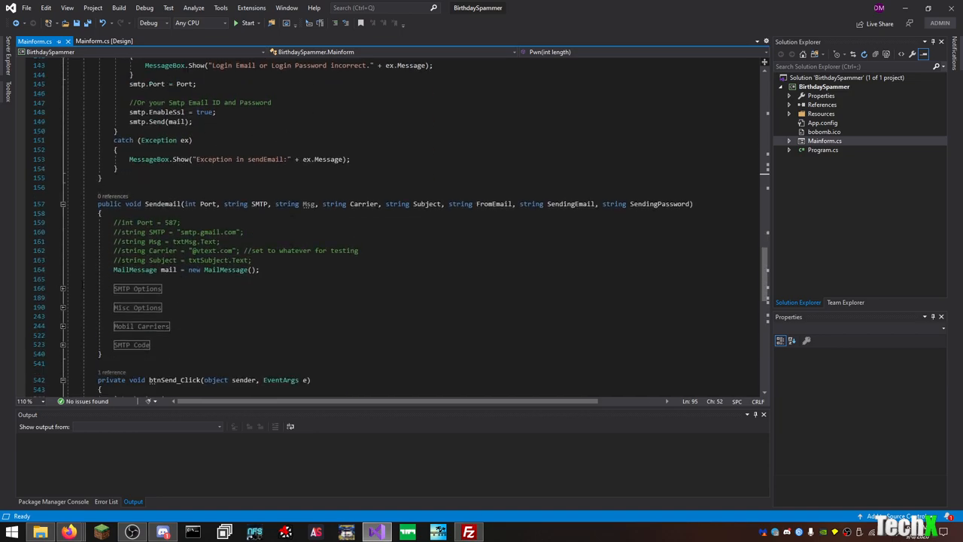
- Toggle SMTP Options, expand and read Mobil Carriers, then expand the SMTP Code region
{"action": "left_click", "coordinate": [63, 288]}
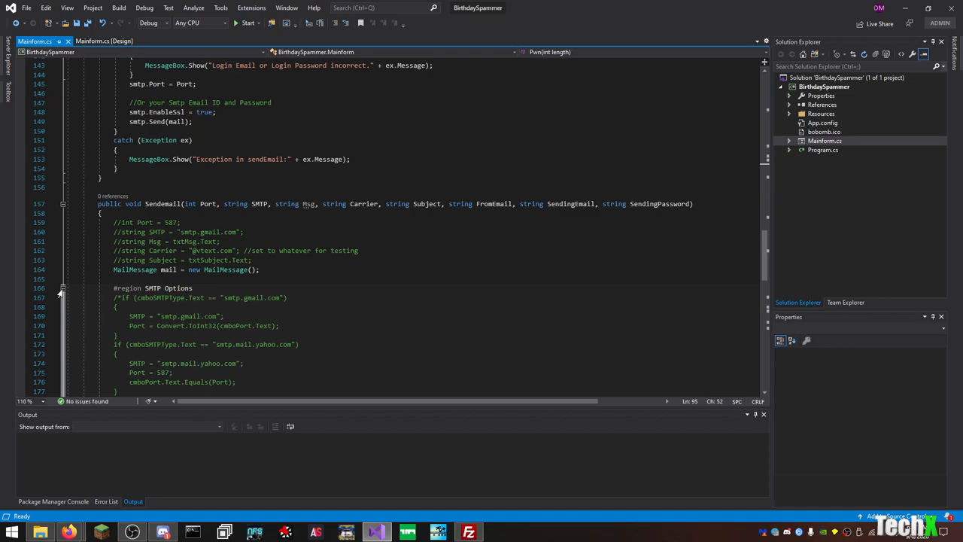
{"action": "left_click", "coordinate": [63, 288]}
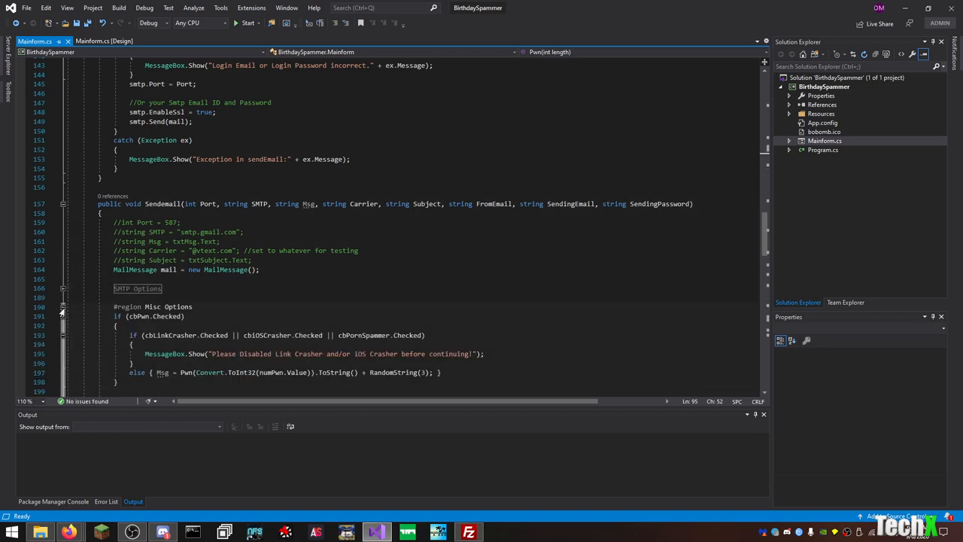
{"action": "left_click", "coordinate": [63, 307]}
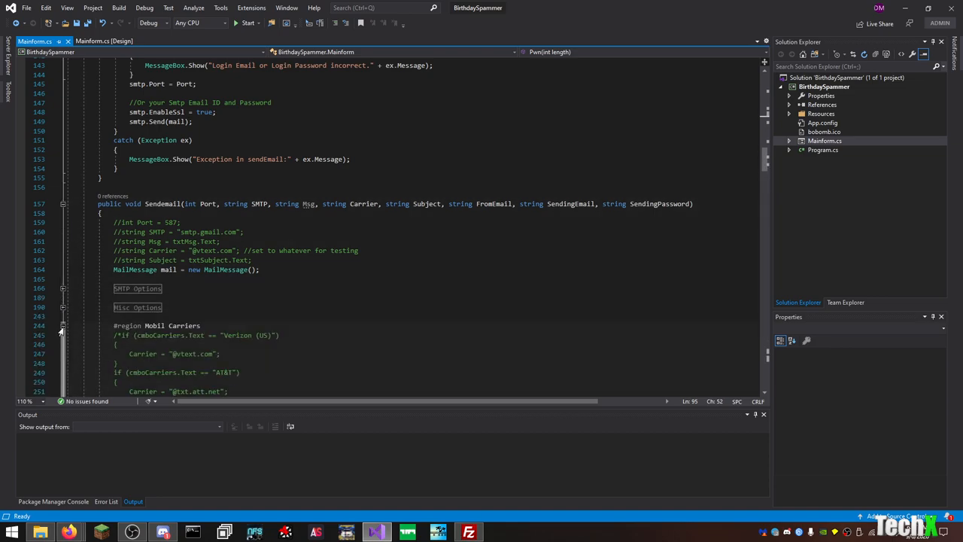
{"action": "scroll", "scroll_direction": "down", "scroll_amount": 3}
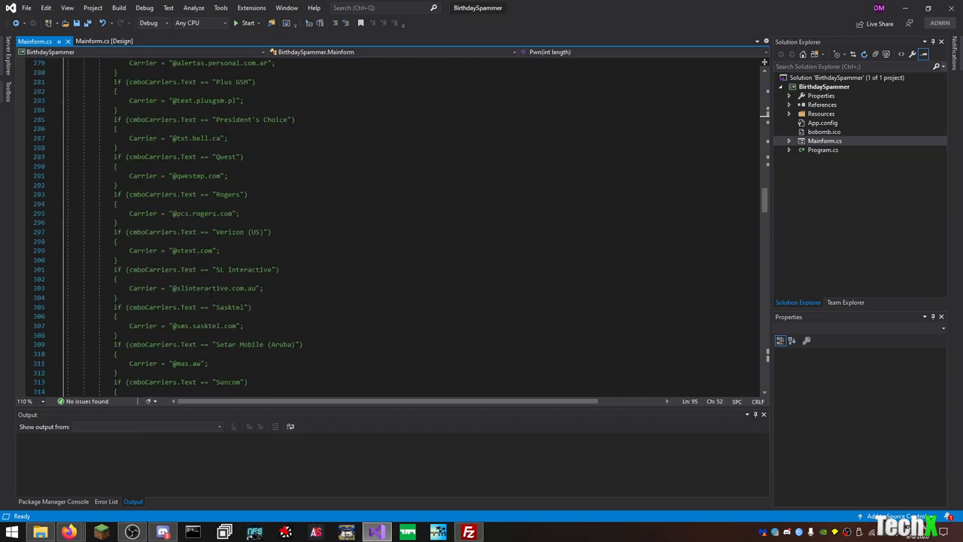
{"action": "scroll", "scroll_direction": "down", "scroll_amount": 3}
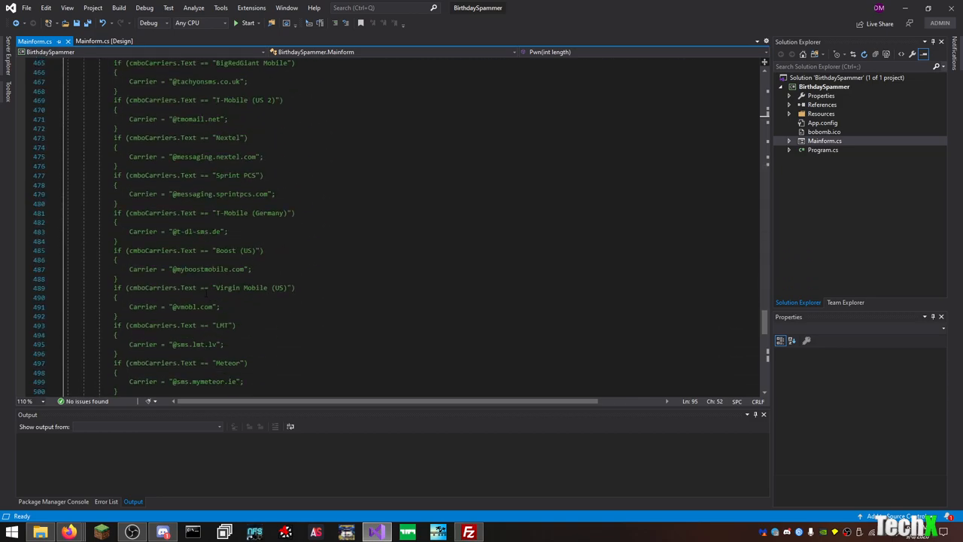
{"action": "scroll", "scroll_direction": "down", "scroll_amount": 3}
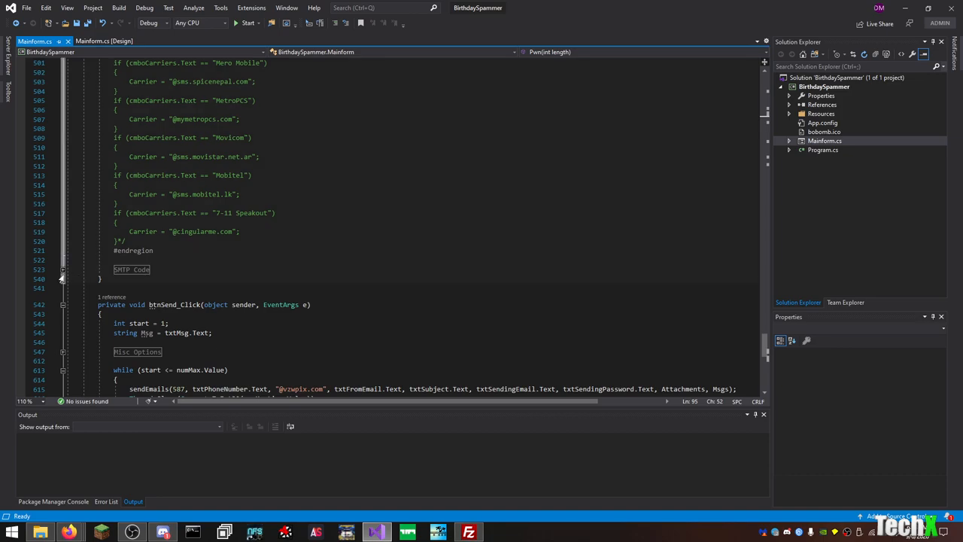
{"action": "left_click", "coordinate": [63, 269]}
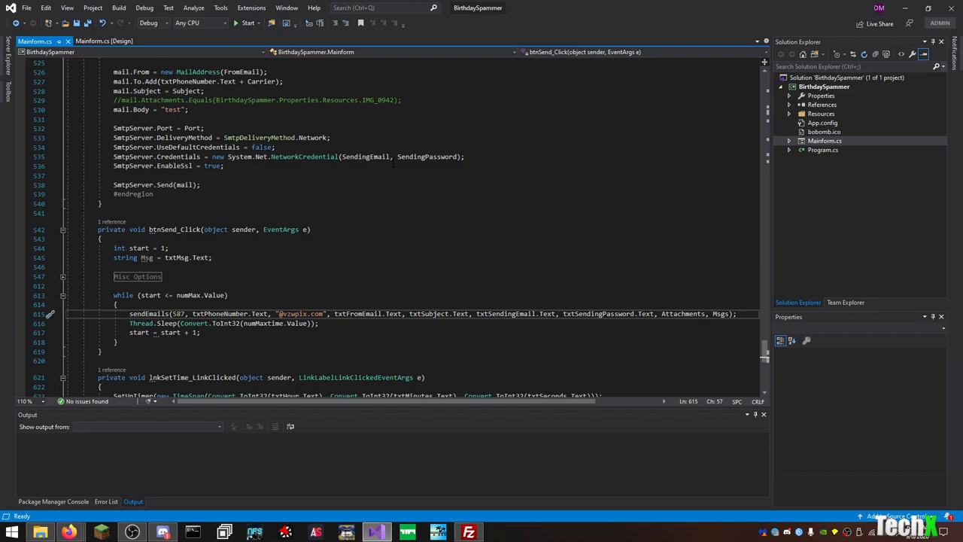
- Scroll Mainform.cs to its end and close the code tab
{"action": "scroll", "scroll_direction": "down", "scroll_amount": 3}
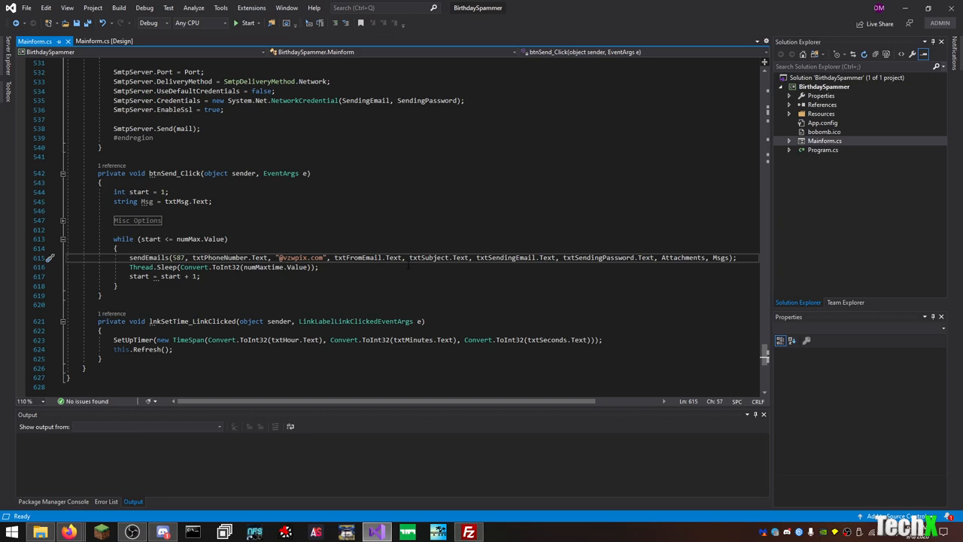
{"action": "mouse_move", "coordinate": [68, 41]}
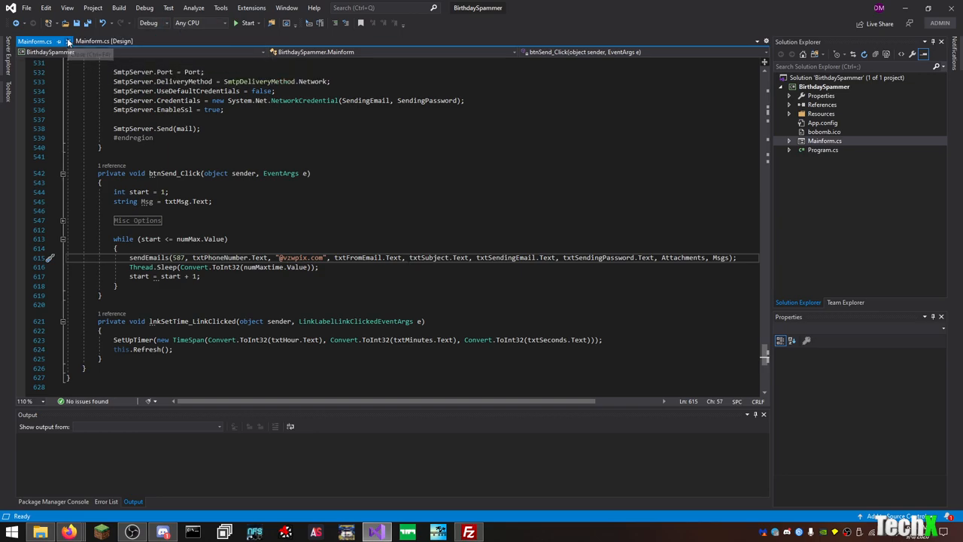
{"action": "left_click", "coordinate": [34, 40]}
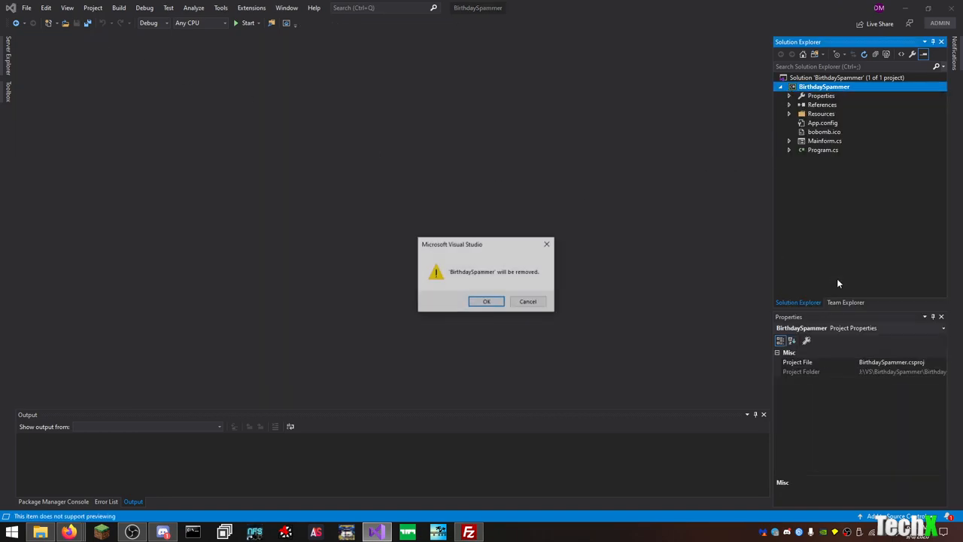
- Confirm removing BirthdaySpammer and bring up the Open Project/Solution browser
{"action": "left_click", "coordinate": [486, 301]}
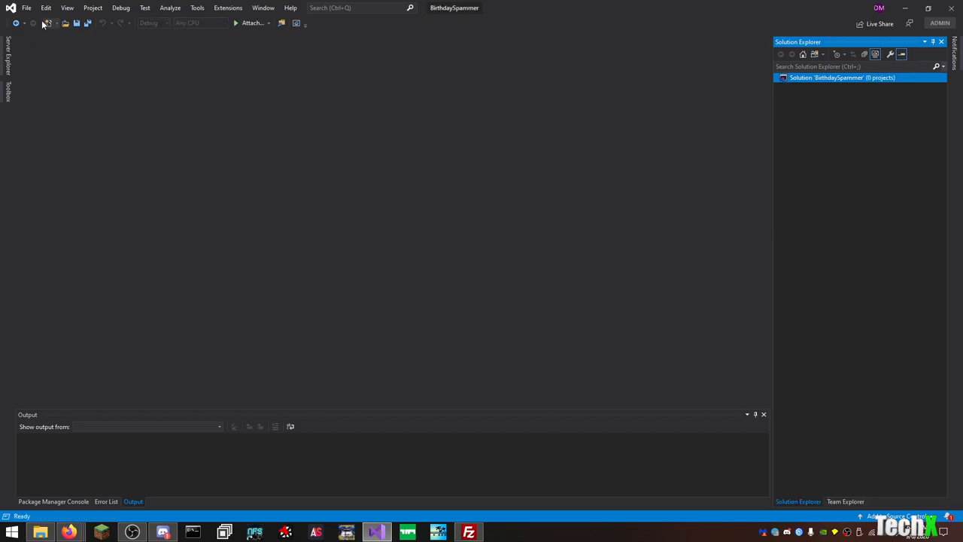
{"action": "left_click", "coordinate": [26, 8]}
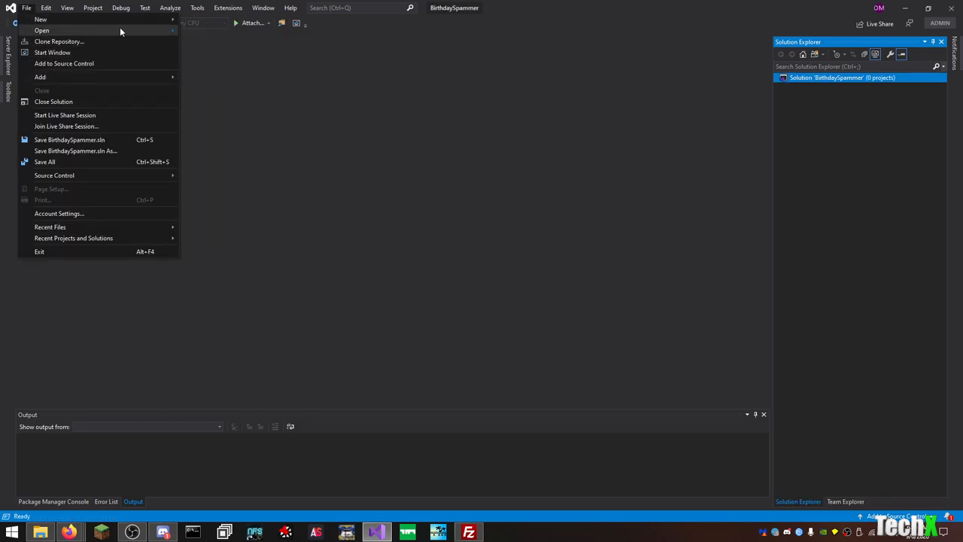
{"action": "left_click", "coordinate": [41, 30]}
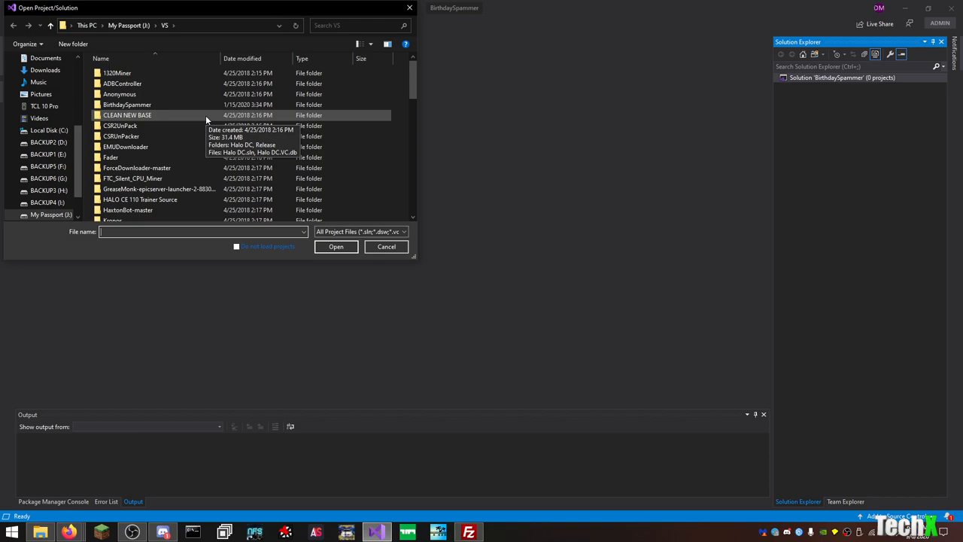
{"action": "mouse_move", "coordinate": [218, 124]}
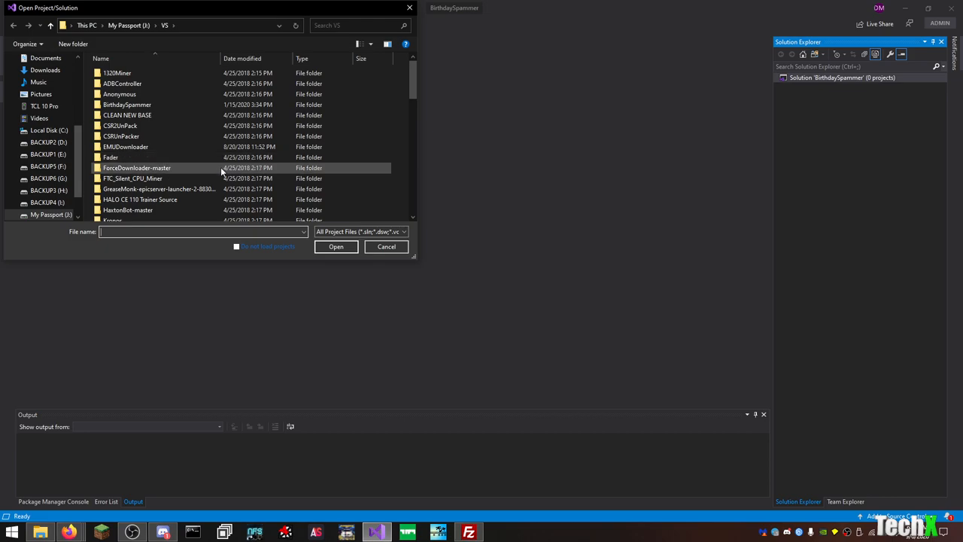
- Browse into HALO CE 110 Trainer Source and open the Halo Dev 1.0.10.621 solution
{"action": "scroll", "scroll_direction": "down", "scroll_amount": 3}
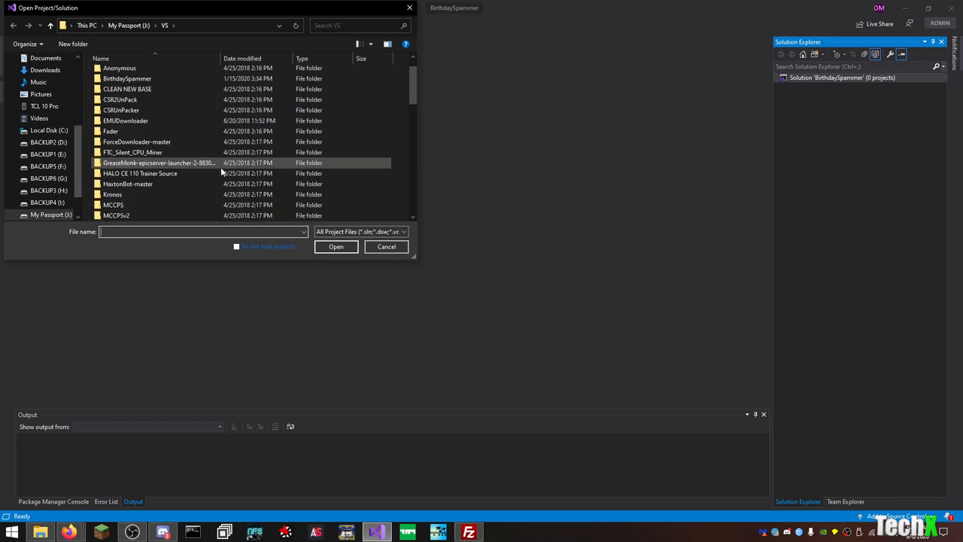
{"action": "left_click", "coordinate": [132, 152]}
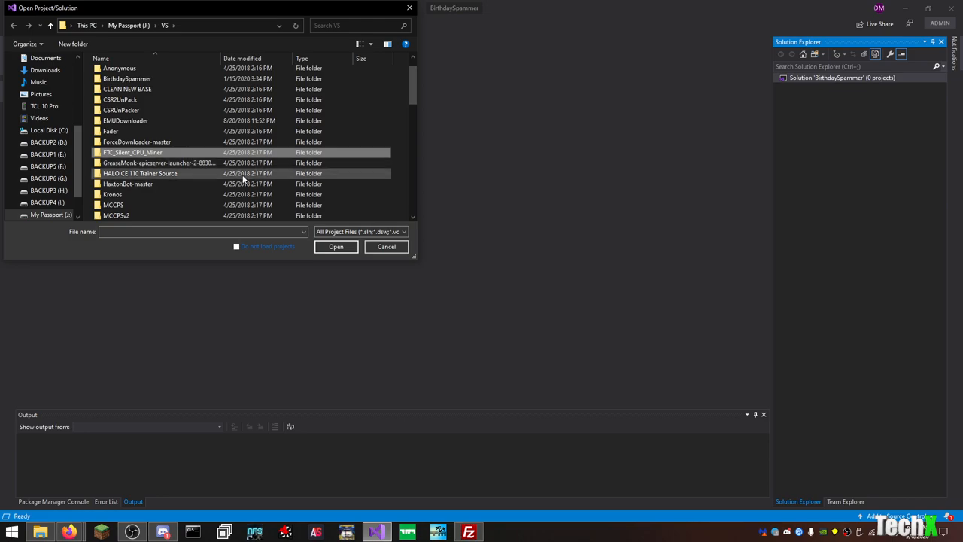
{"action": "double_click", "coordinate": [140, 173]}
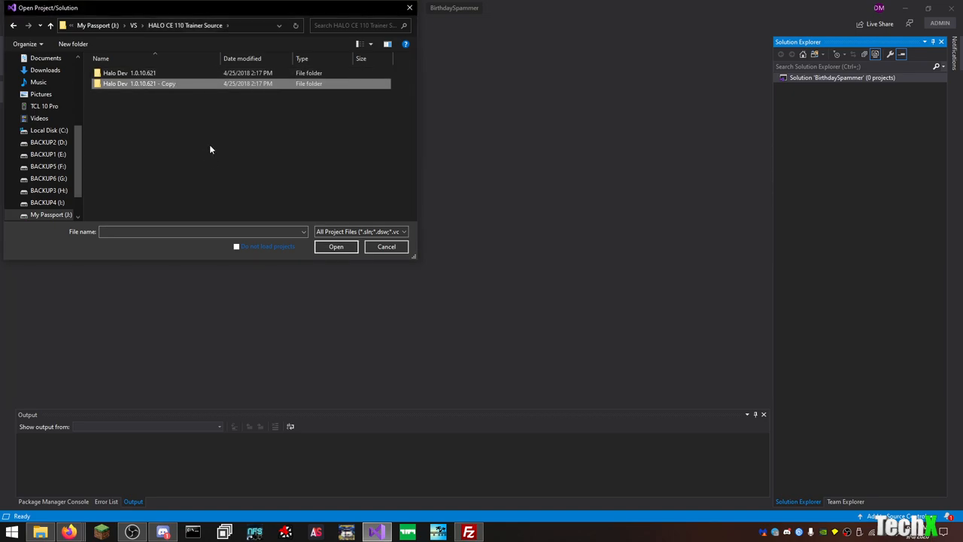
{"action": "left_click", "coordinate": [386, 246]}
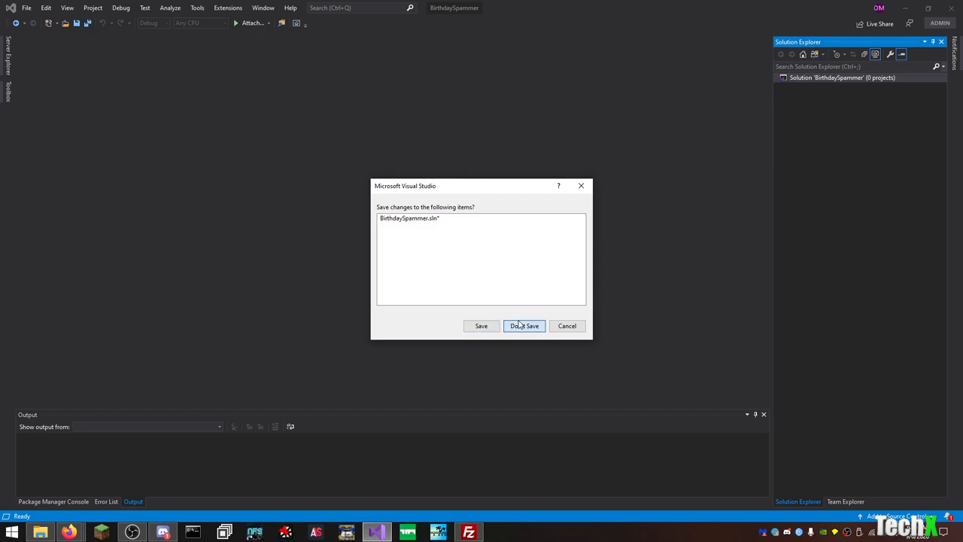
- Discard BirthdaySpammer changes, then view the Devmode Form1 designer and ProcMem.cs code
{"action": "left_click", "coordinate": [524, 326]}
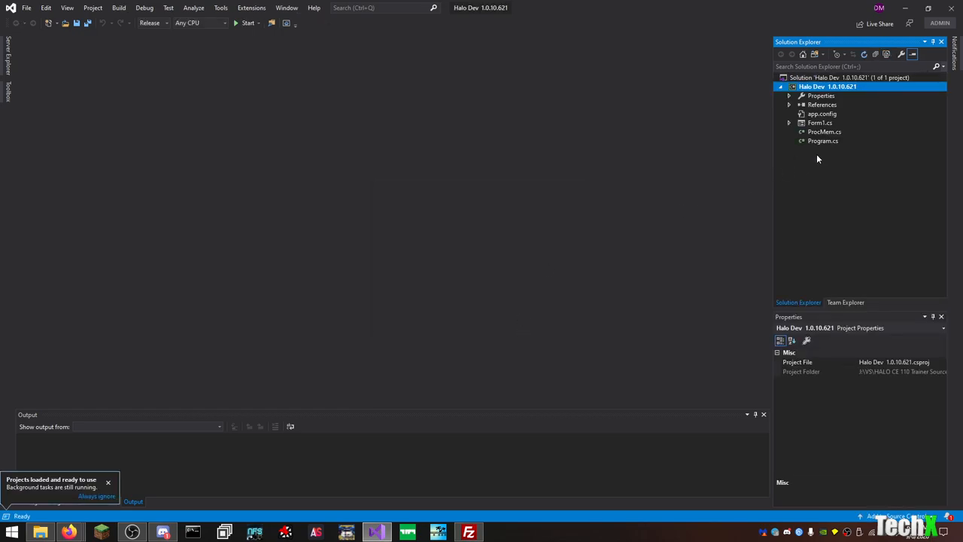
{"action": "double_click", "coordinate": [819, 122]}
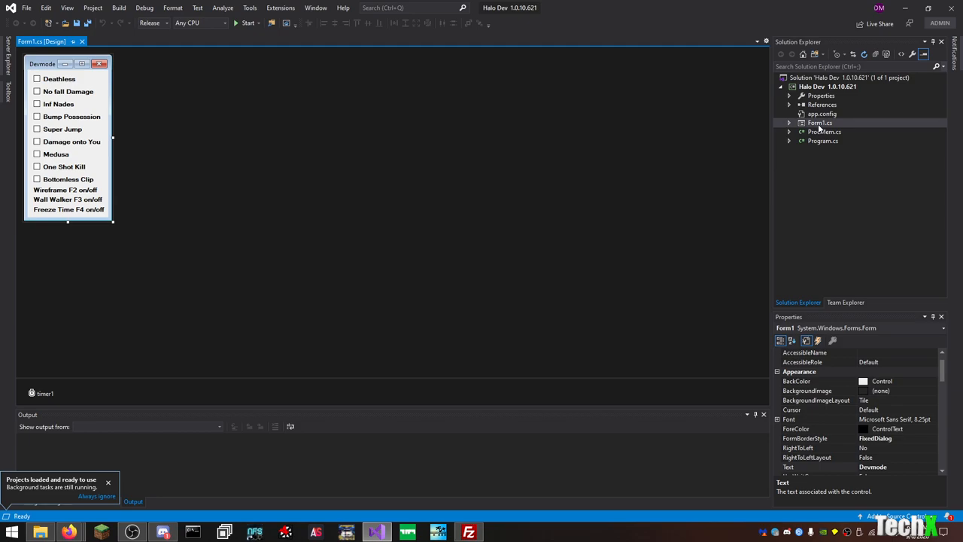
{"action": "mouse_move", "coordinate": [284, 195]}
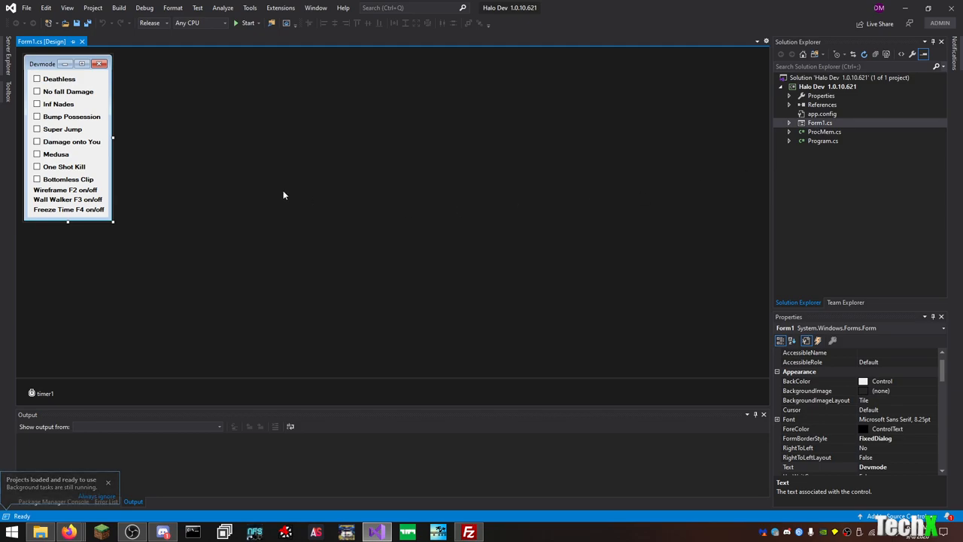
{"action": "double_click", "coordinate": [824, 131]}
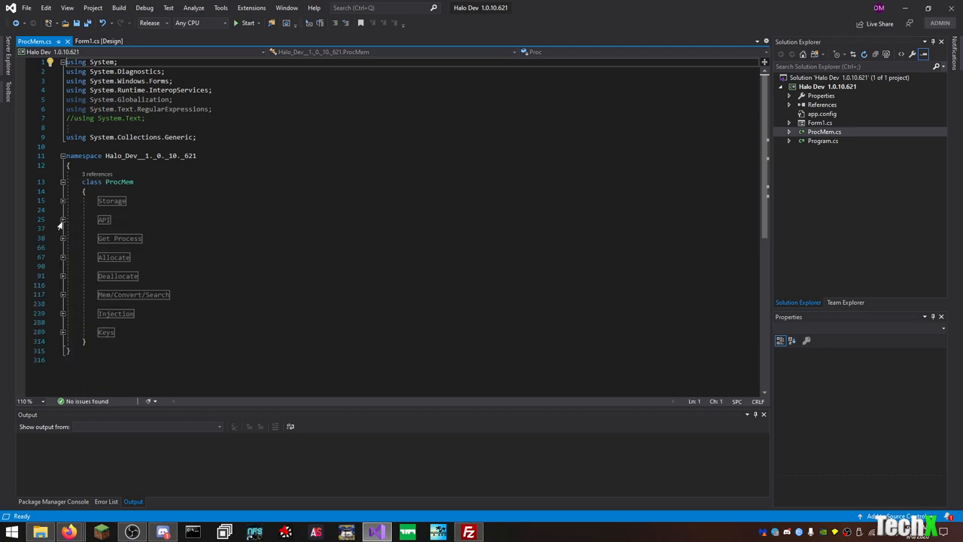
- Expand, read and re-collapse the Get Process and Keys regions in ProcMem.cs
{"action": "left_click", "coordinate": [63, 238]}
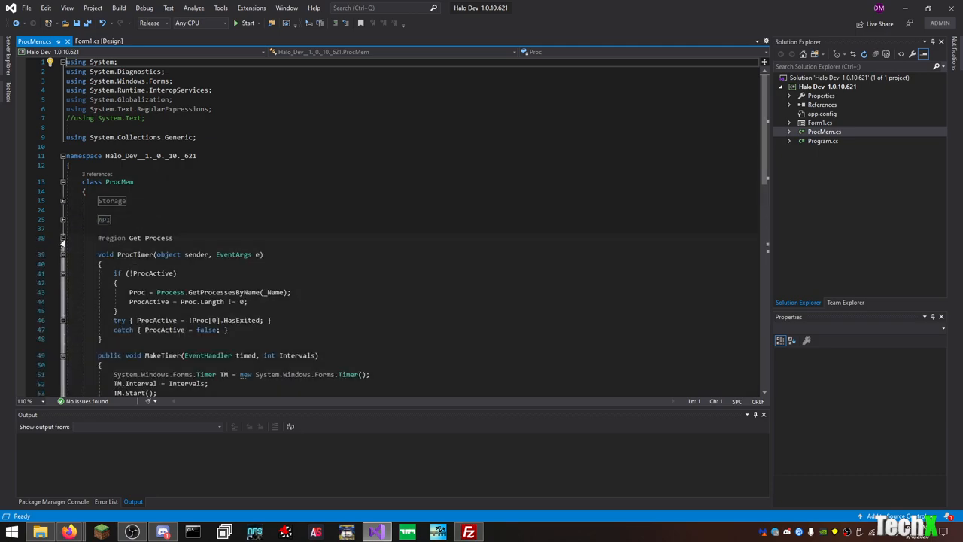
{"action": "left_click", "coordinate": [63, 238]}
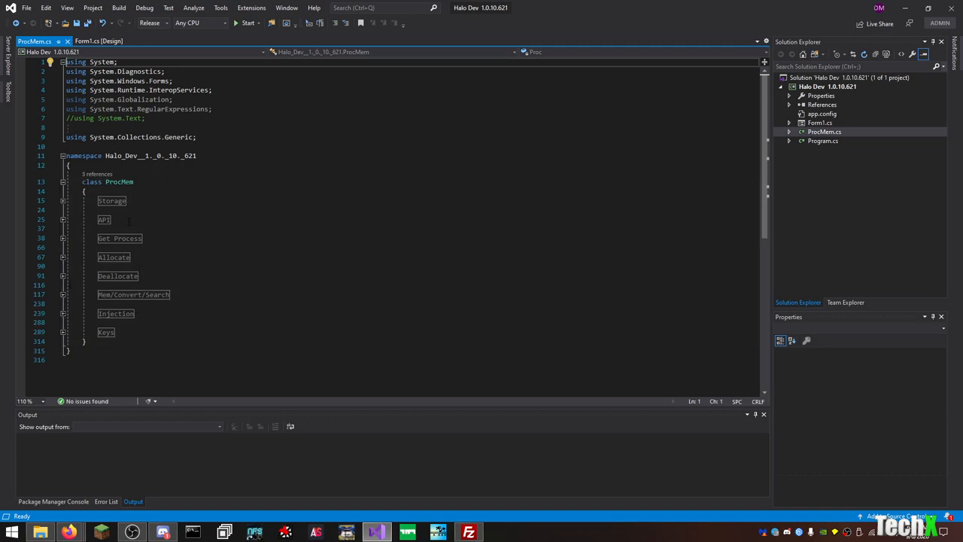
{"action": "left_click", "coordinate": [63, 332]}
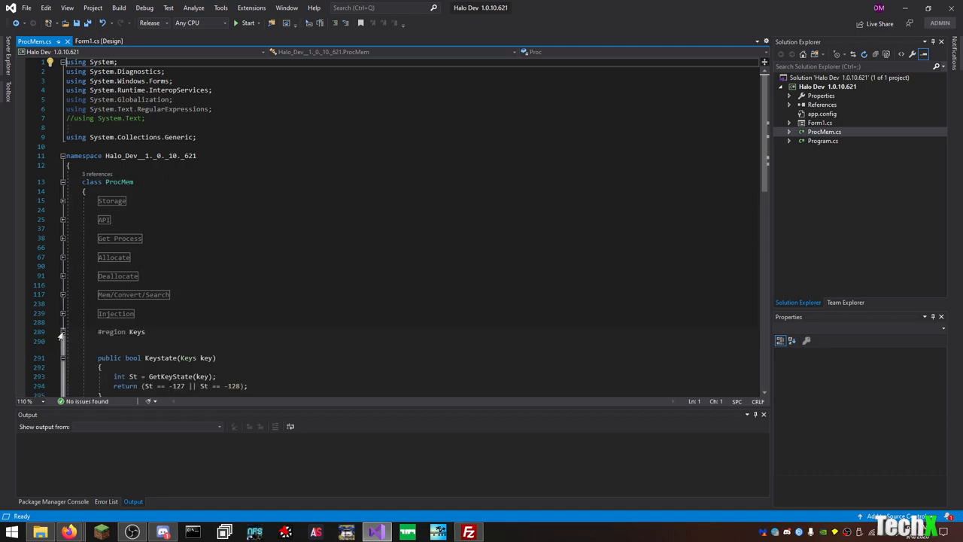
{"action": "scroll", "scroll_direction": "down", "scroll_amount": 3}
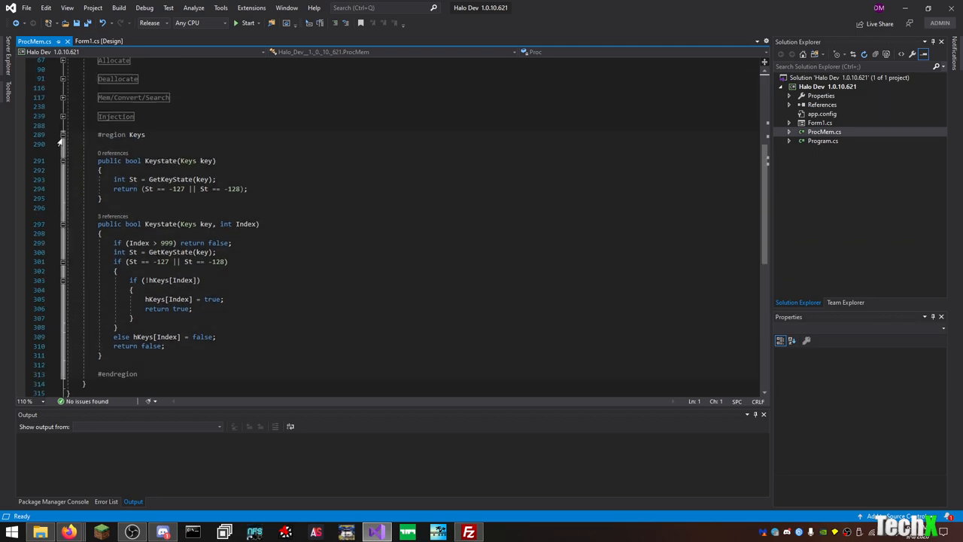
{"action": "left_click", "coordinate": [85, 41]}
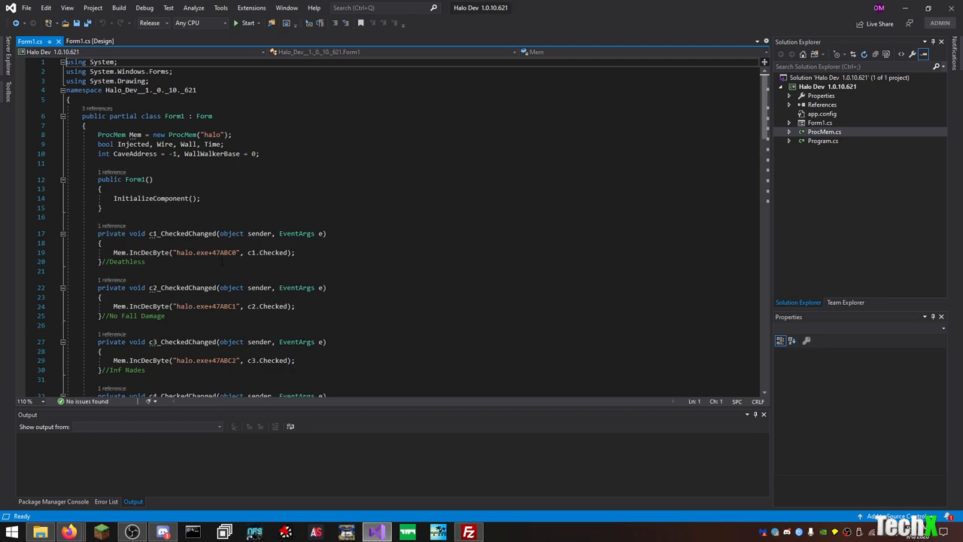
- Inspect the halo.exe+47ABC0 address string and switch between Form1 code and designer
{"action": "double_click", "coordinate": [205, 252]}
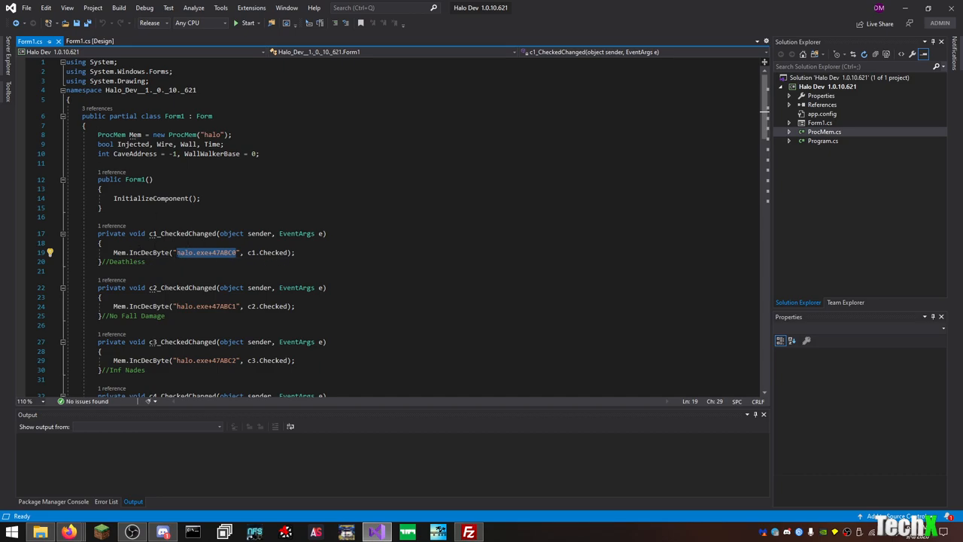
{"action": "left_click", "coordinate": [89, 41]}
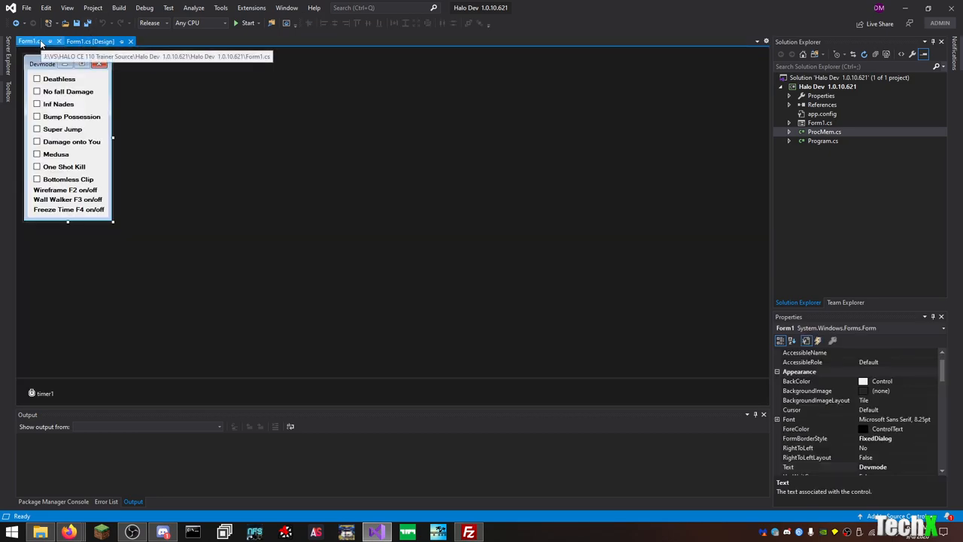
{"action": "left_click", "coordinate": [30, 40]}
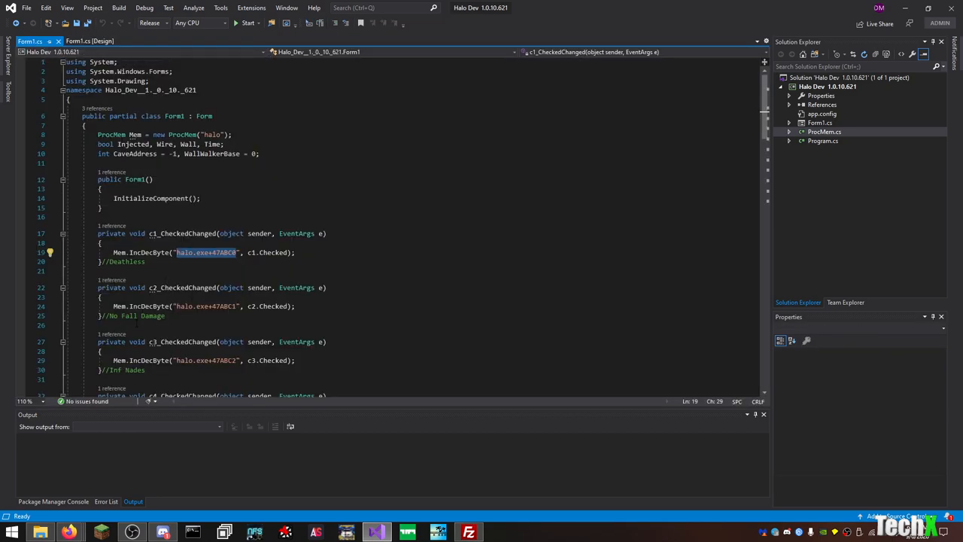
{"action": "scroll", "scroll_direction": "down", "scroll_amount": 3}
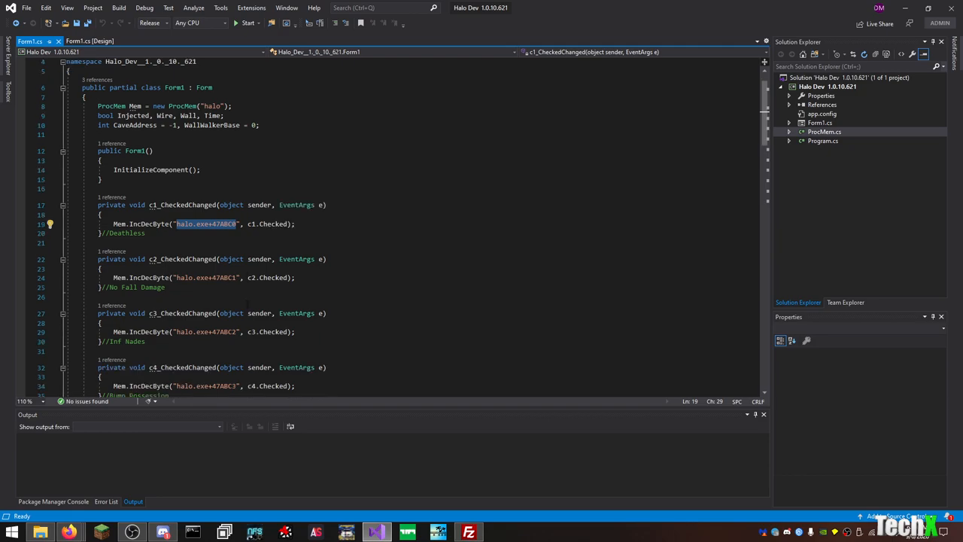
{"action": "scroll", "scroll_direction": "down", "scroll_amount": 3}
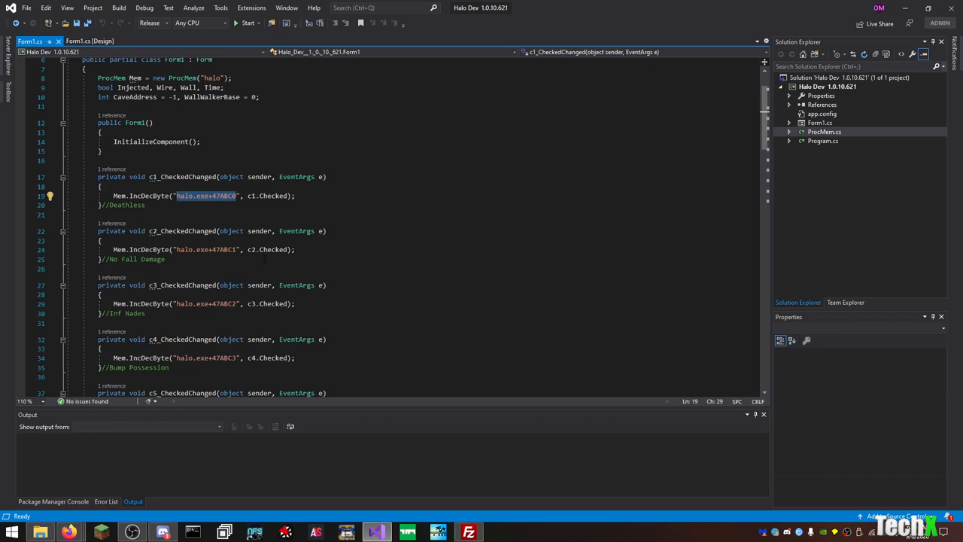
{"action": "scroll", "scroll_direction": "down", "scroll_amount": 3}
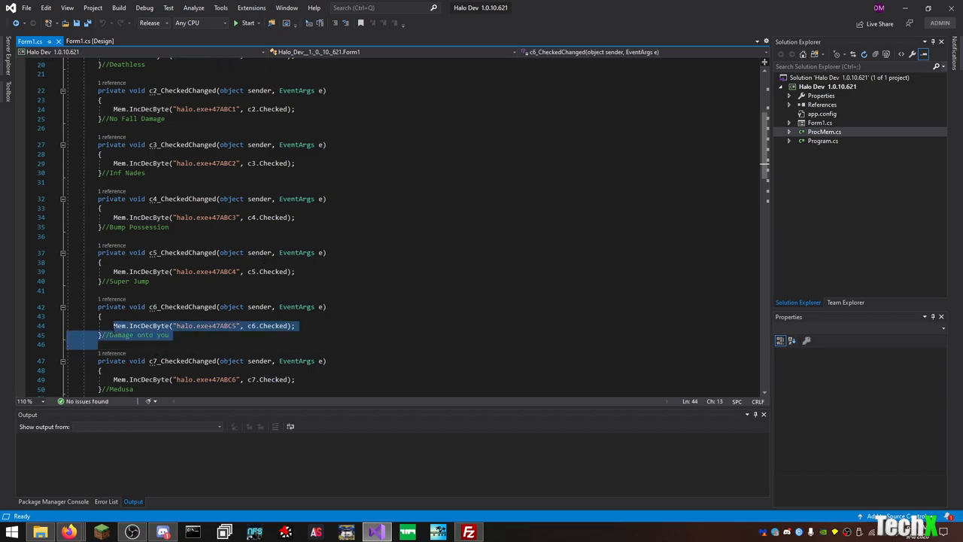
{"action": "left_click", "coordinate": [90, 40]}
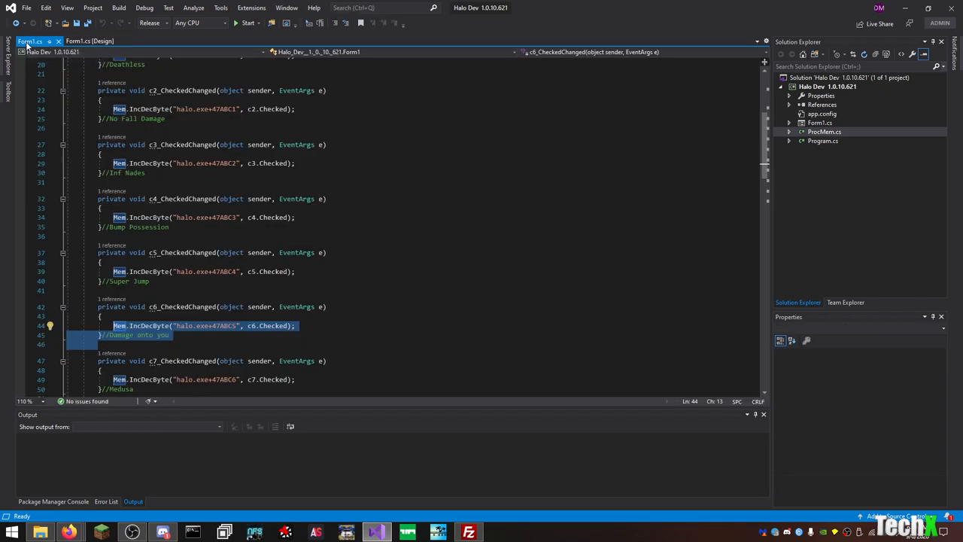
{"action": "left_click", "coordinate": [226, 217]}
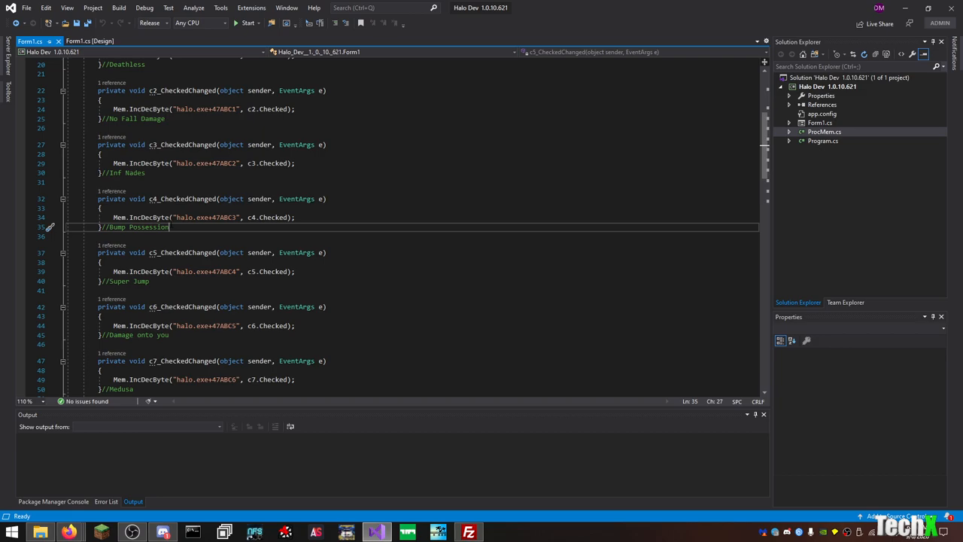
- Read Form1.cs through timer1_Tick and FormClosing, then show the Devmode form designer
{"action": "scroll", "scroll_direction": "down", "scroll_amount": 3}
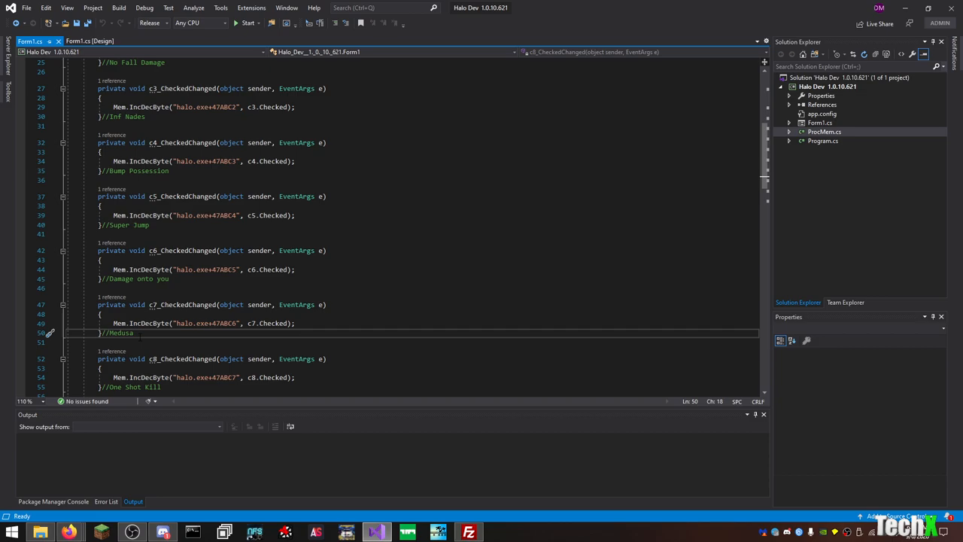
{"action": "scroll", "scroll_direction": "down", "scroll_amount": 3}
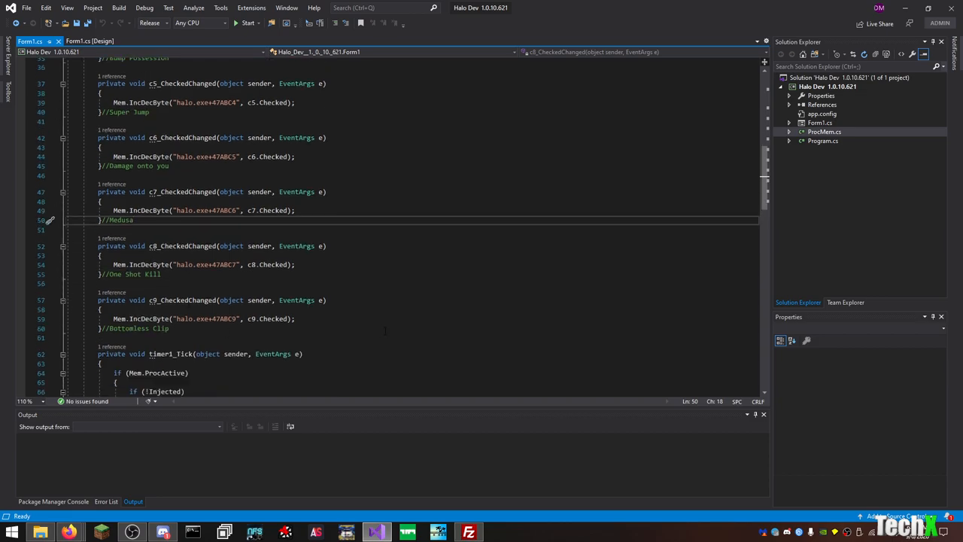
{"action": "scroll", "scroll_direction": "down", "scroll_amount": 3}
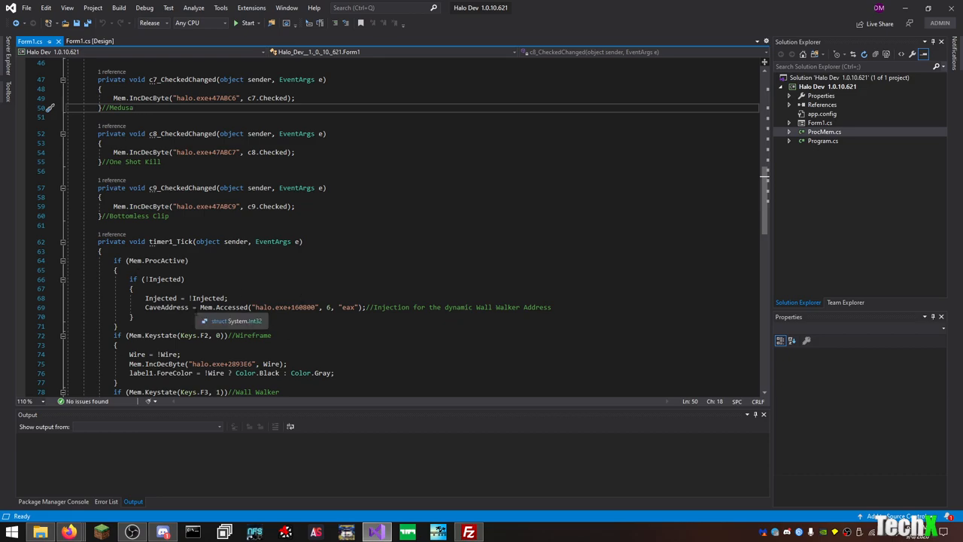
{"action": "scroll", "scroll_direction": "down", "scroll_amount": 3}
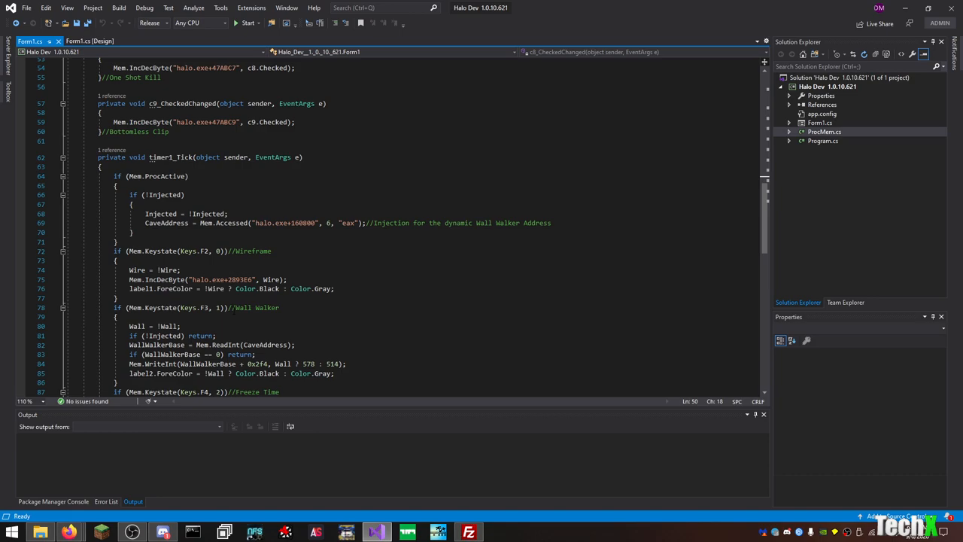
{"action": "scroll", "scroll_direction": "down", "scroll_amount": 3}
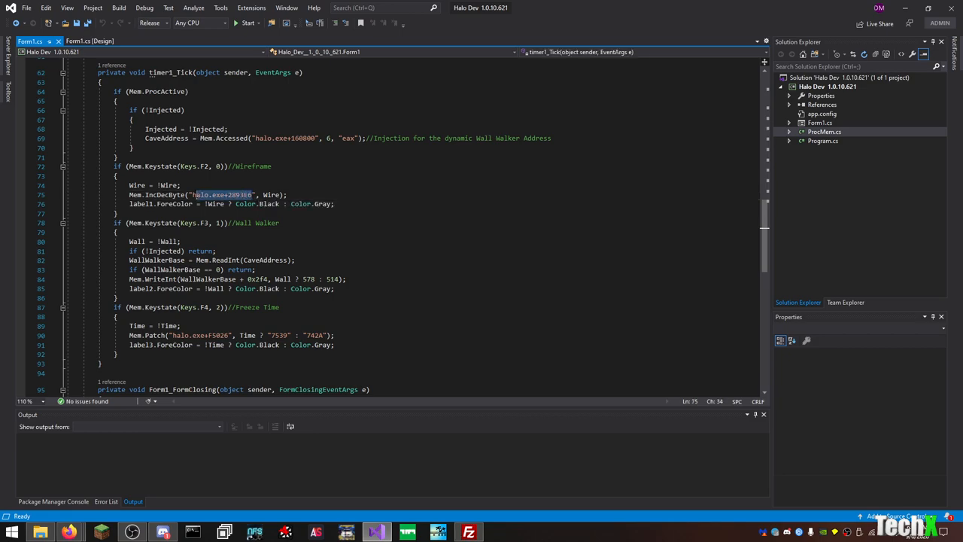
{"action": "scroll", "scroll_direction": "down", "scroll_amount": 3}
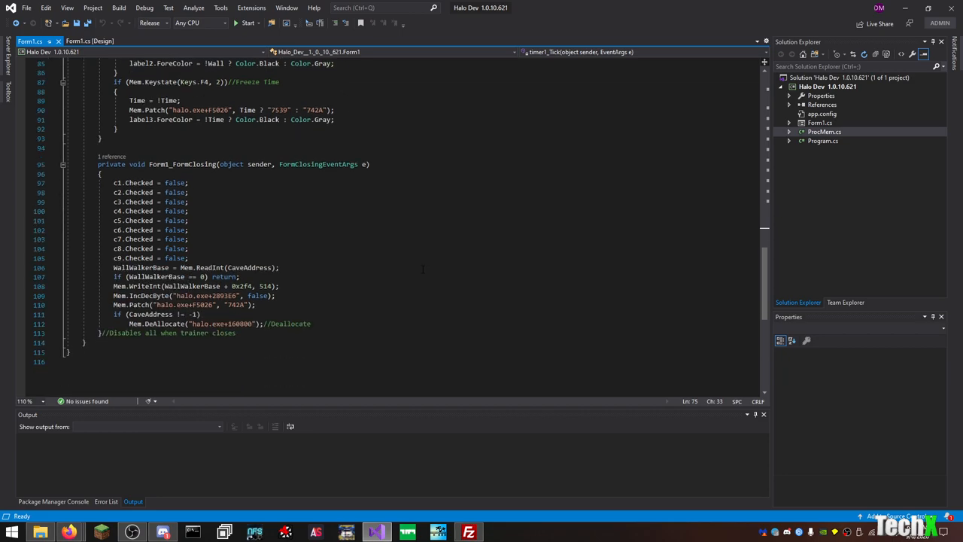
{"action": "left_click", "coordinate": [98, 41]}
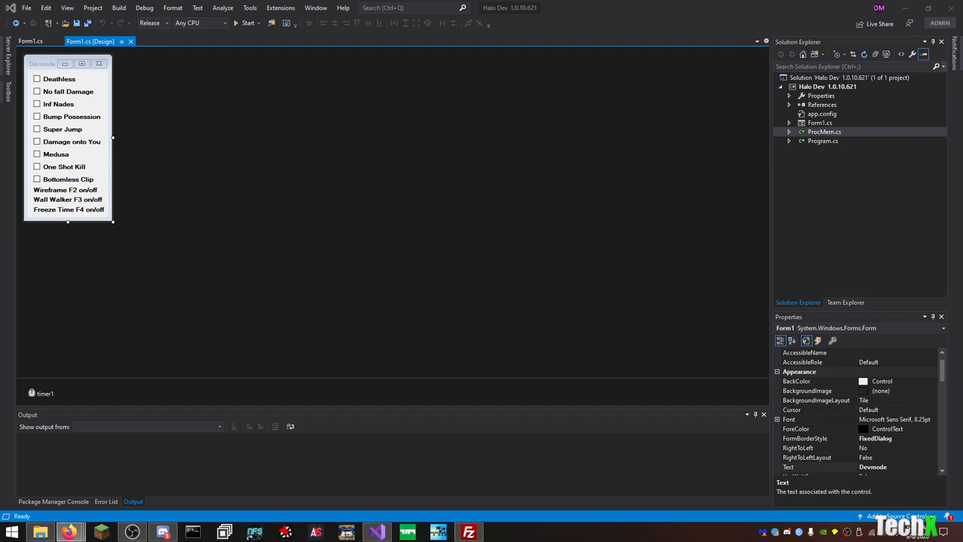
{"action": "mouse_move", "coordinate": [464, 303]}
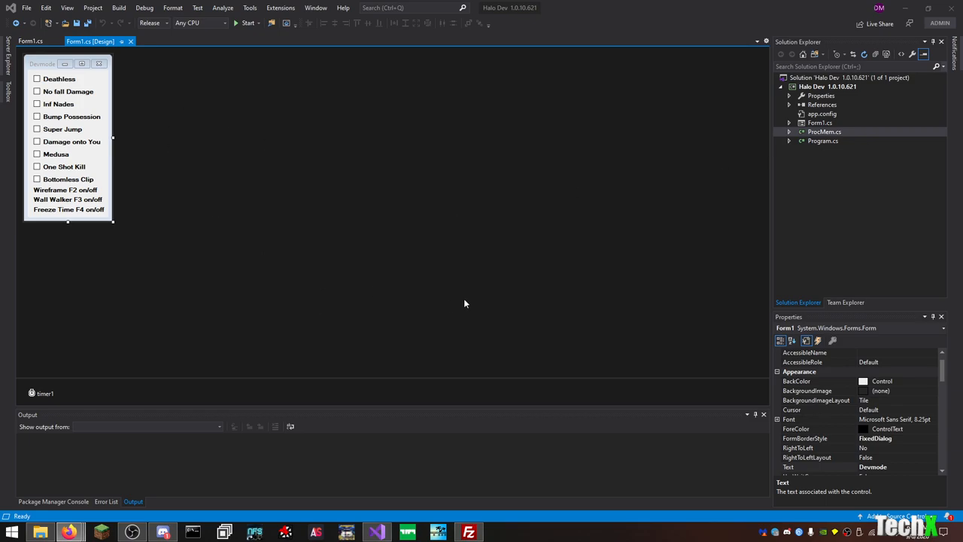
{"action": "right_click", "coordinate": [850, 77]}
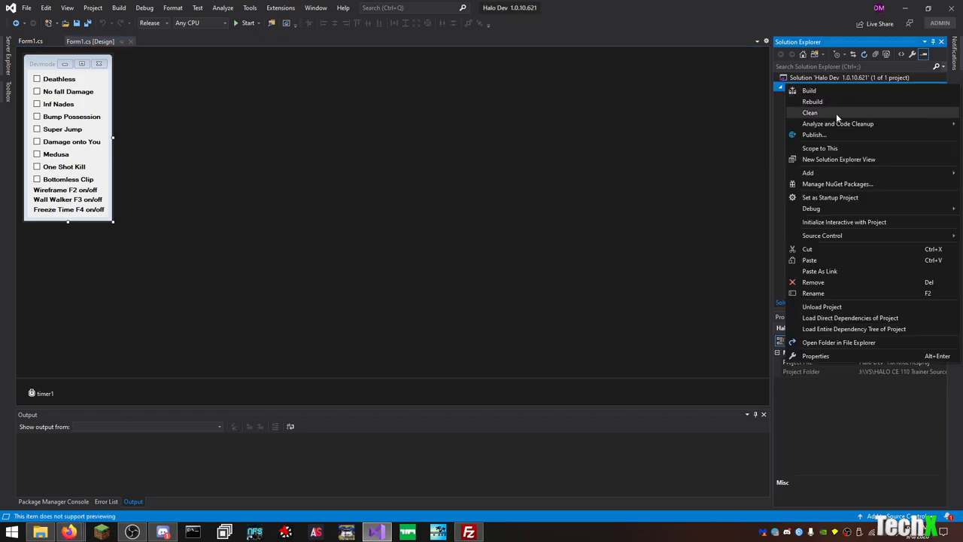
{"action": "left_click", "coordinate": [813, 281]}
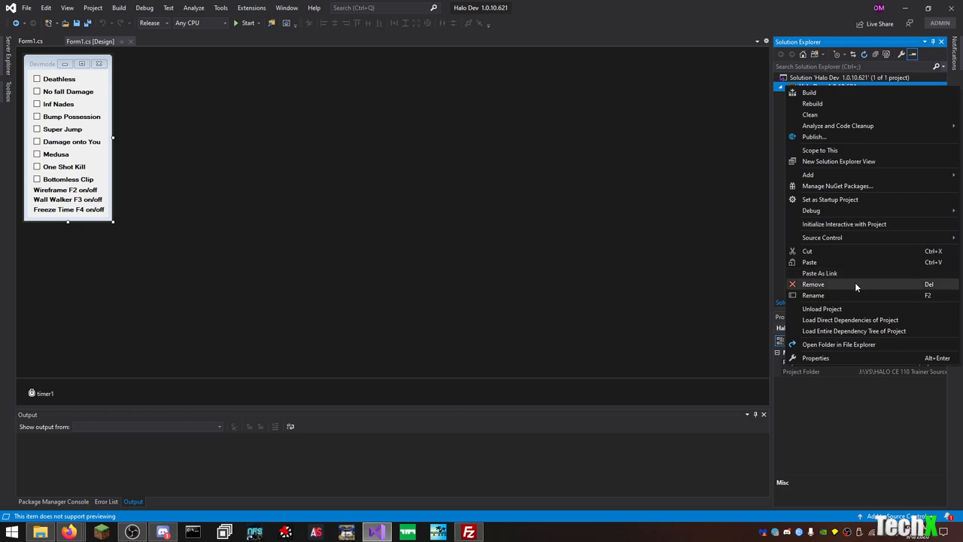
{"action": "mouse_move", "coordinate": [849, 308]}
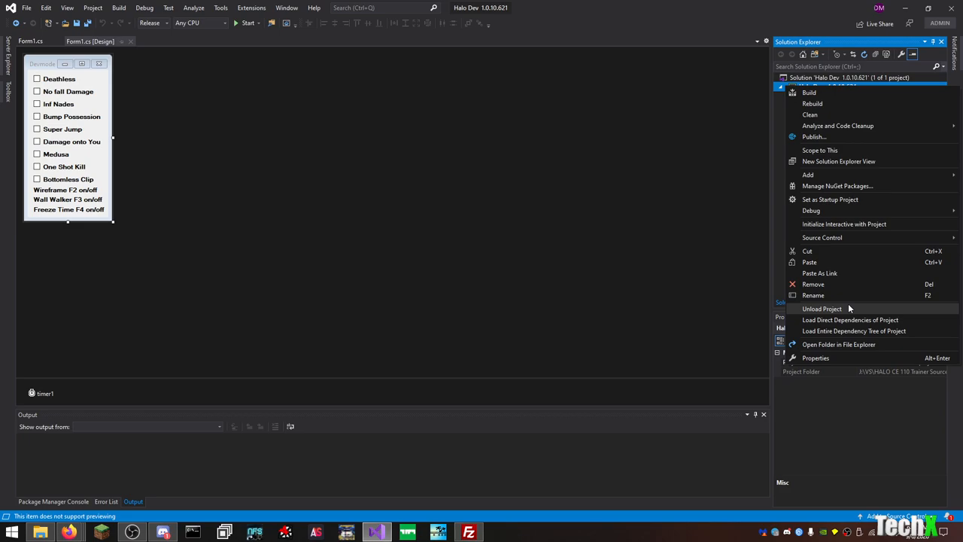
{"action": "left_click", "coordinate": [814, 283]}
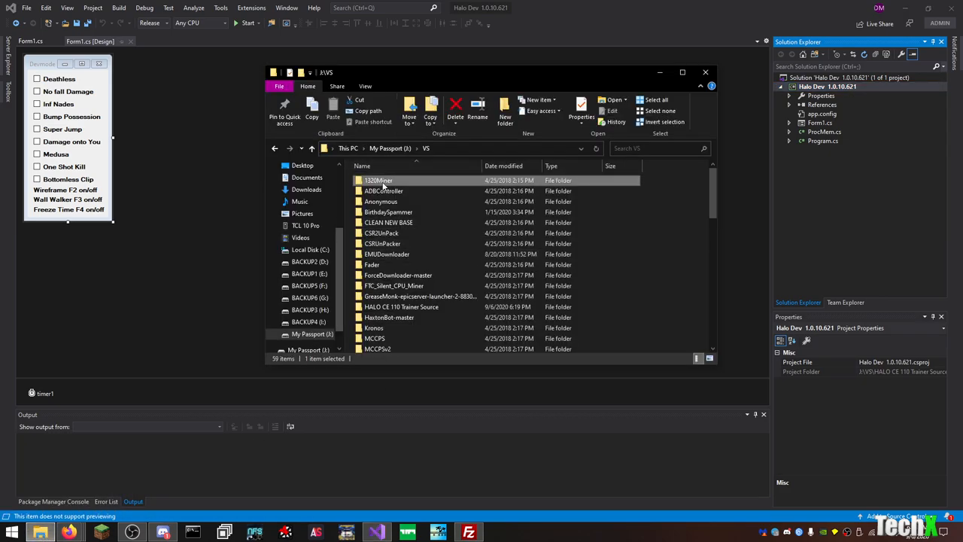
{"action": "left_click", "coordinate": [380, 201]}
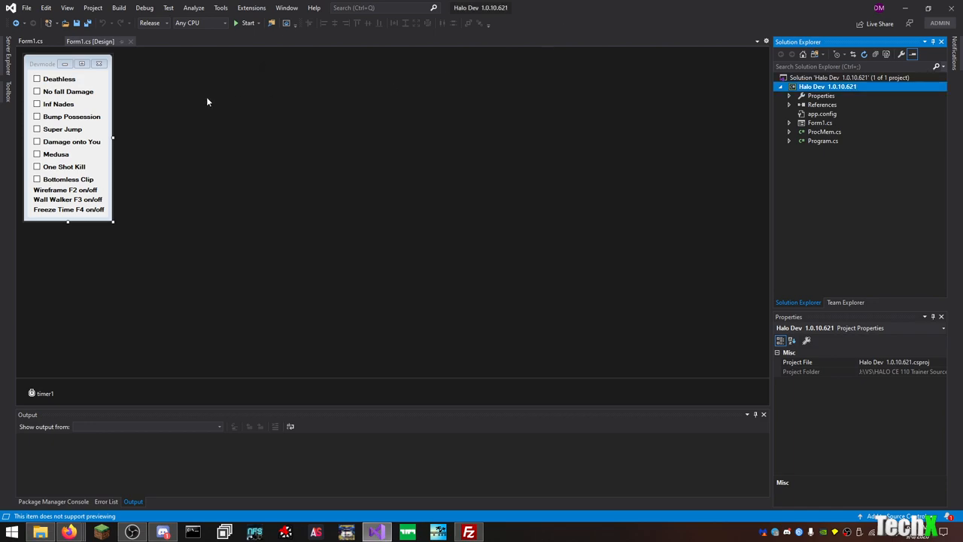
- Browse the J:\VS folder and open the MCCPSv3 project folder's solution
{"action": "left_click", "coordinate": [26, 8]}
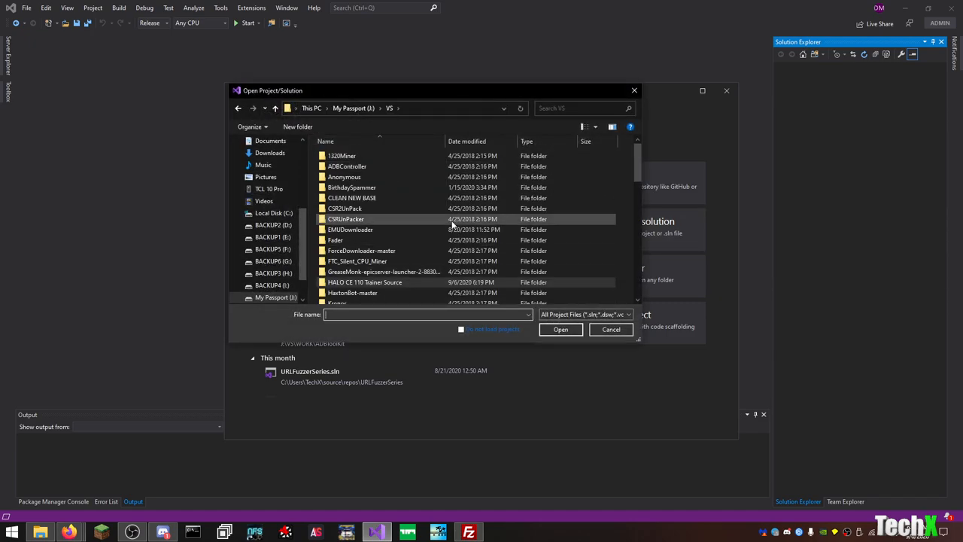
{"action": "scroll", "scroll_direction": "down", "scroll_amount": 3}
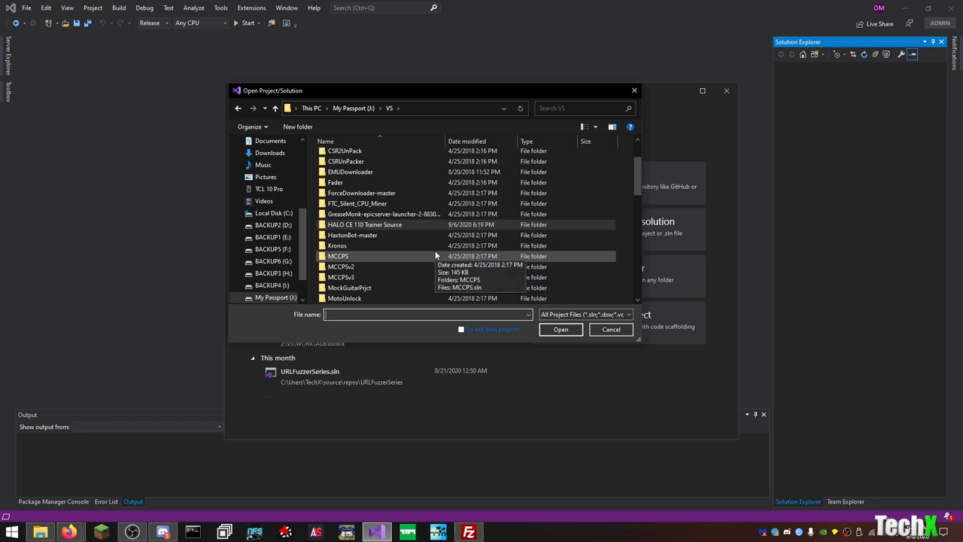
{"action": "double_click", "coordinate": [340, 277]}
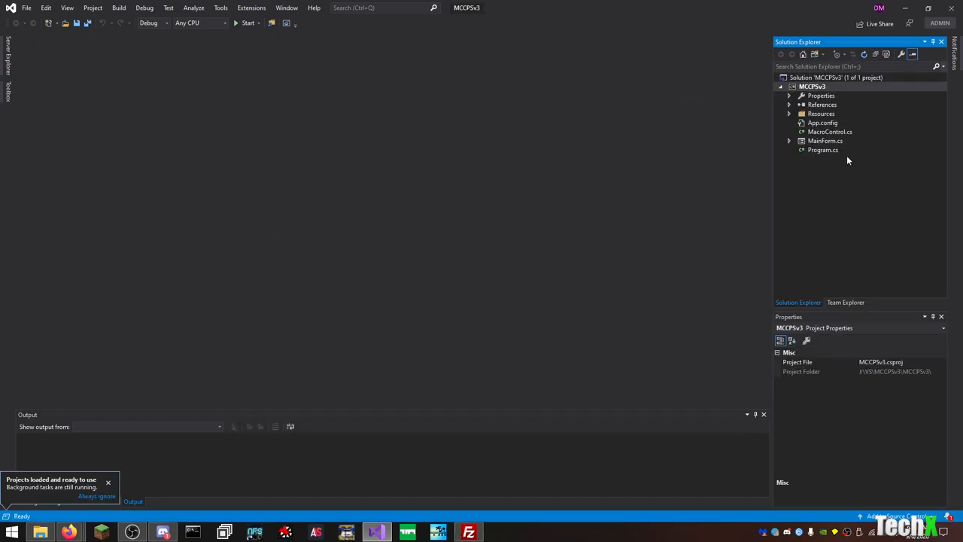
- Open MainForm.cs in the designer to show the MCCPS By TechX hotkey form
{"action": "double_click", "coordinate": [825, 141]}
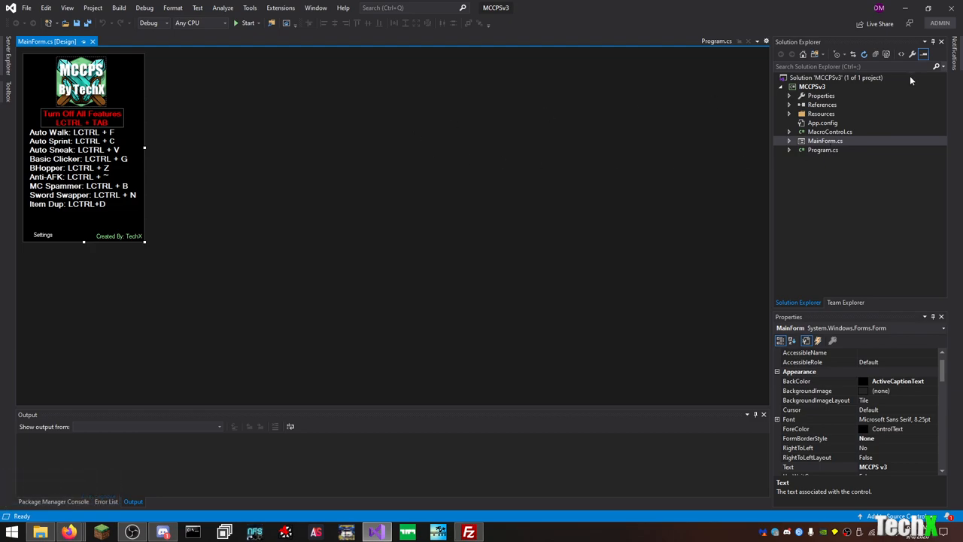
{"action": "mouse_move", "coordinate": [206, 112]}
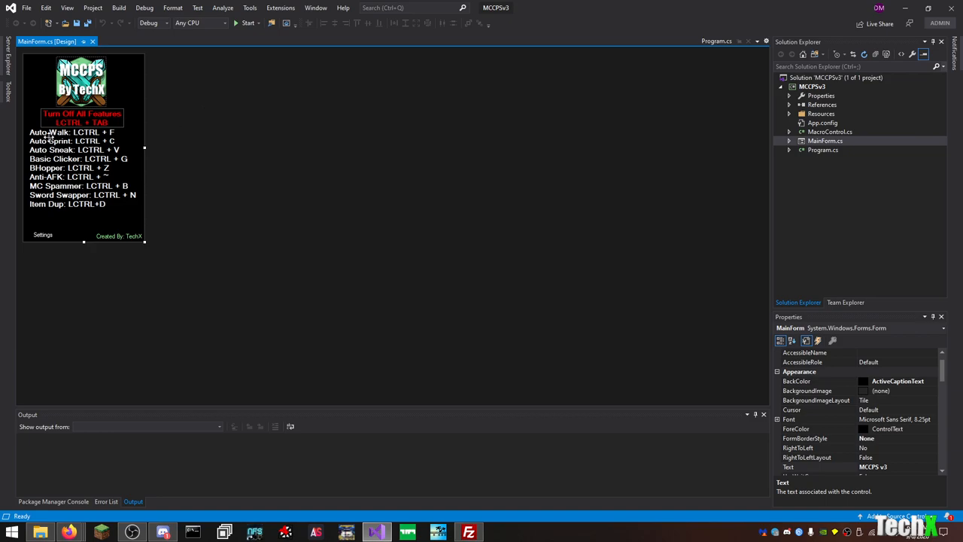
{"action": "mouse_move", "coordinate": [51, 141]}
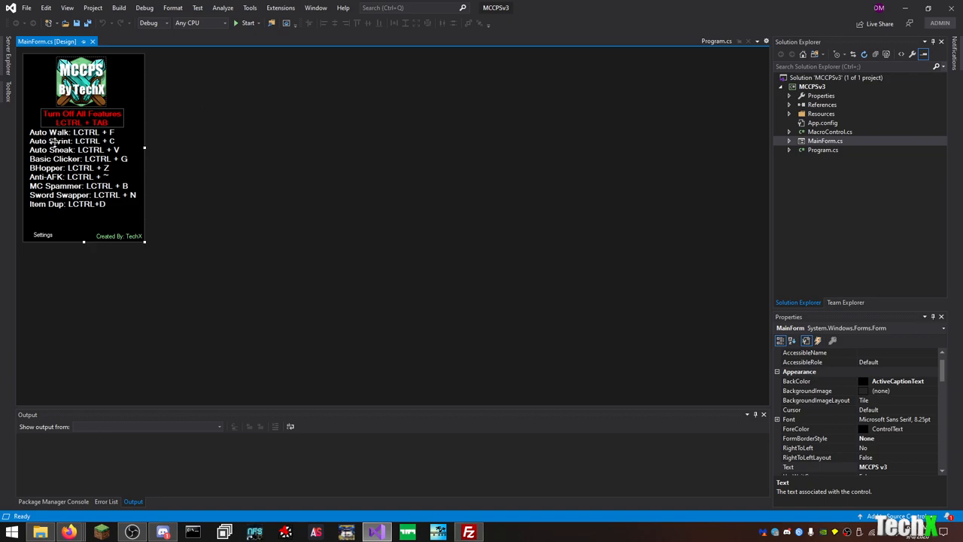
{"action": "mouse_move", "coordinate": [144, 172]}
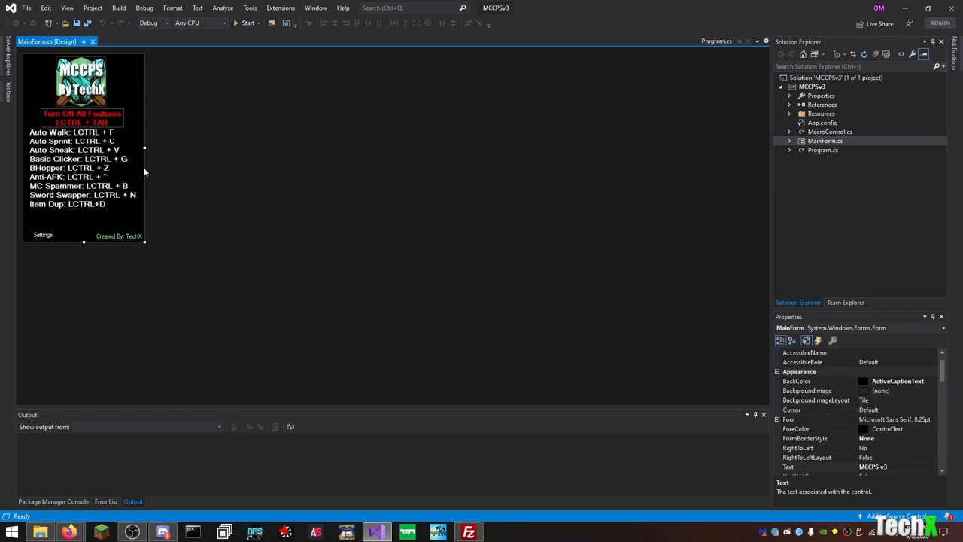
{"action": "mouse_move", "coordinate": [424, 336]}
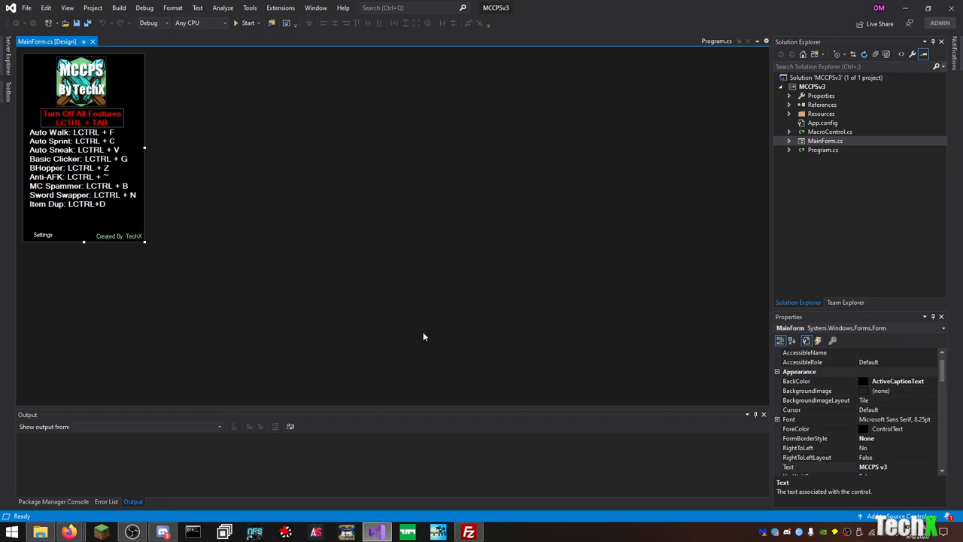
{"action": "mouse_move", "coordinate": [75, 198]}
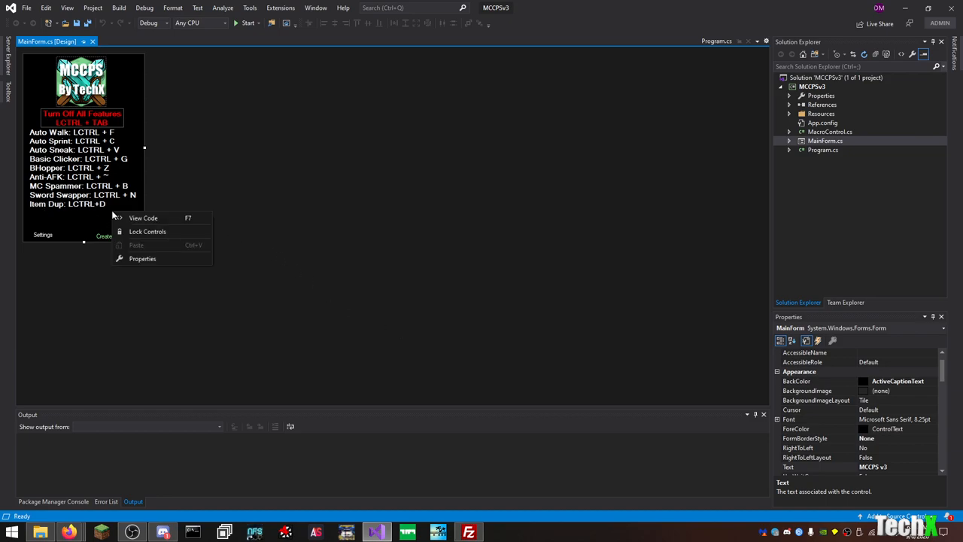
- View MainForm.cs source code and scroll through FormOpen and MainForm_Load
{"action": "left_click", "coordinate": [143, 217]}
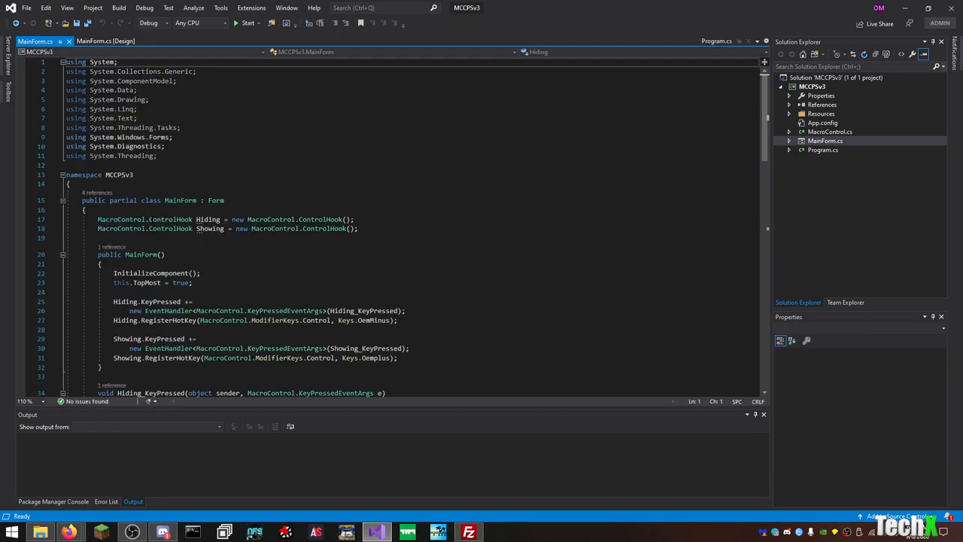
{"action": "scroll", "scroll_direction": "down", "scroll_amount": 3}
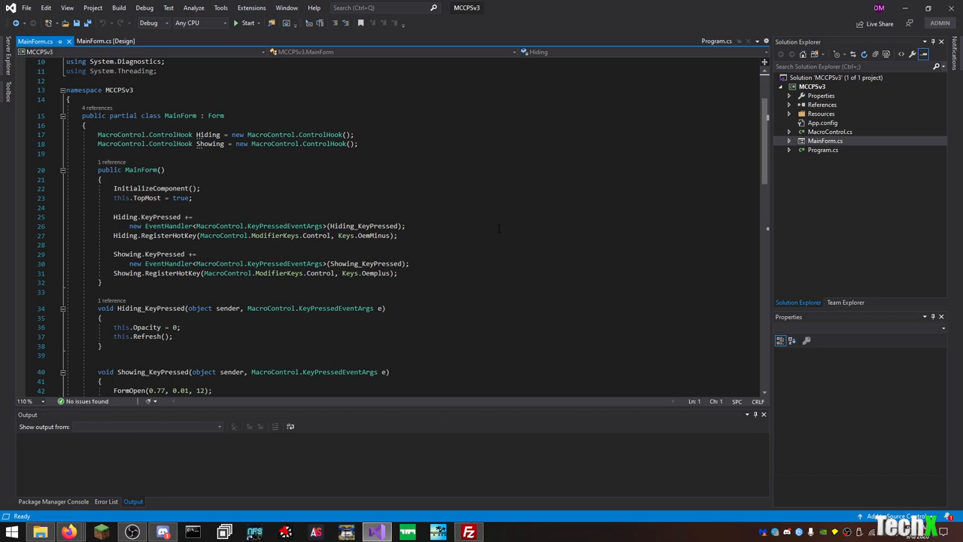
{"action": "scroll", "scroll_direction": "down", "scroll_amount": 3}
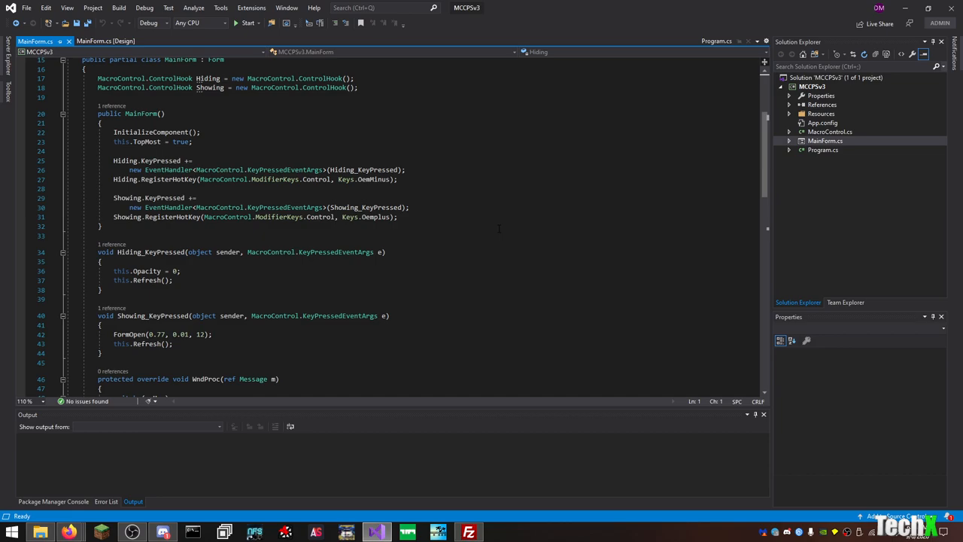
{"action": "scroll", "scroll_direction": "down", "scroll_amount": 3}
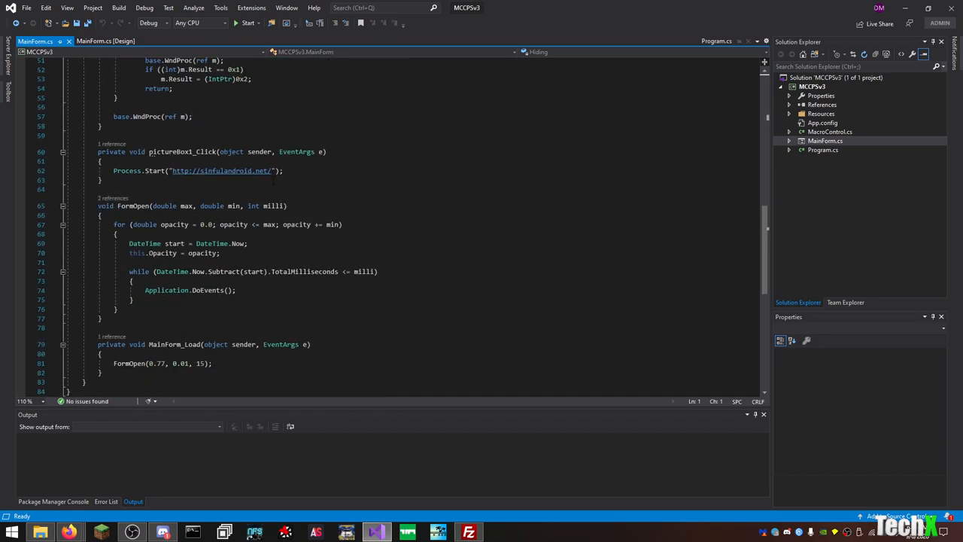
{"action": "scroll", "scroll_direction": "down", "scroll_amount": 3}
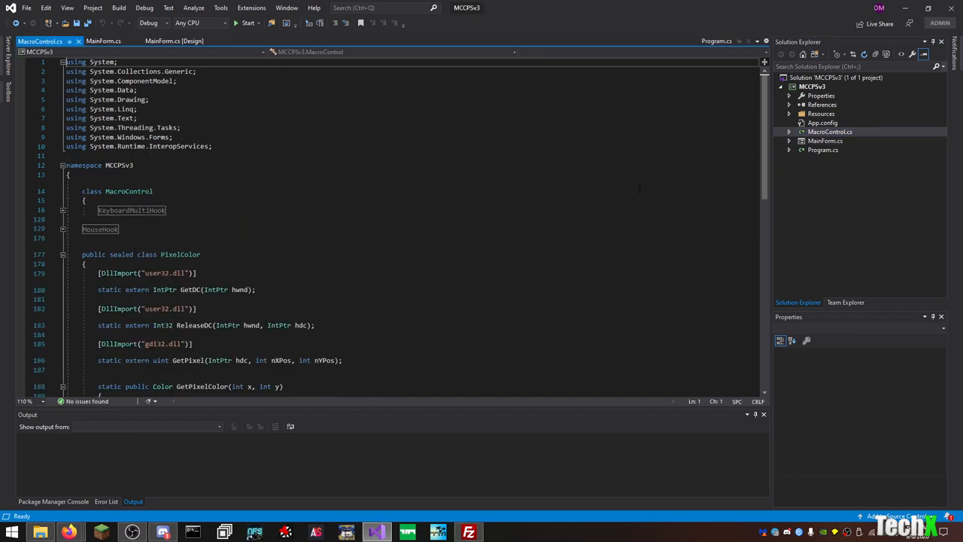
- Expand and read the KeyboardMultiHook region in MacroControl.cs, then close that file
{"action": "scroll", "scroll_direction": "down", "scroll_amount": 3}
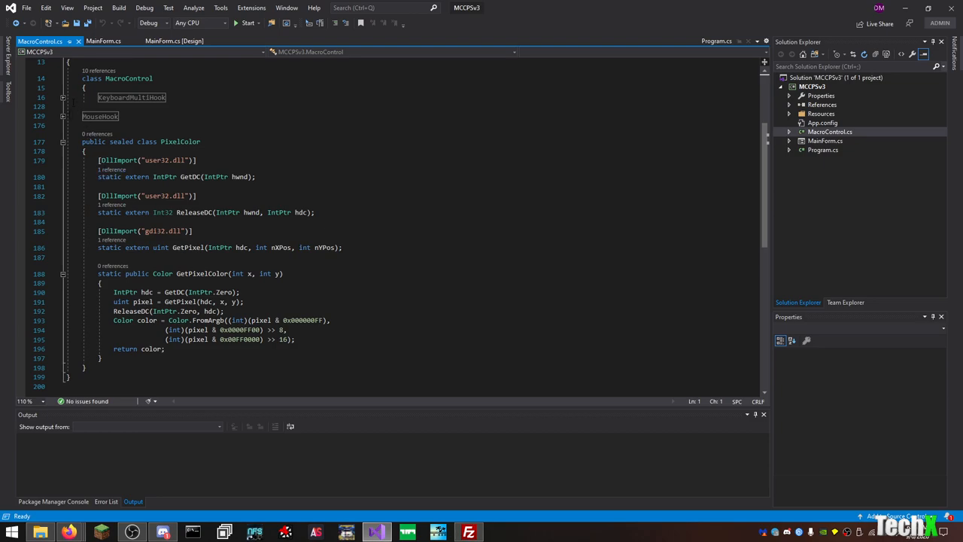
{"action": "left_click", "coordinate": [63, 97]}
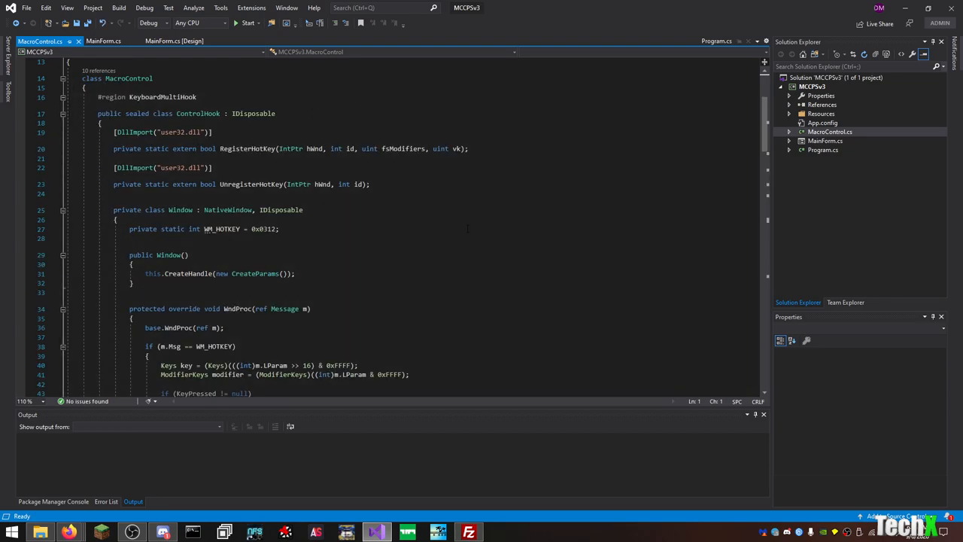
{"action": "scroll", "scroll_direction": "down", "scroll_amount": 3}
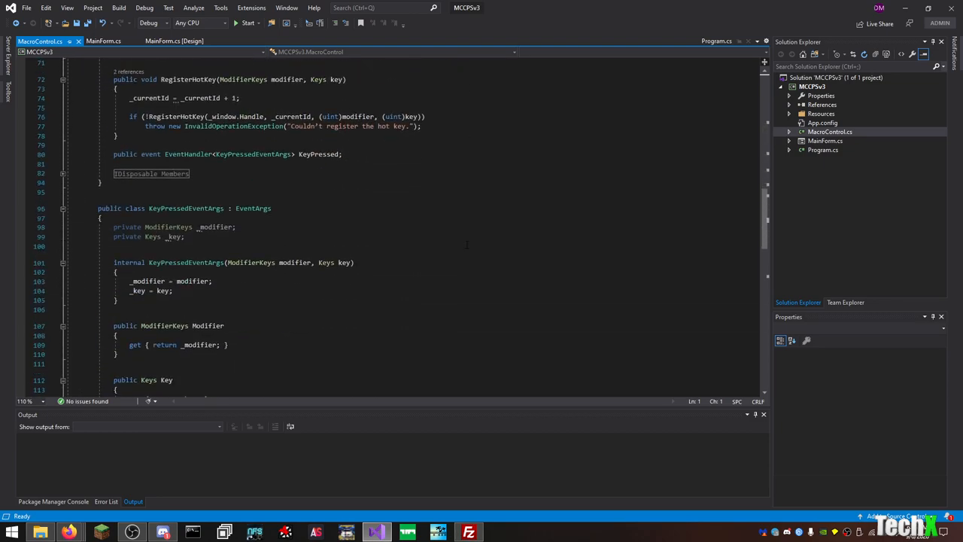
{"action": "scroll", "scroll_direction": "down", "scroll_amount": 3}
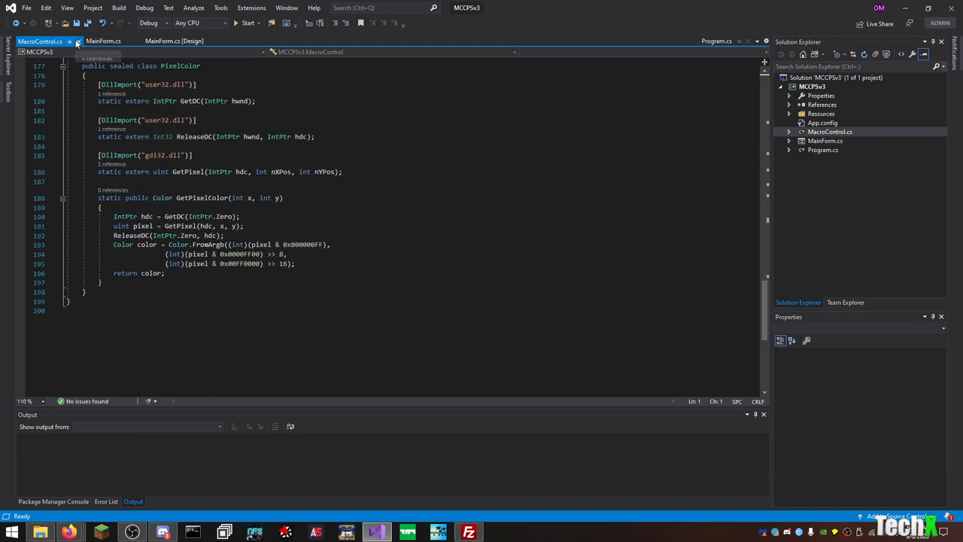
{"action": "left_click", "coordinate": [78, 42]}
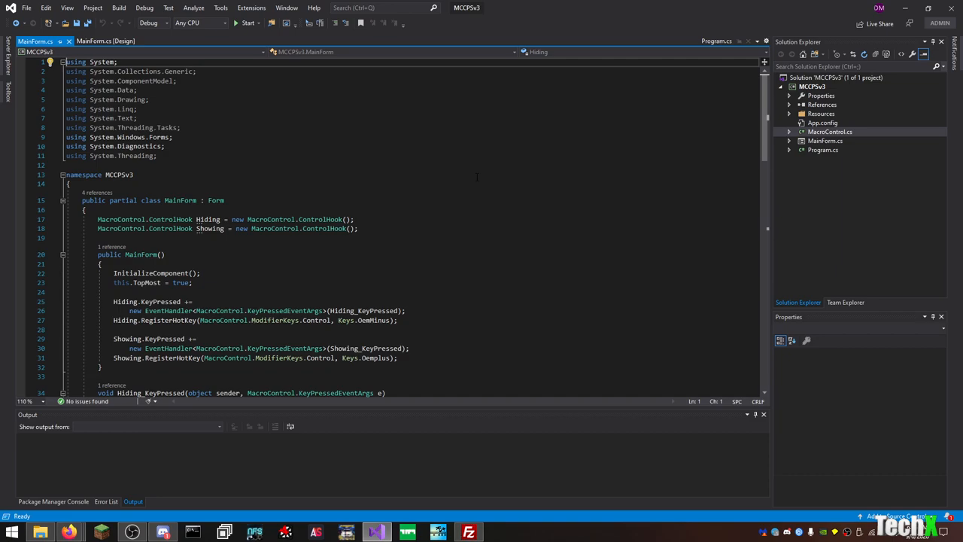
- Scroll through MainForm.cs code down to MainForm_Load
{"action": "scroll", "scroll_direction": "down", "scroll_amount": 3}
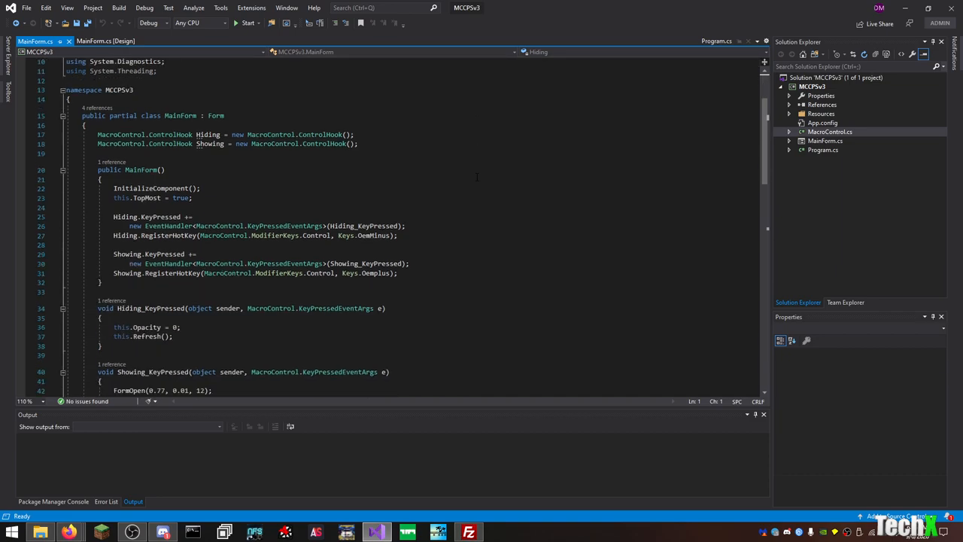
{"action": "scroll", "scroll_direction": "down", "scroll_amount": 3}
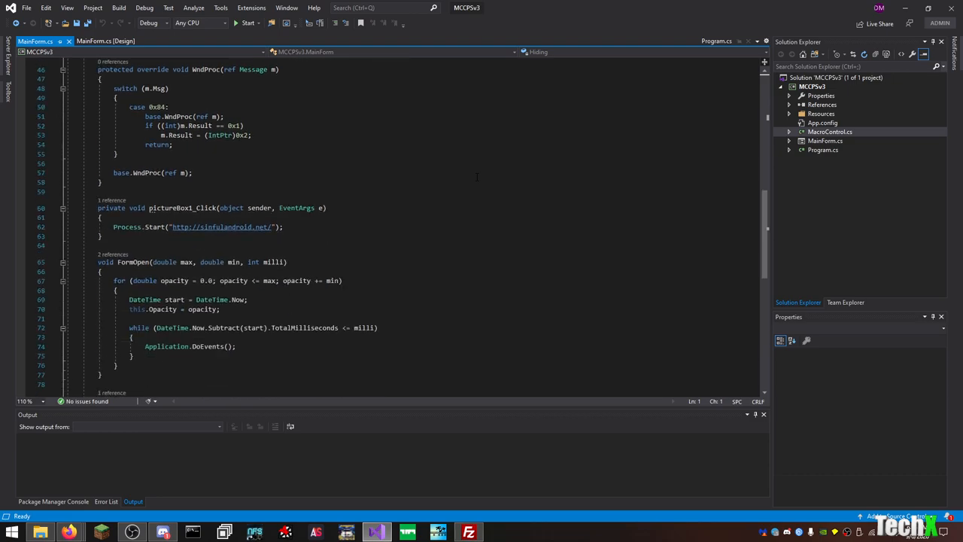
{"action": "scroll", "scroll_direction": "down", "scroll_amount": 3}
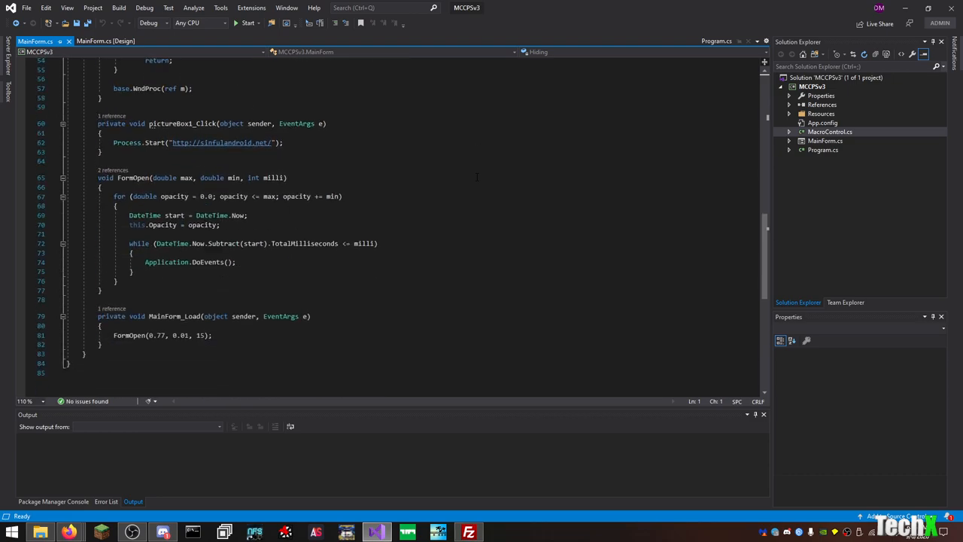
{"action": "mouse_move", "coordinate": [68, 41]}
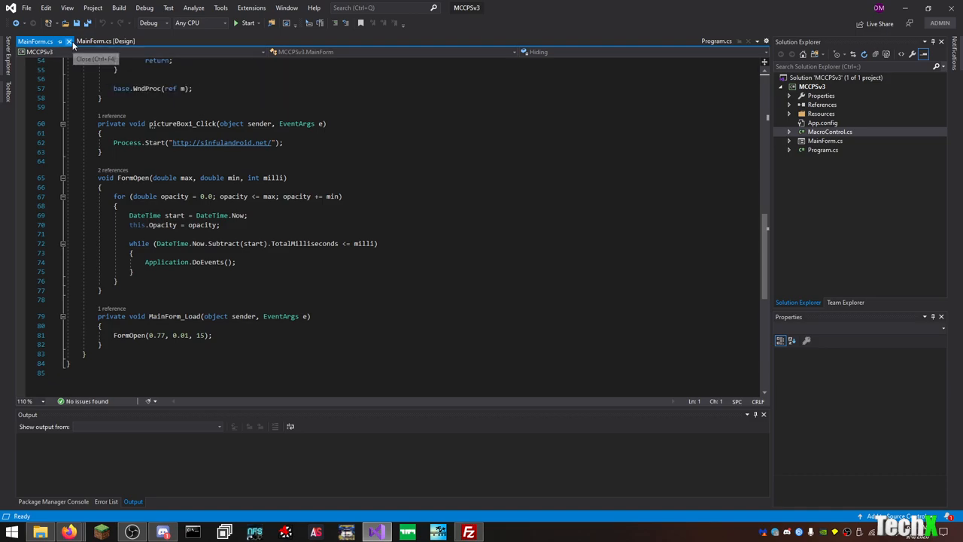
- Close the MCCPSv3 solution and open the MCCPSv2 solution from the start window
{"action": "left_click", "coordinate": [26, 8]}
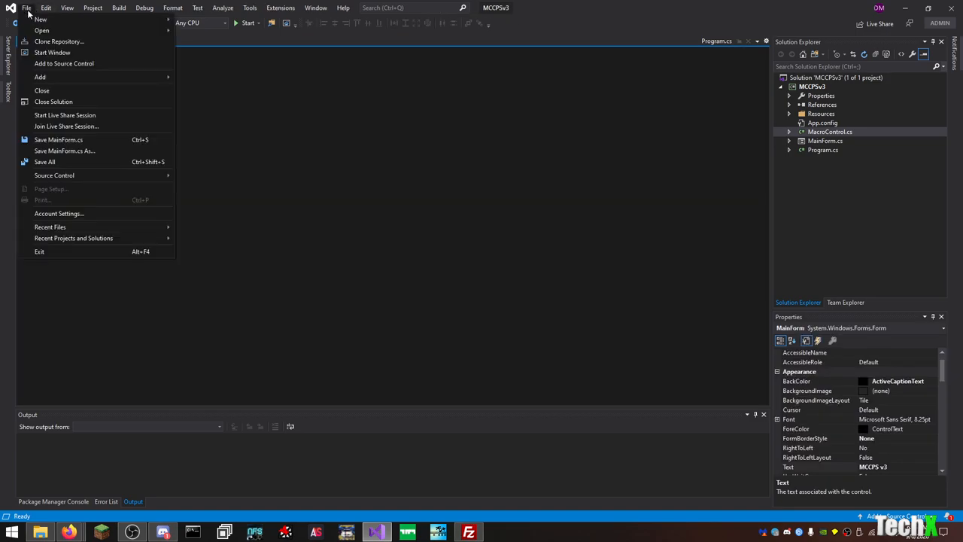
{"action": "left_click", "coordinate": [52, 52]}
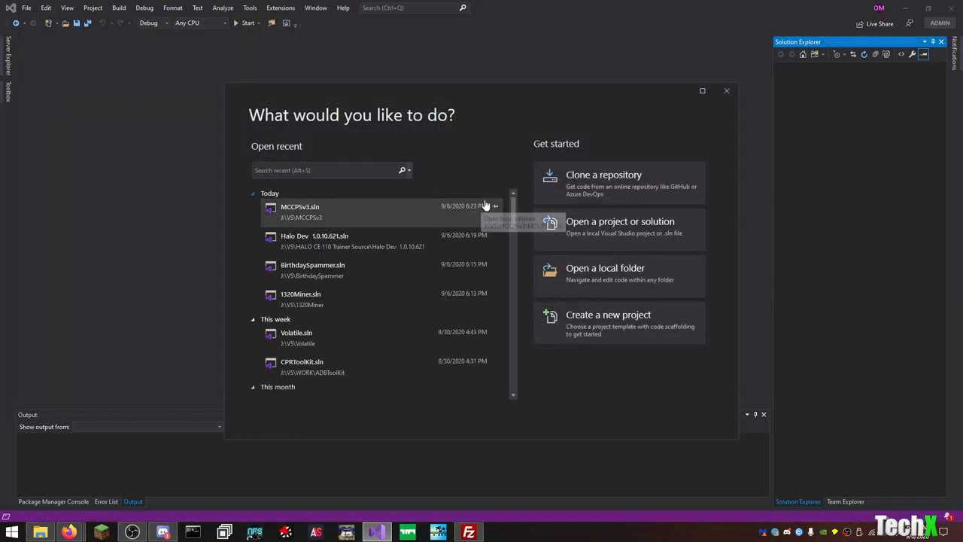
{"action": "left_click", "coordinate": [619, 221]}
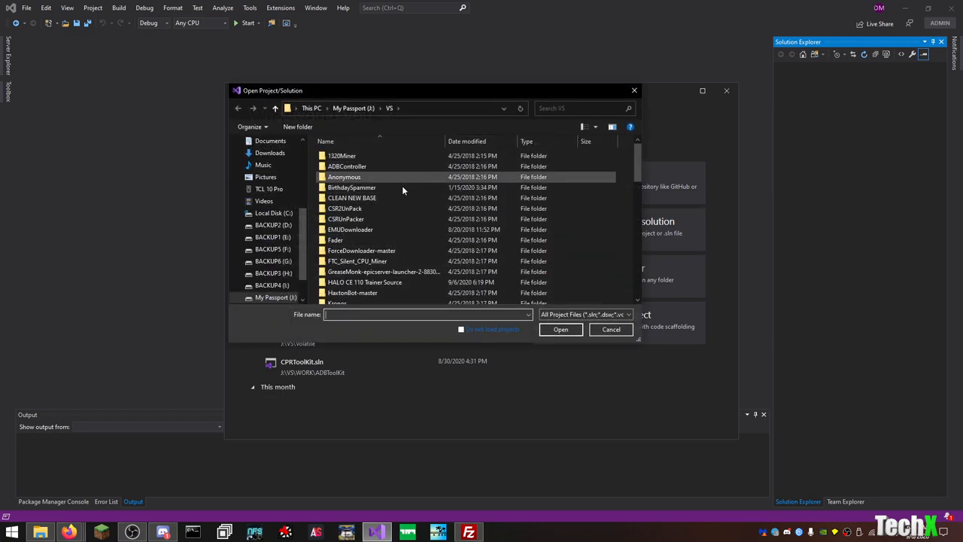
{"action": "scroll", "scroll_direction": "down", "scroll_amount": 3}
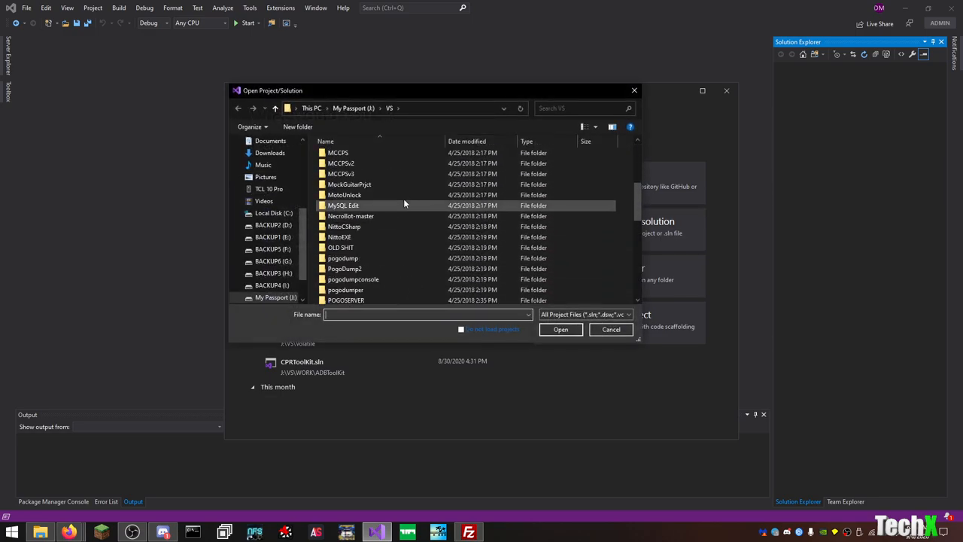
{"action": "left_click", "coordinate": [611, 330]}
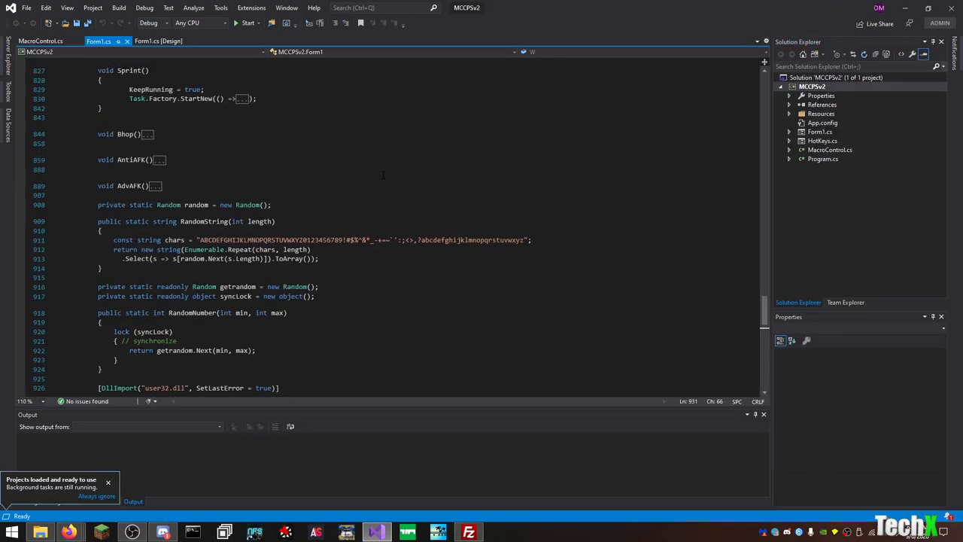
- View the Form1 designer's Optional and Main Tab pages, then open HotKeys.cs in the designer
{"action": "left_click", "coordinate": [157, 41]}
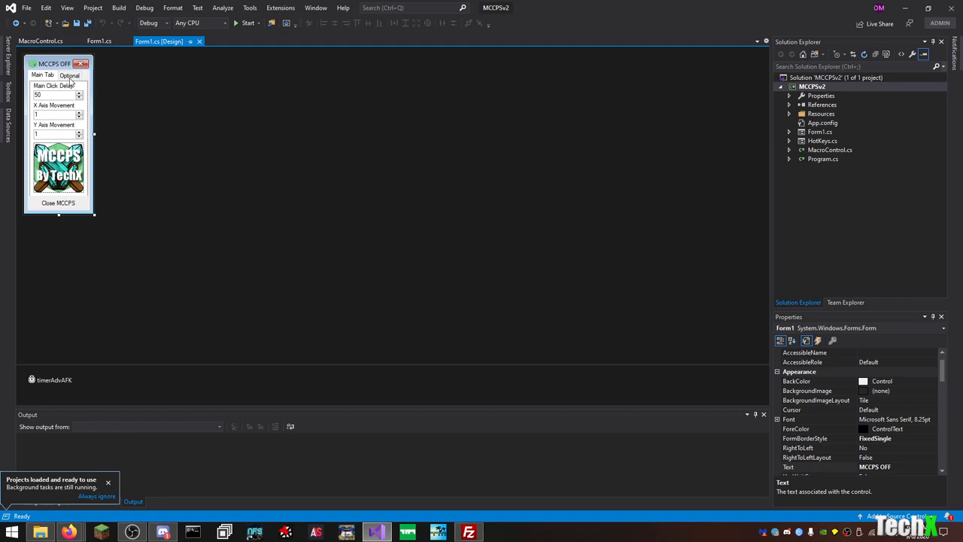
{"action": "left_click", "coordinate": [43, 75]}
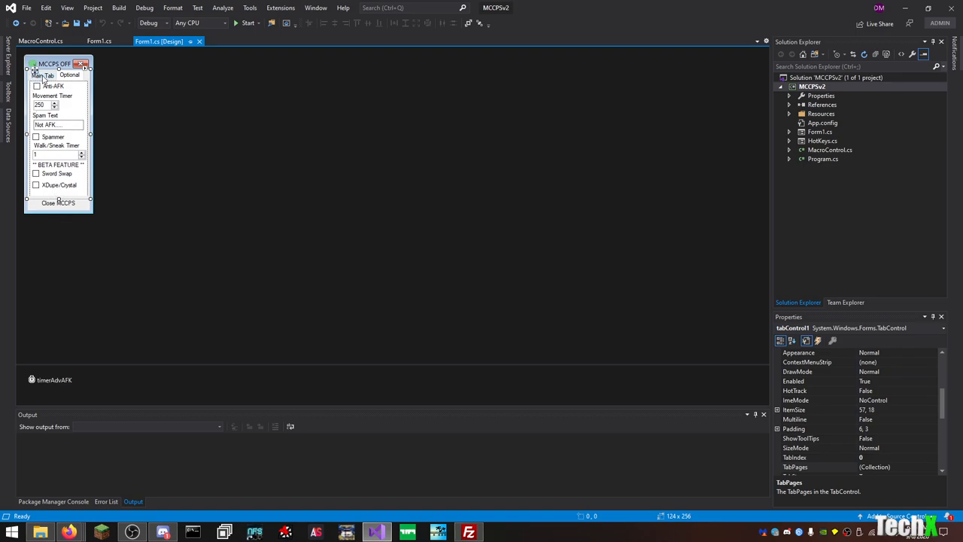
{"action": "left_click", "coordinate": [68, 76]}
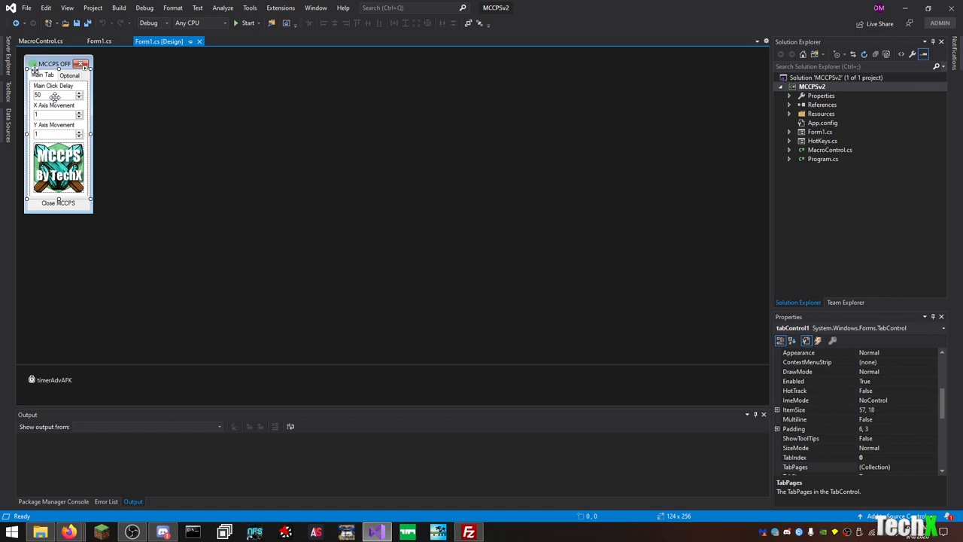
{"action": "mouse_move", "coordinate": [59, 114]}
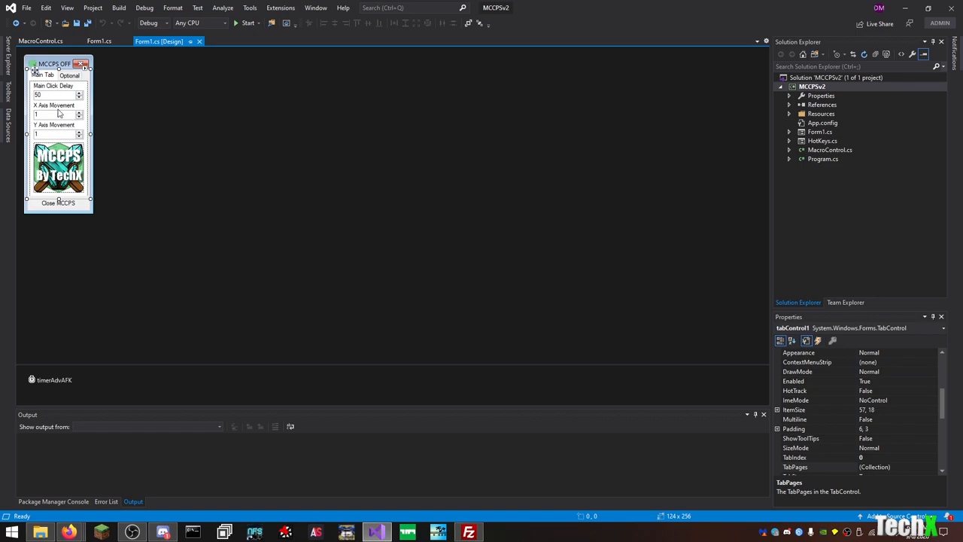
{"action": "mouse_move", "coordinate": [350, 241]}
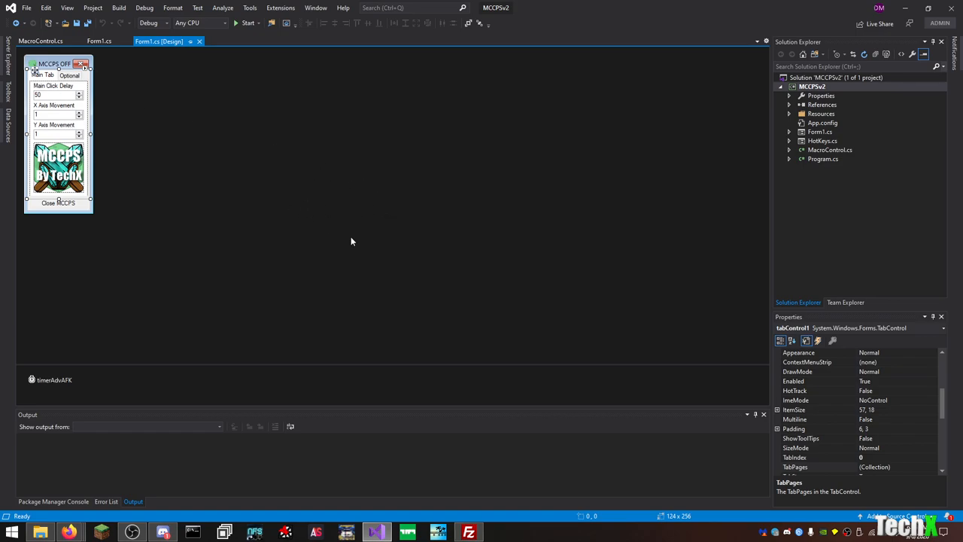
{"action": "mouse_move", "coordinate": [286, 194]}
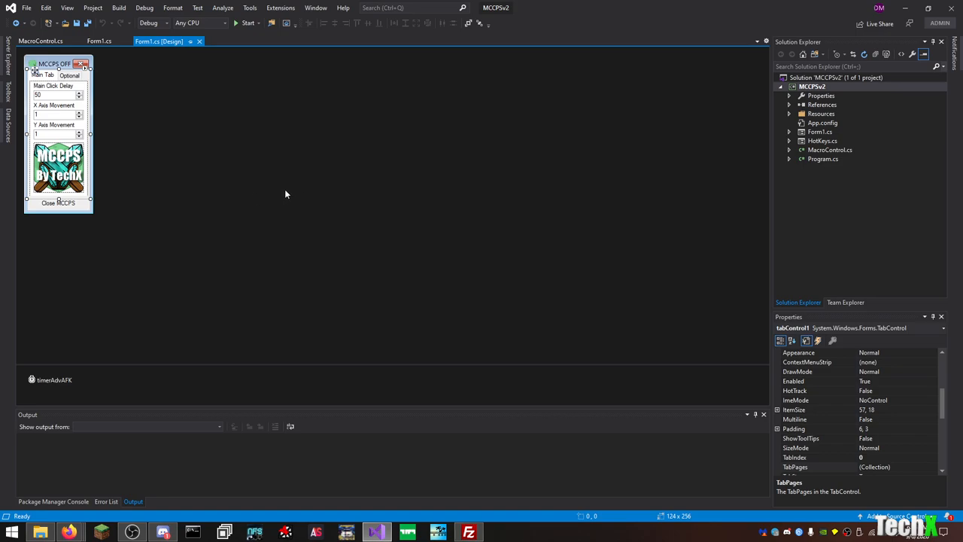
{"action": "double_click", "coordinate": [823, 140]}
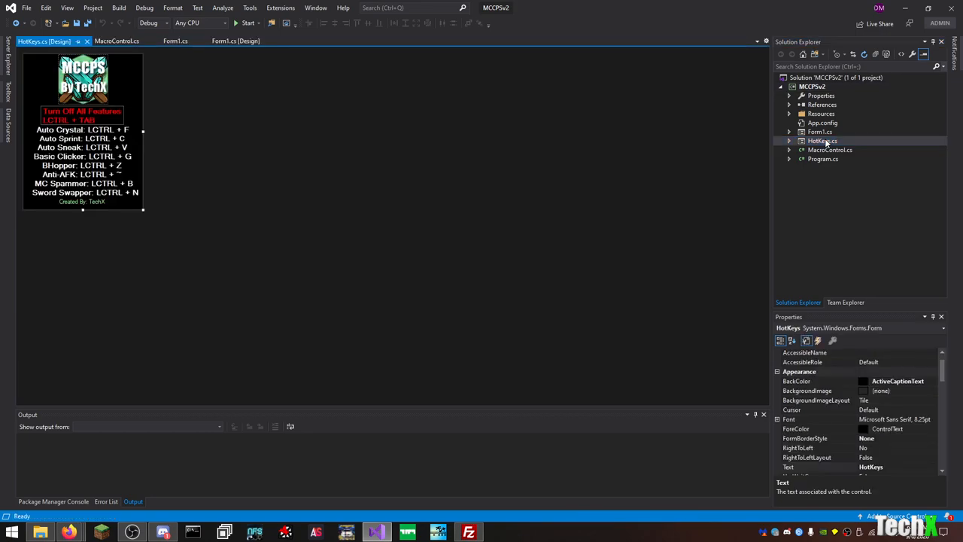
{"action": "mouse_move", "coordinate": [427, 172]}
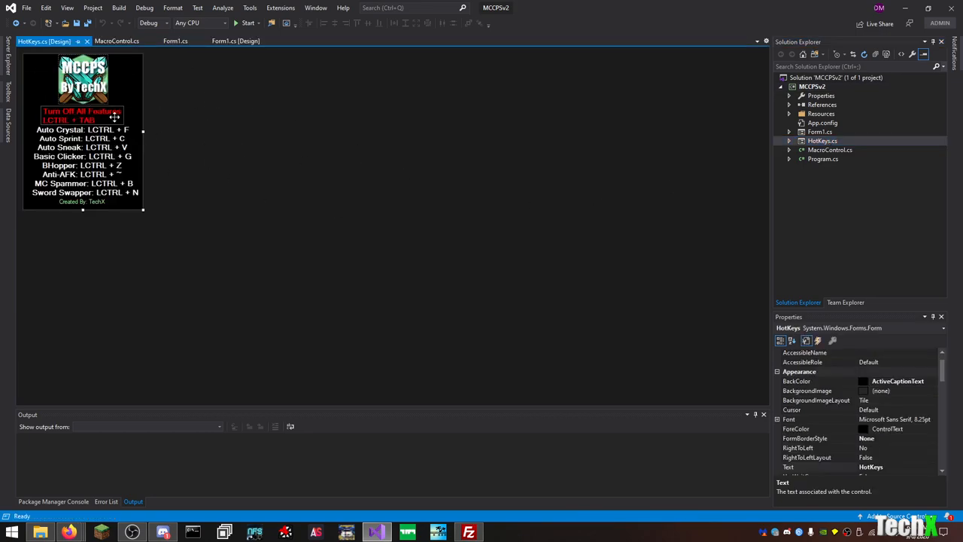
{"action": "mouse_move", "coordinate": [327, 247]}
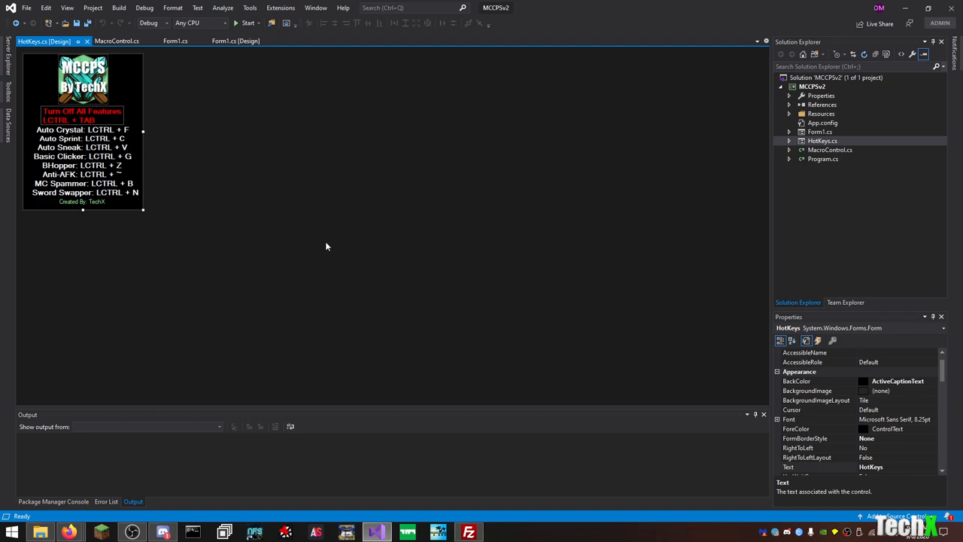